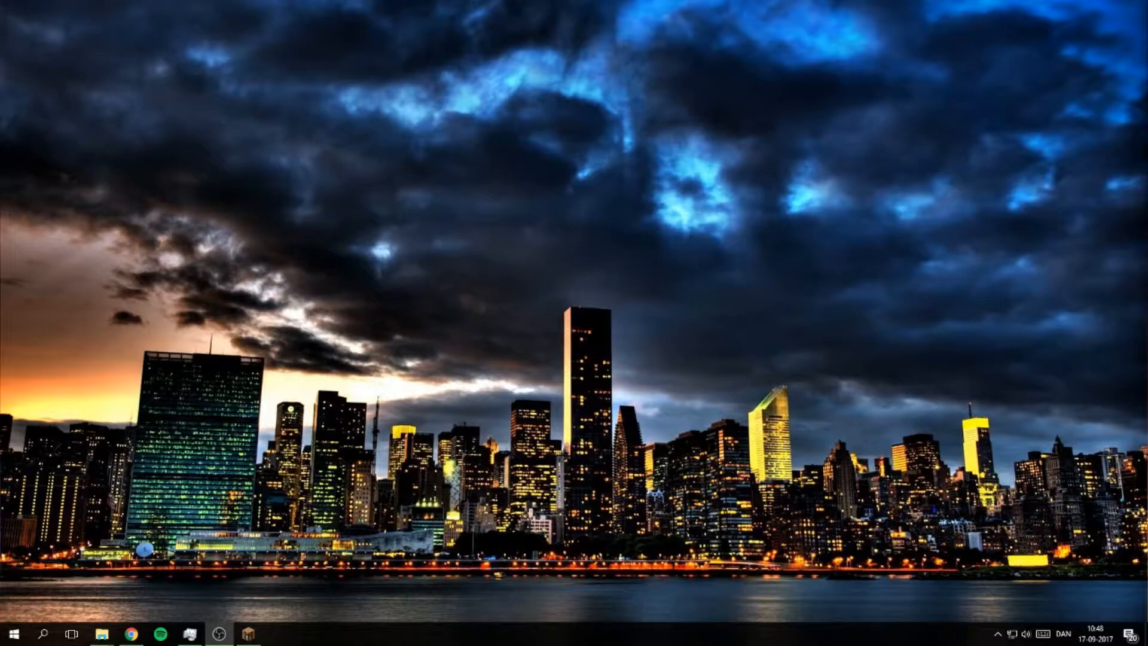
mouse_move(379, 554)
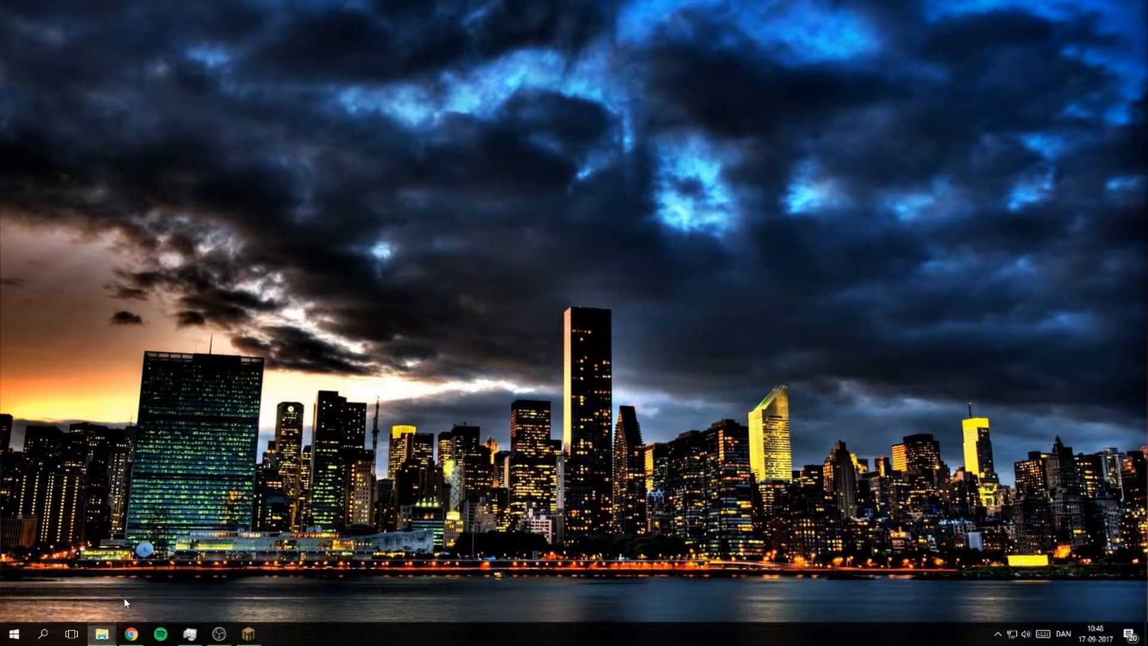
mouse_move(167, 405)
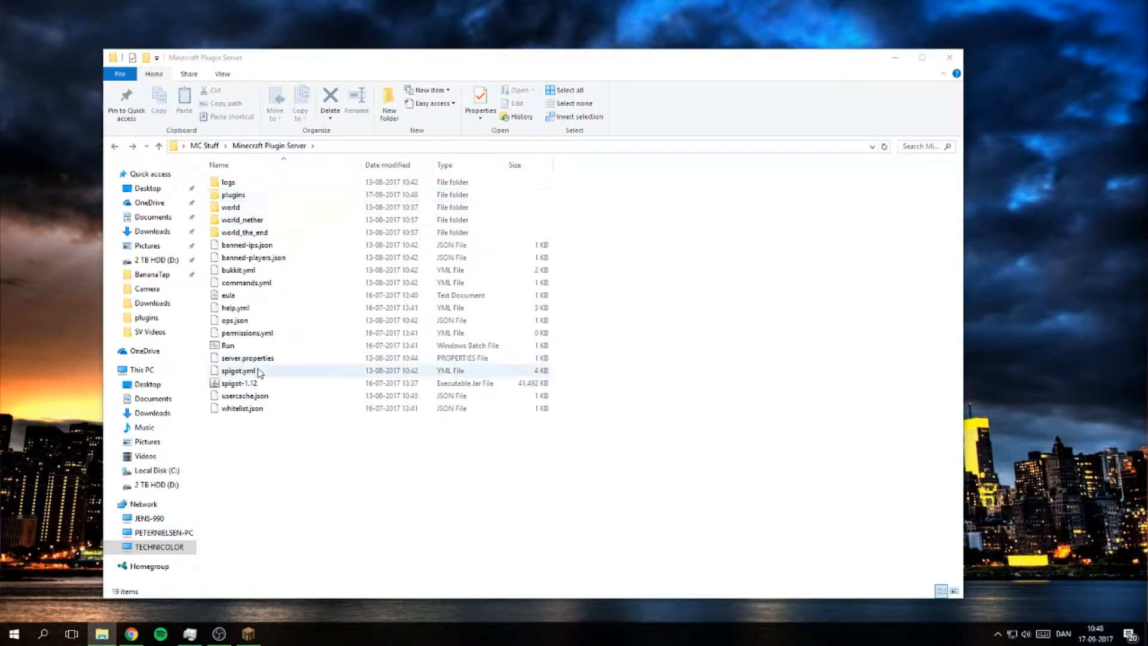
Launch the plugin server via Run, then refresh Minecraft's multiplayer list and select a server entry
double_click(228, 344)
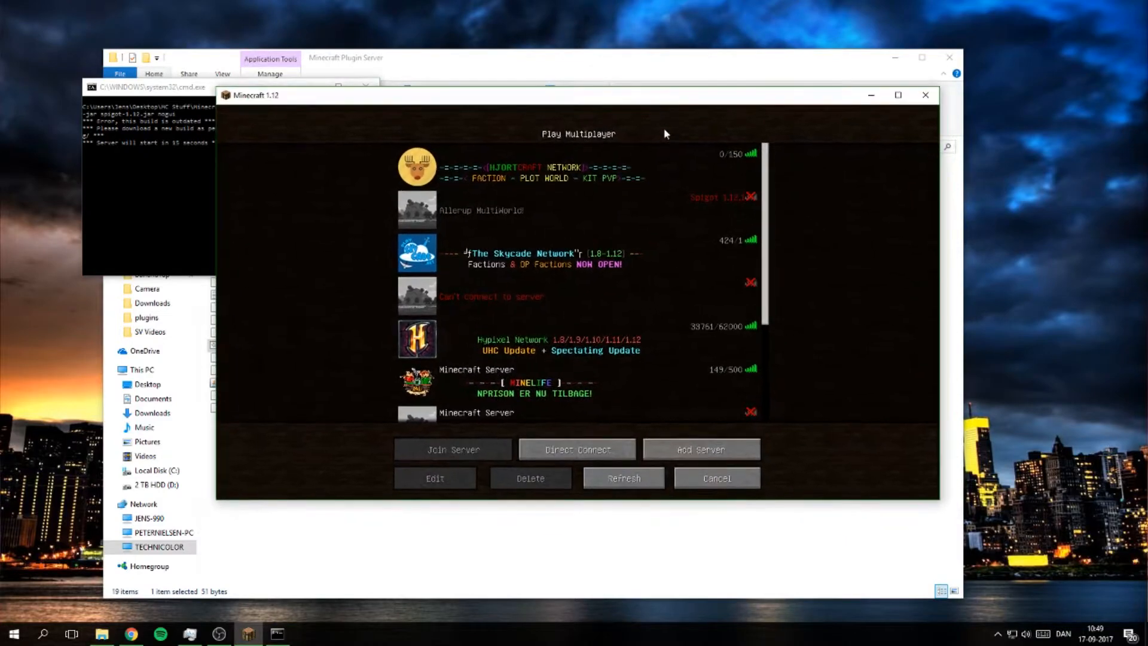
click(624, 479)
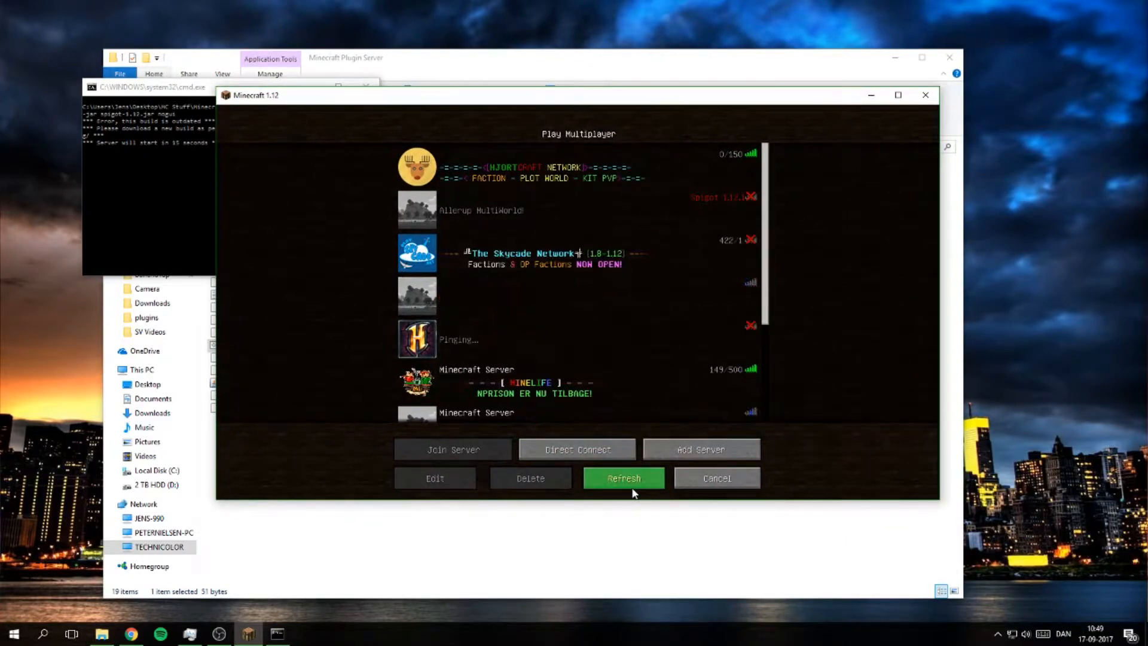
click(623, 478)
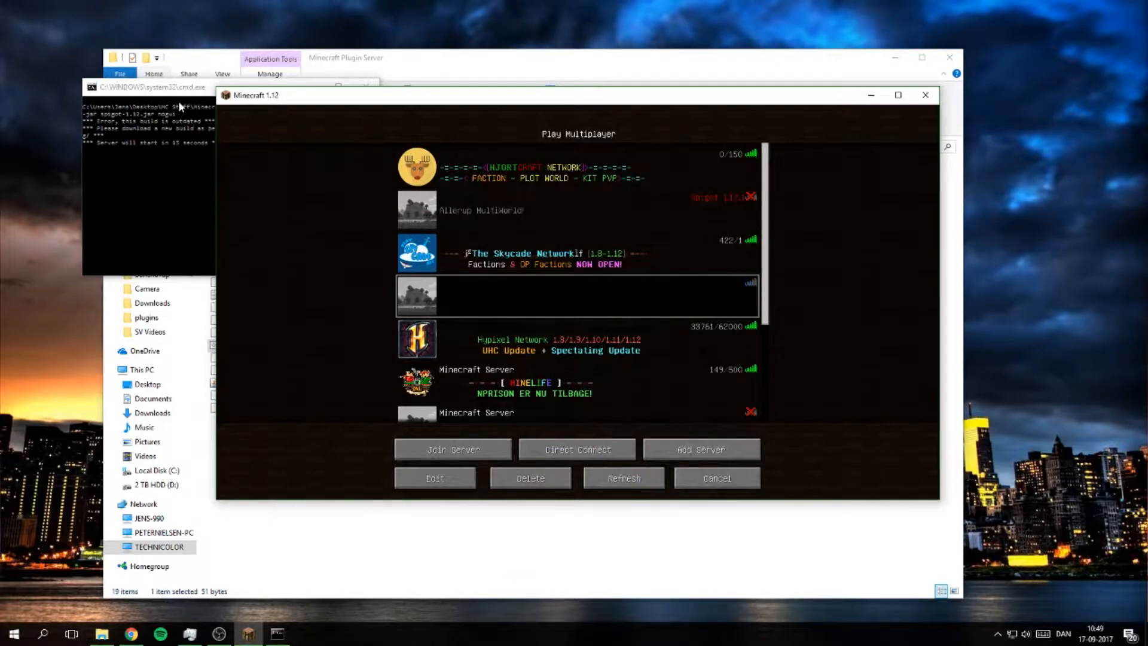
mouse_move(285, 350)
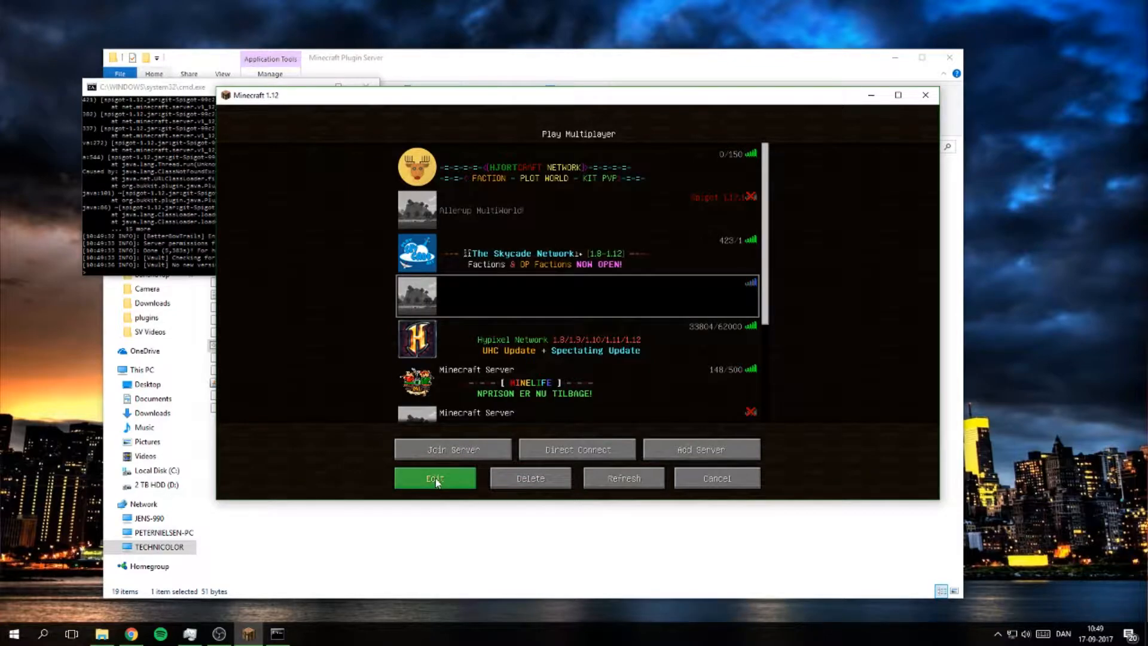
Join the localhost server through Direct Connect
click(577, 448)
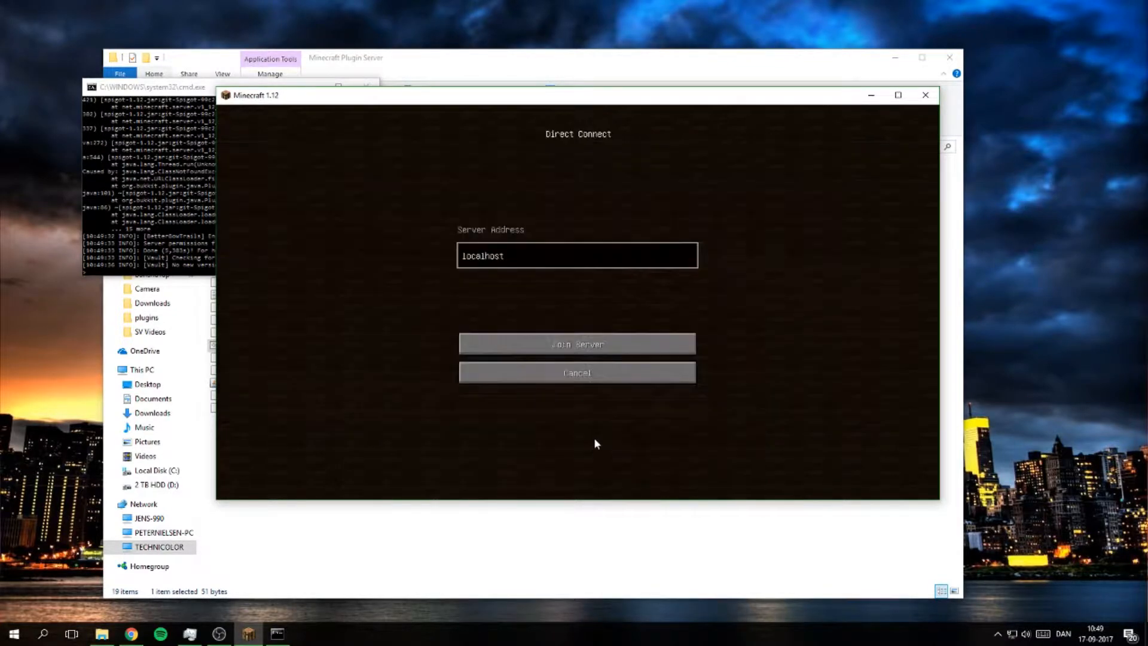
click(576, 344)
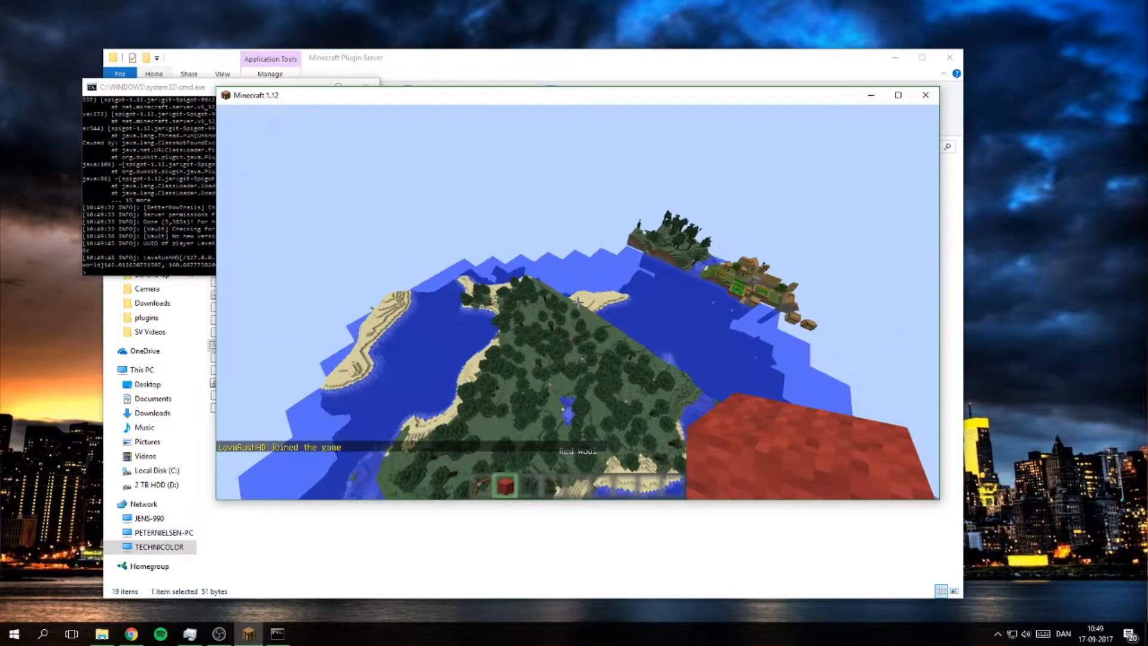
mouse_move(578, 302)
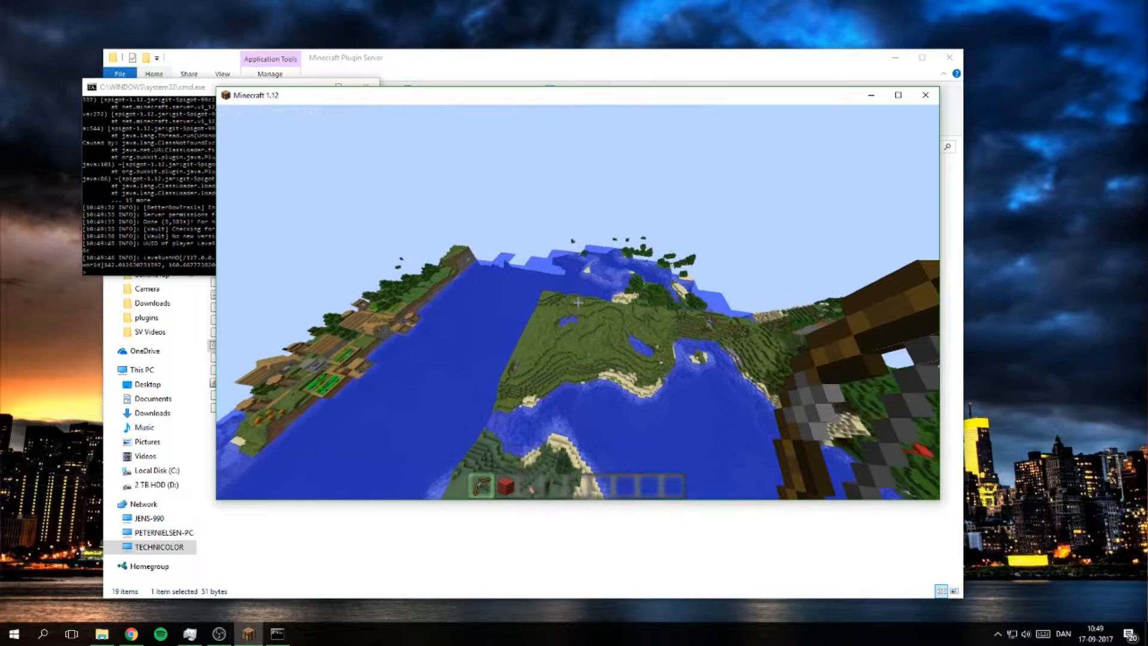
mouse_move(578, 303)
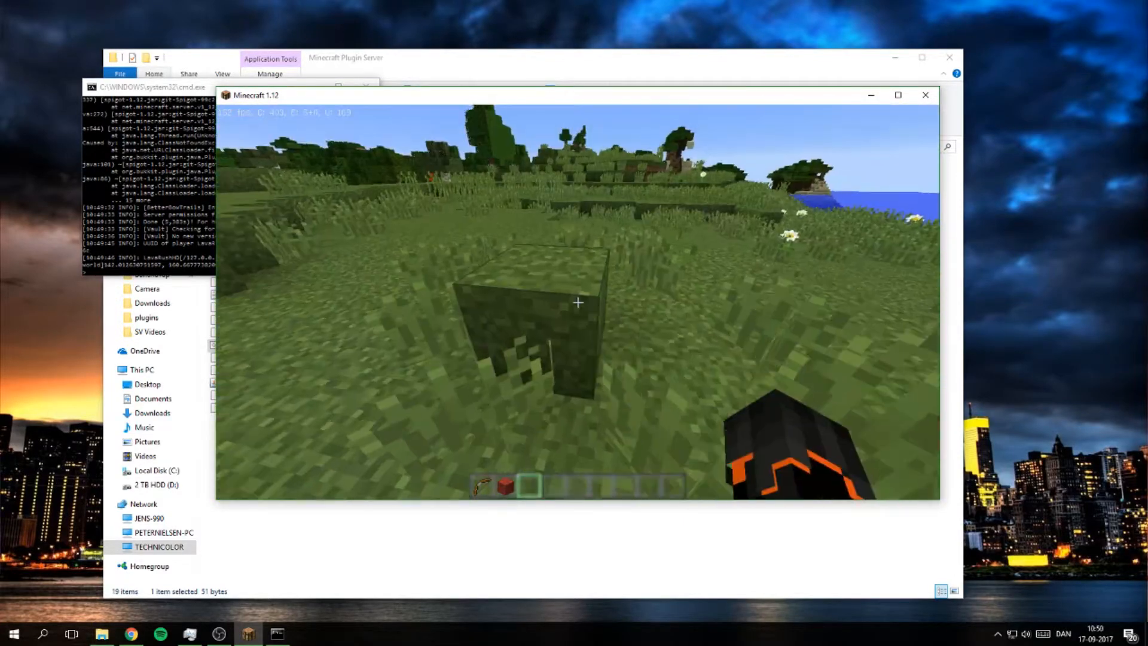
mouse_move(577, 303)
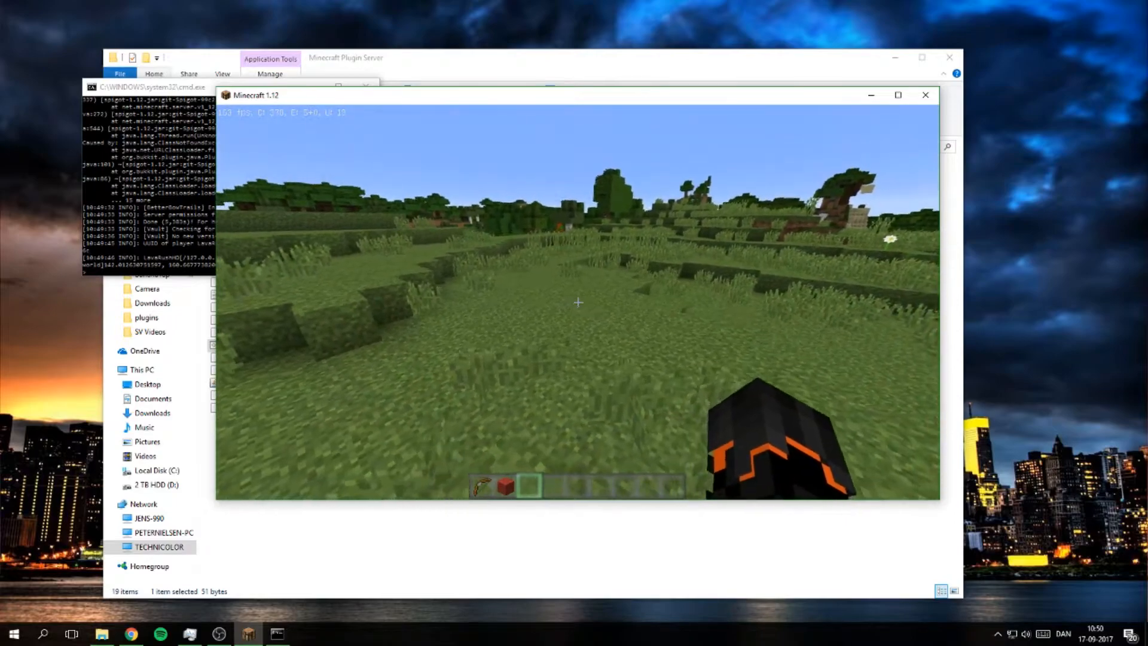
Free the mouse with the inventory and review the server console's startup log
key(e)
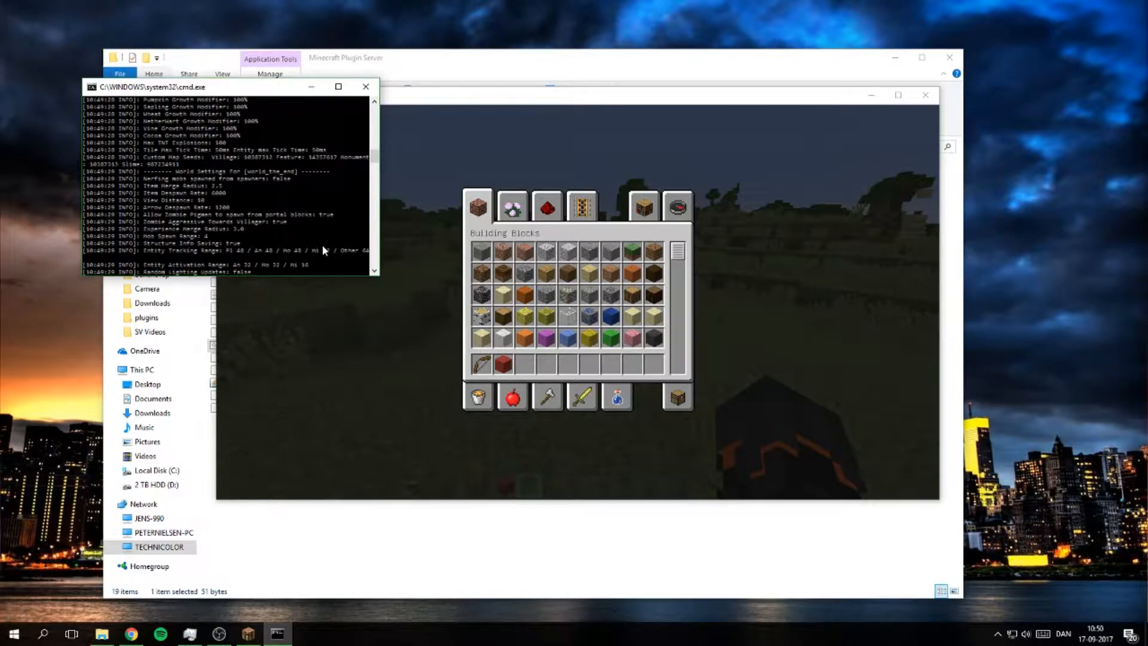
scroll(down, 3)
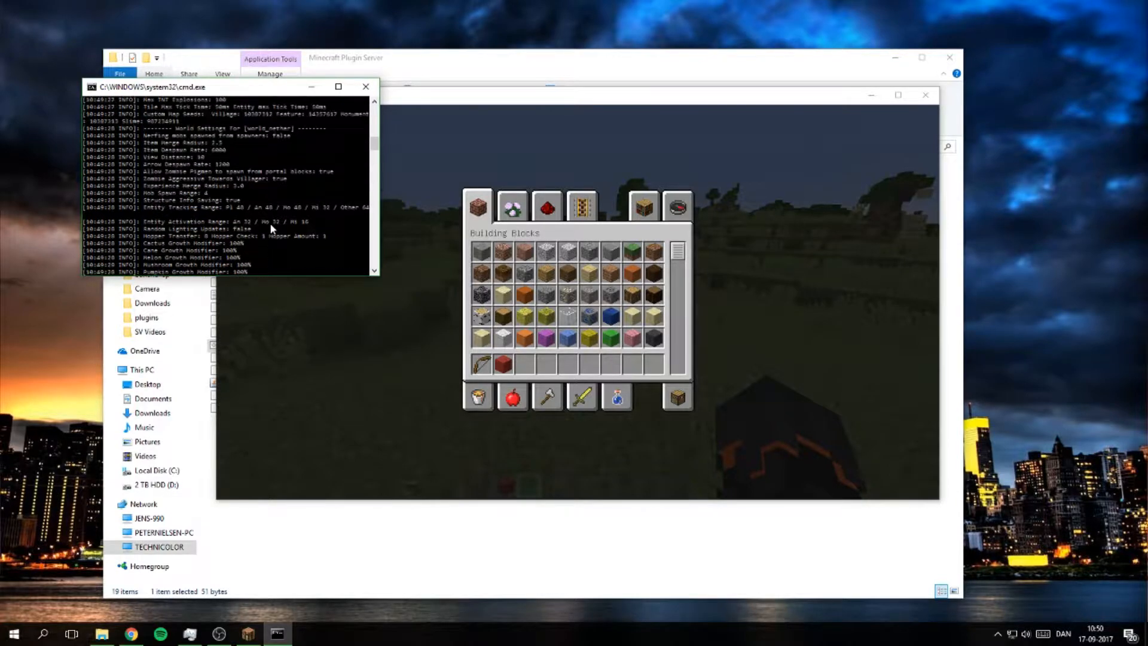
scroll(up, 3)
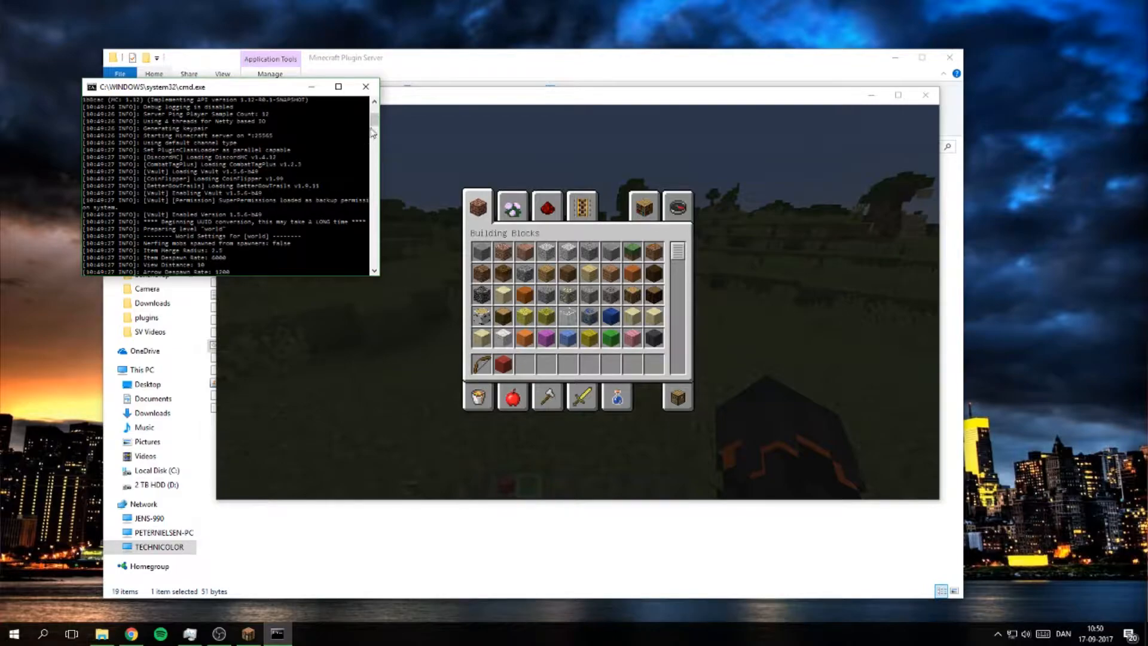
scroll(down, 3)
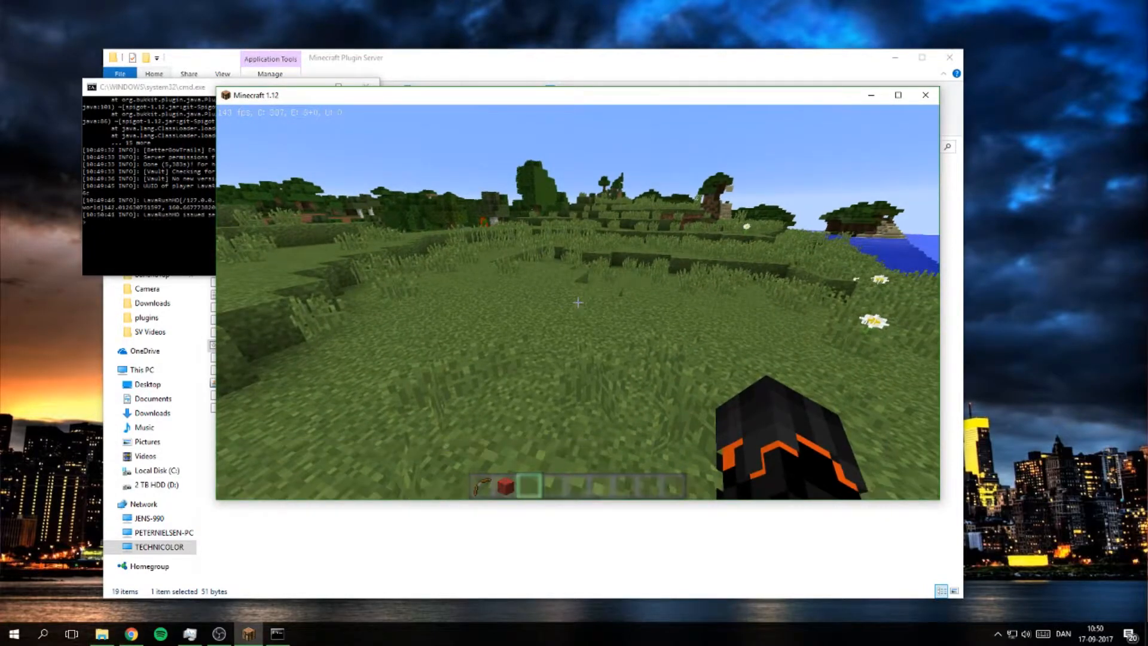
mouse_move(577, 303)
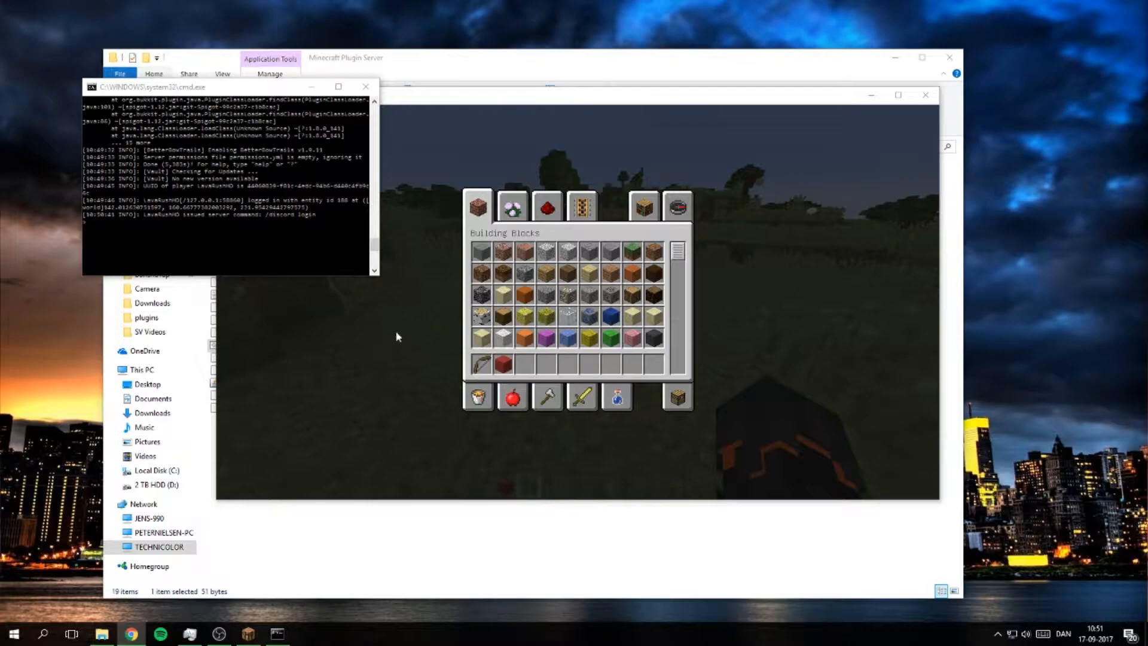
mouse_move(478, 366)
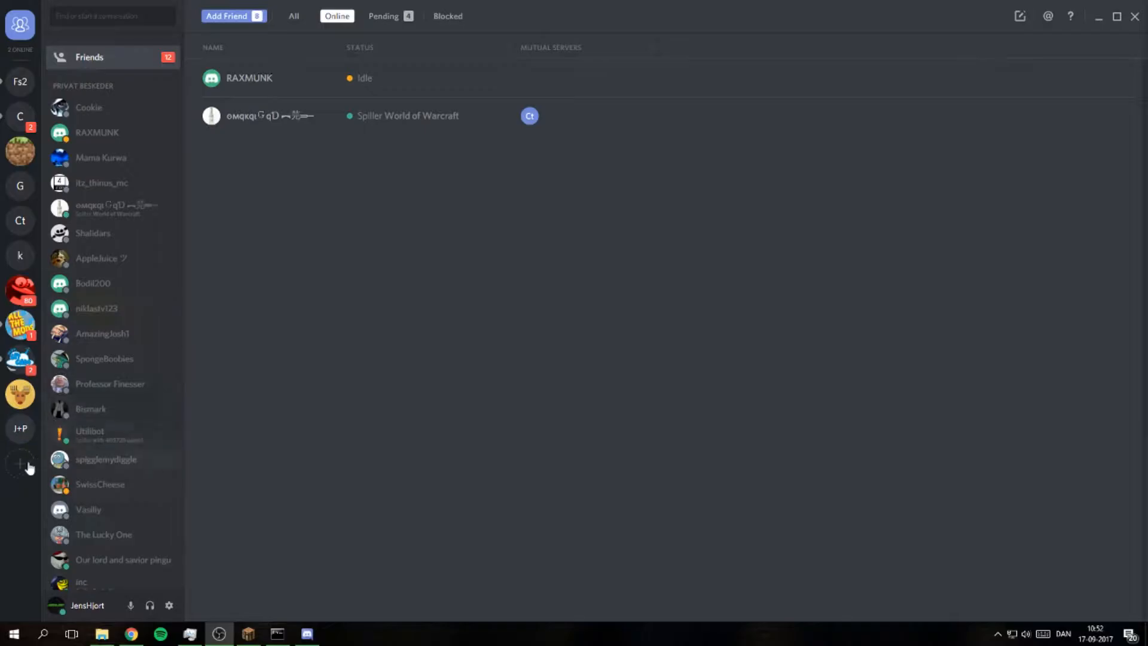
Create a new Discord server named 'MC Test server'
click(20, 463)
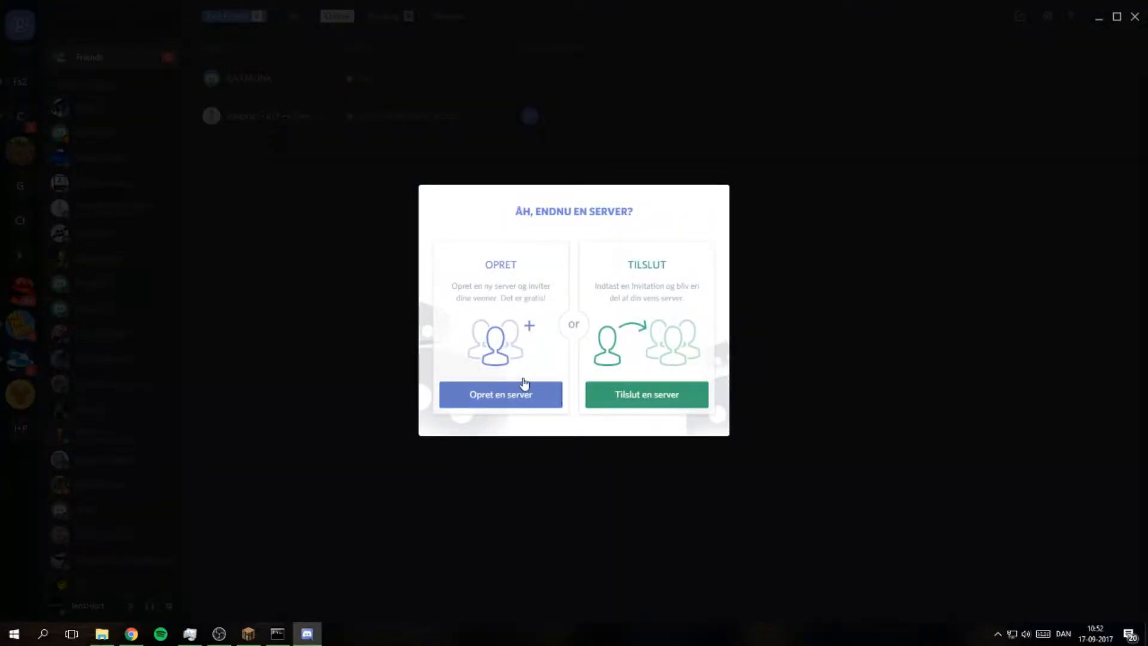
click(502, 394)
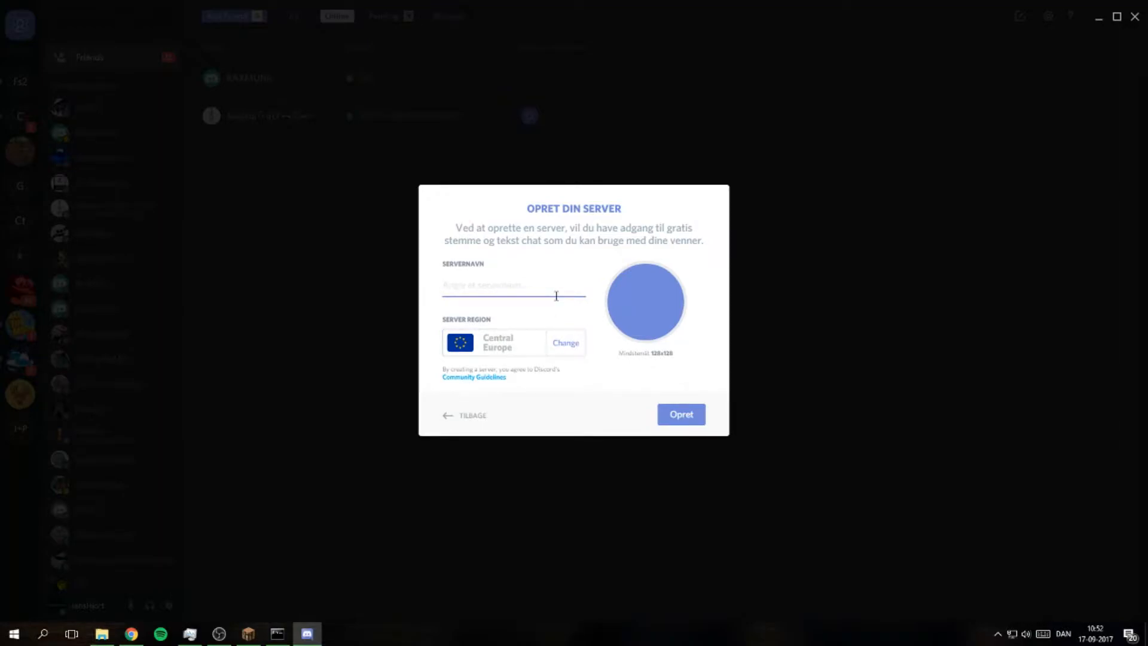
text(MC)
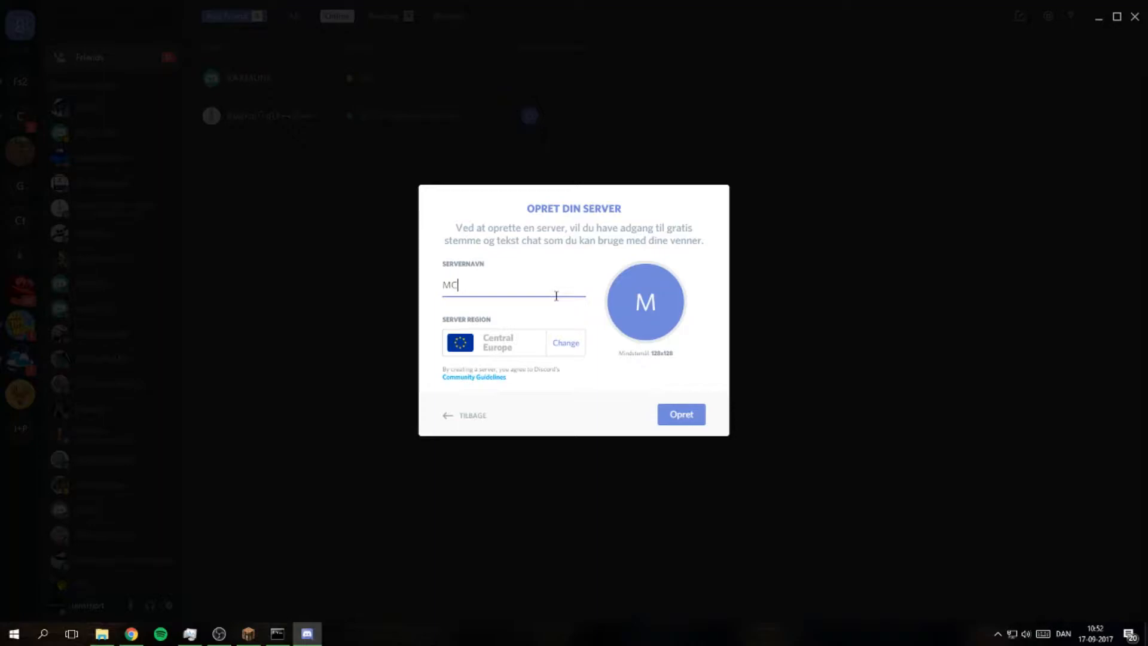
text(Te)
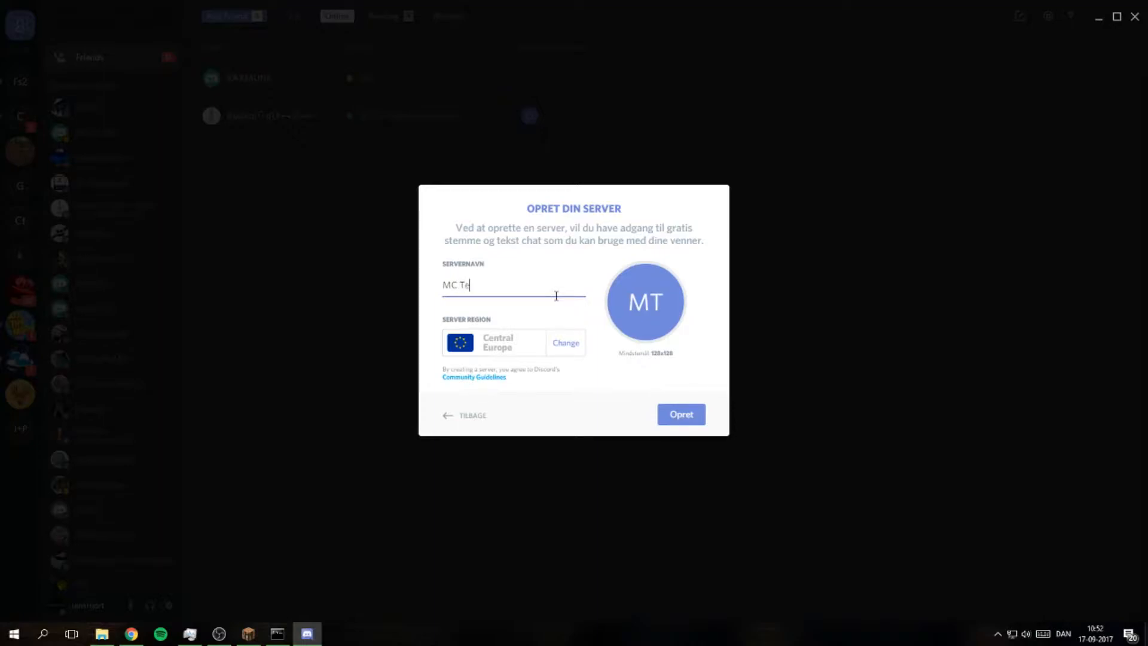
text(st)
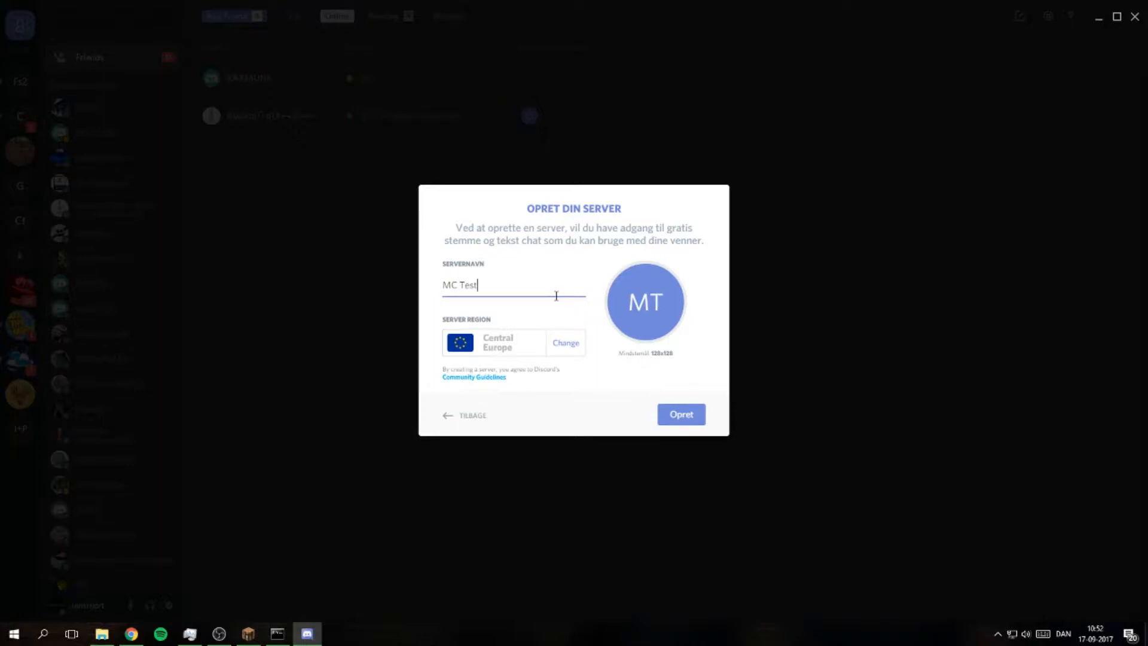
text(server)
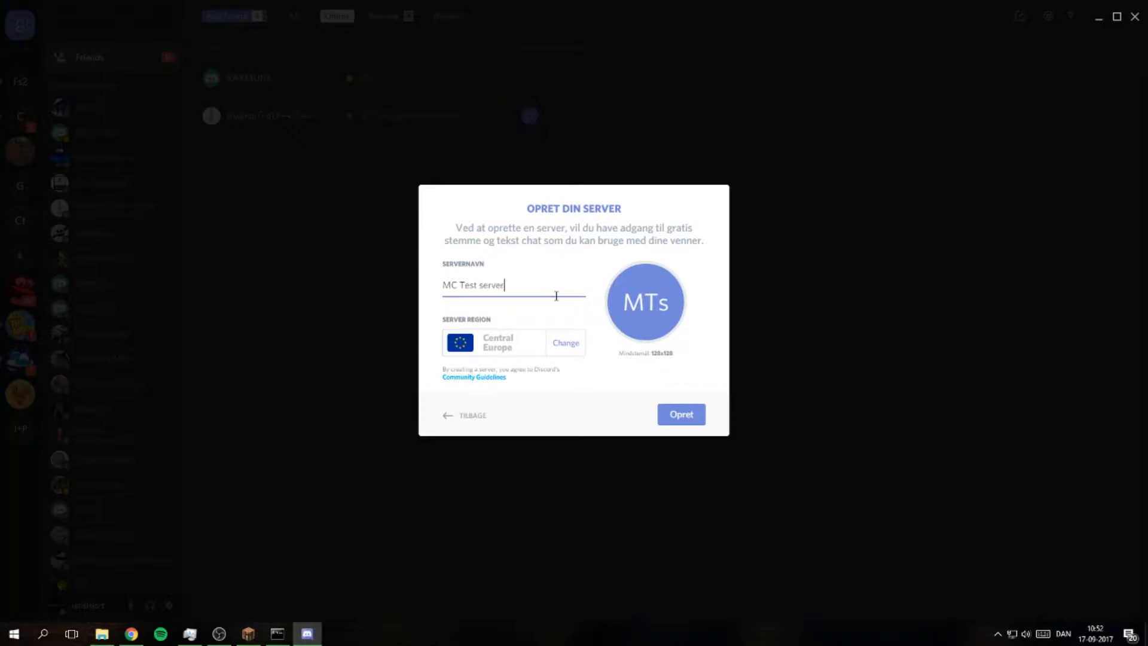
mouse_move(680, 413)
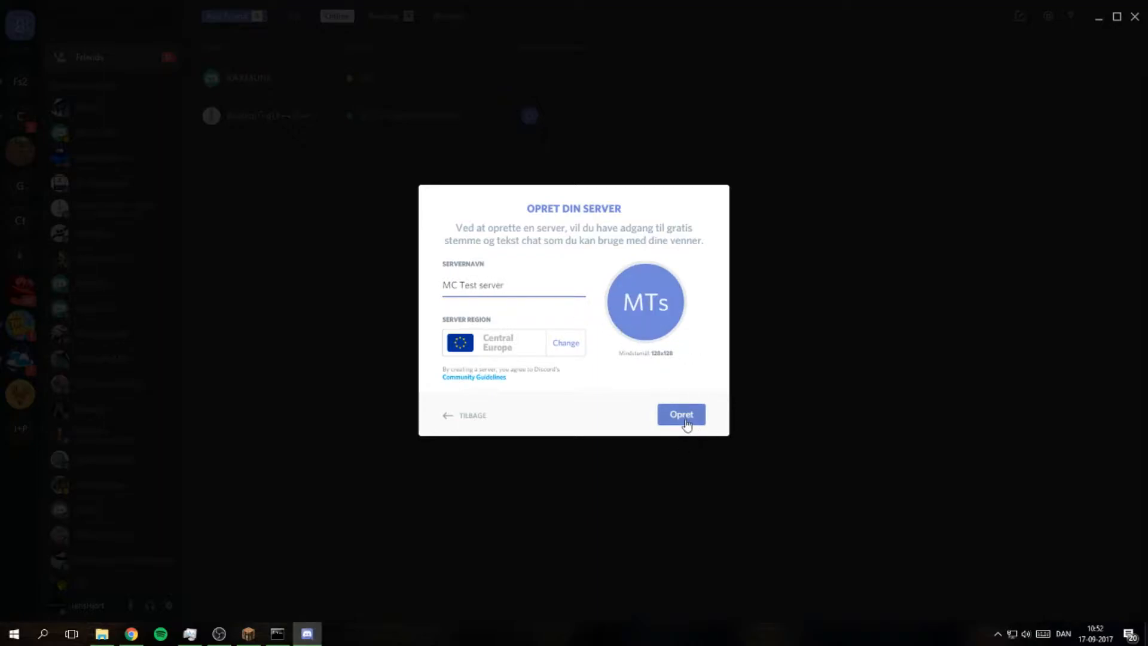
click(681, 414)
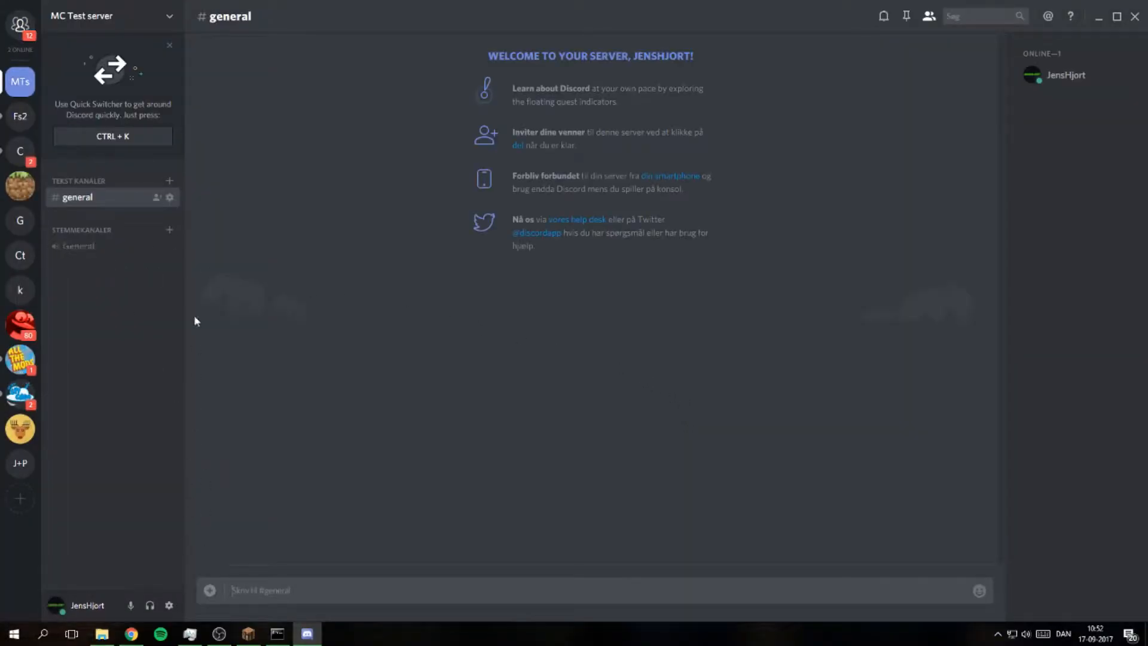
click(169, 230)
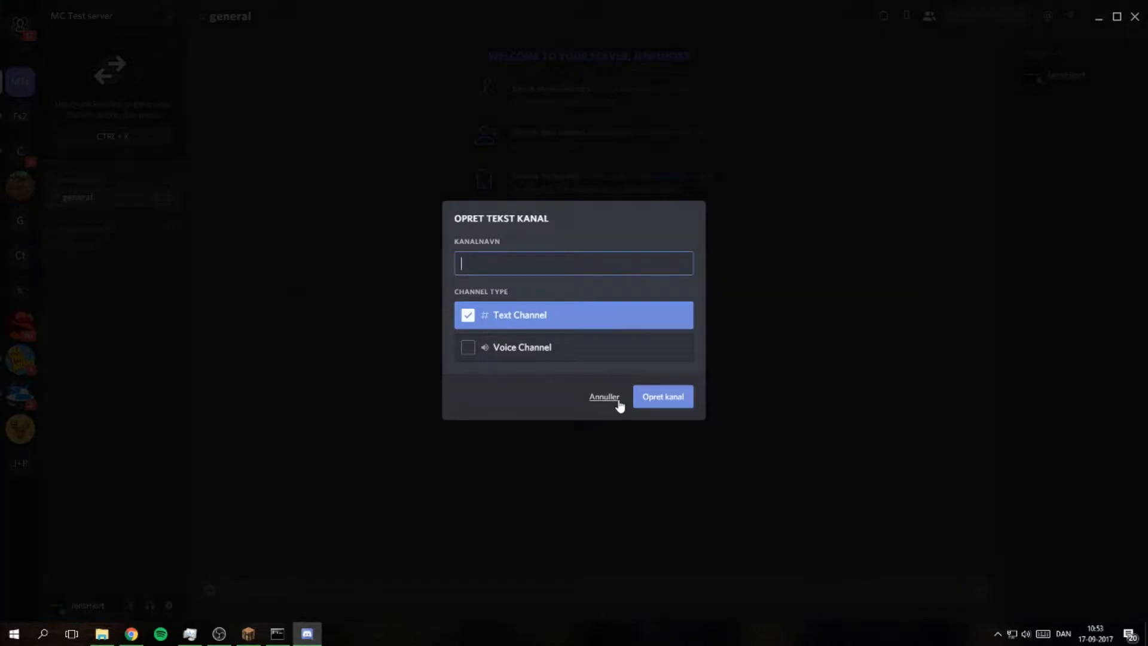
click(604, 396)
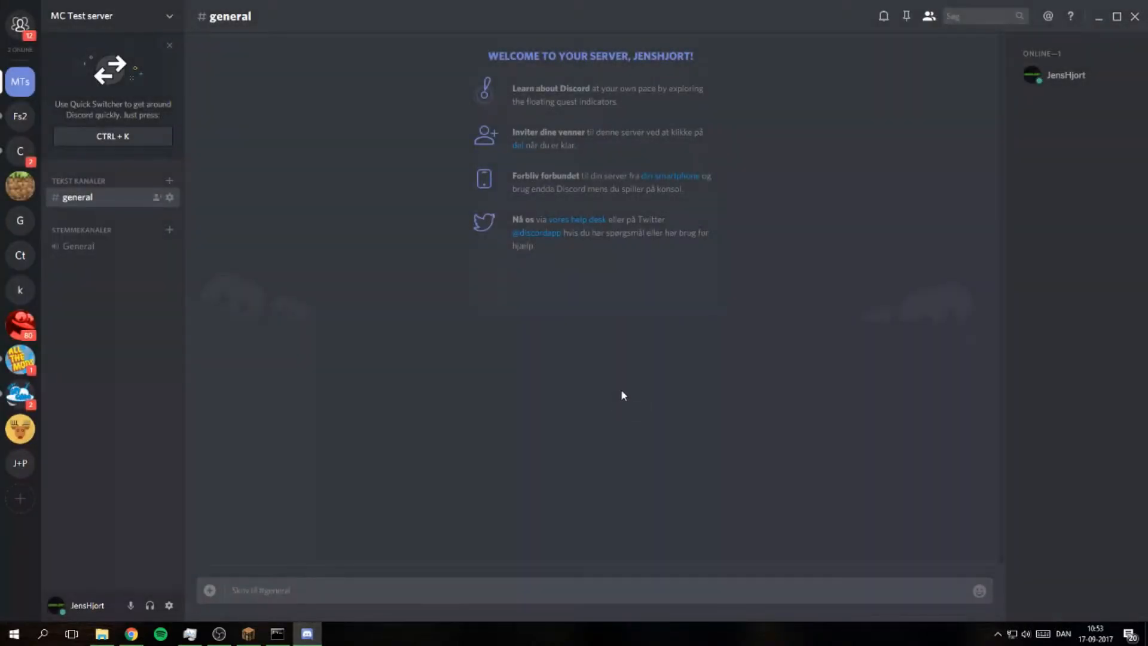
mouse_move(635, 383)
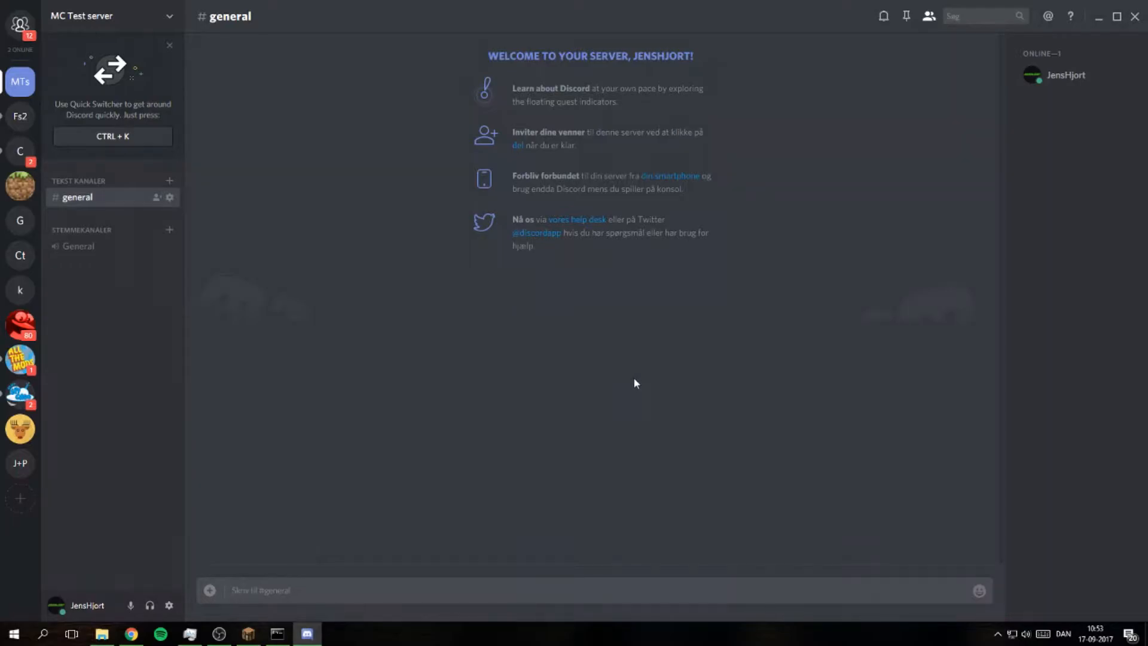
mouse_move(615, 229)
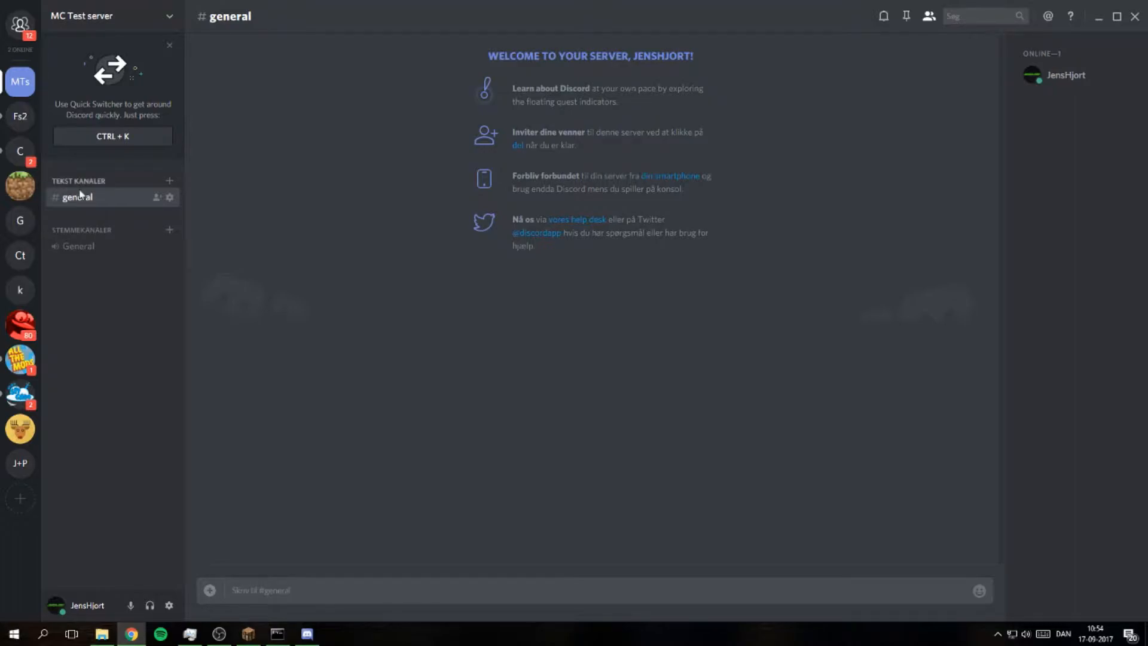
mouse_move(135, 215)
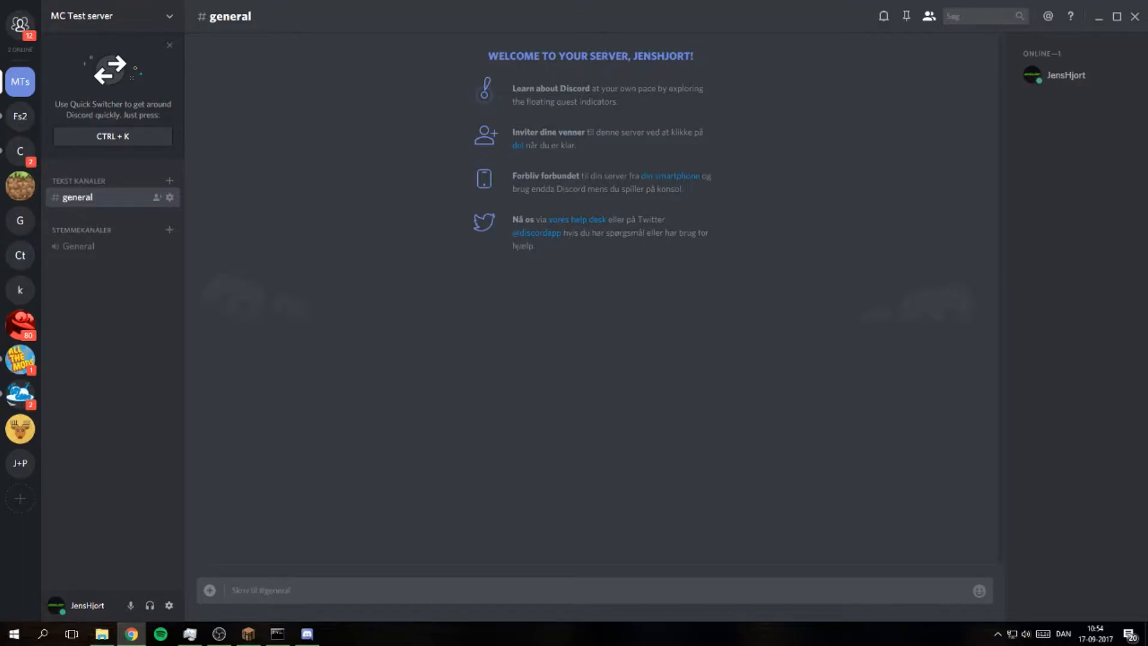
mouse_move(159, 244)
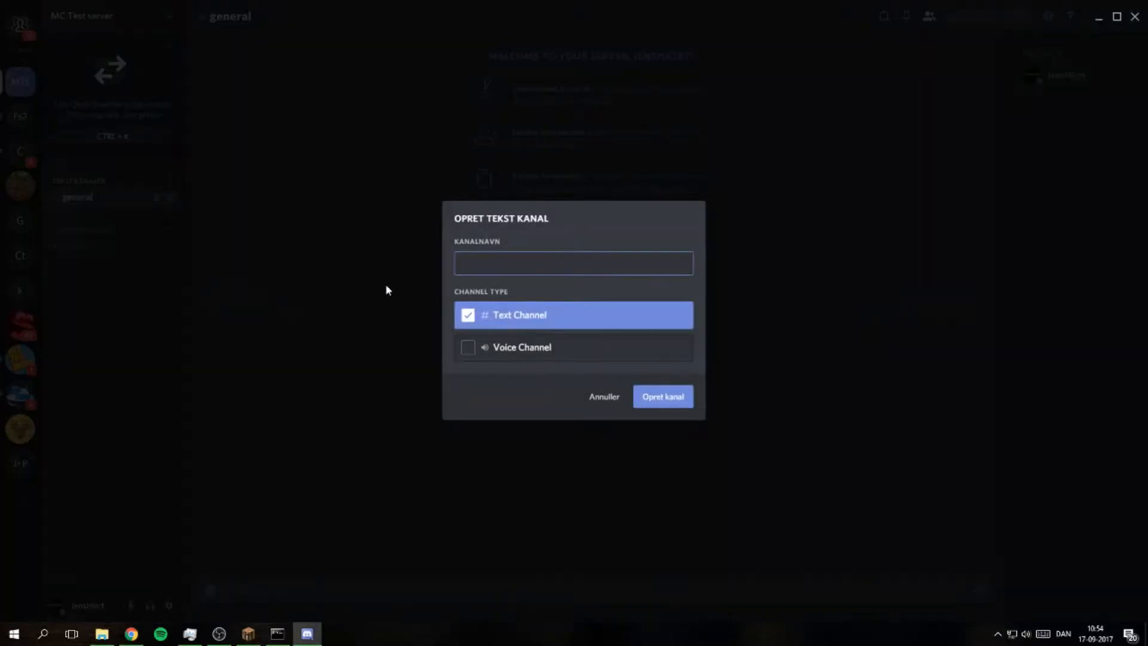
Cancel the new text channel, then view and leave the general channel's settings
click(604, 396)
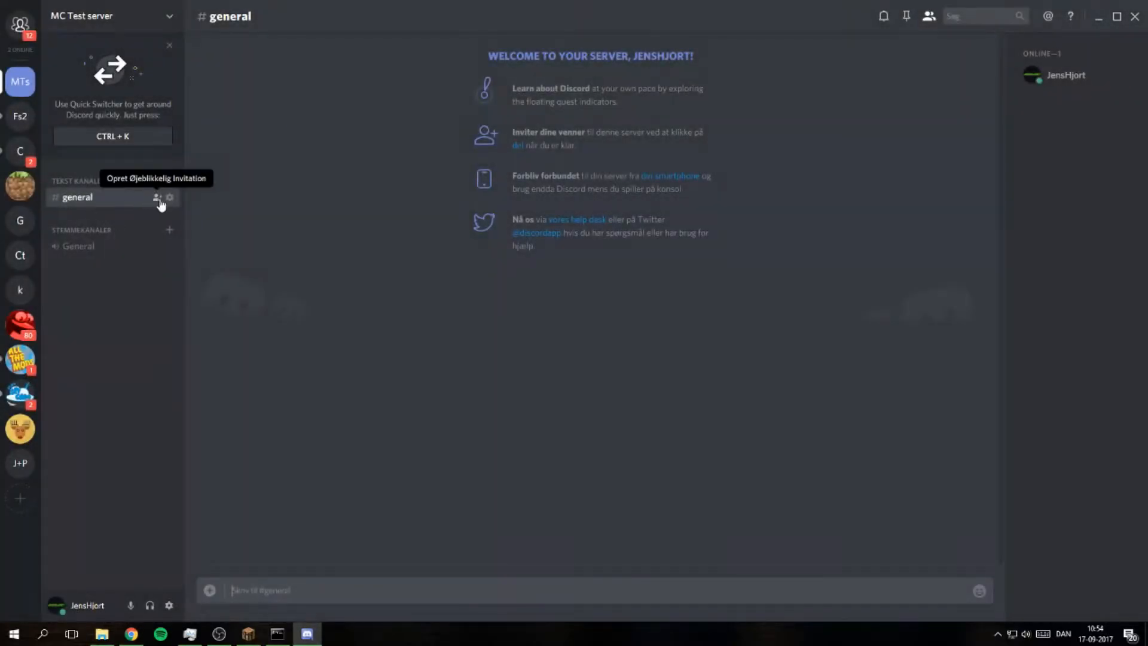
click(169, 198)
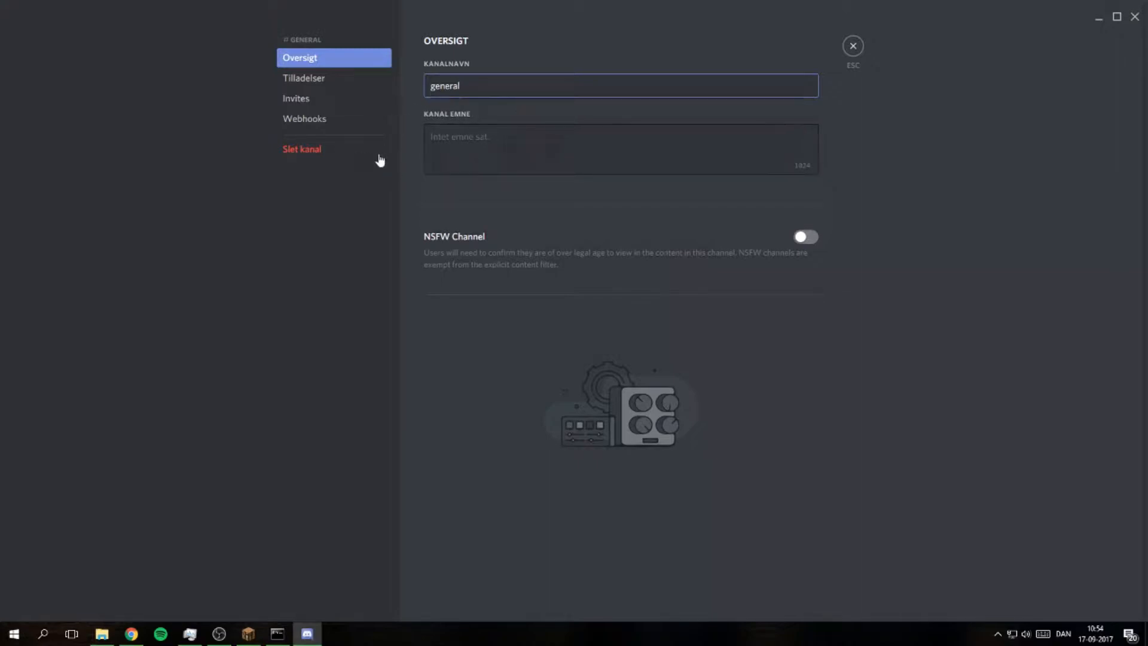
click(853, 45)
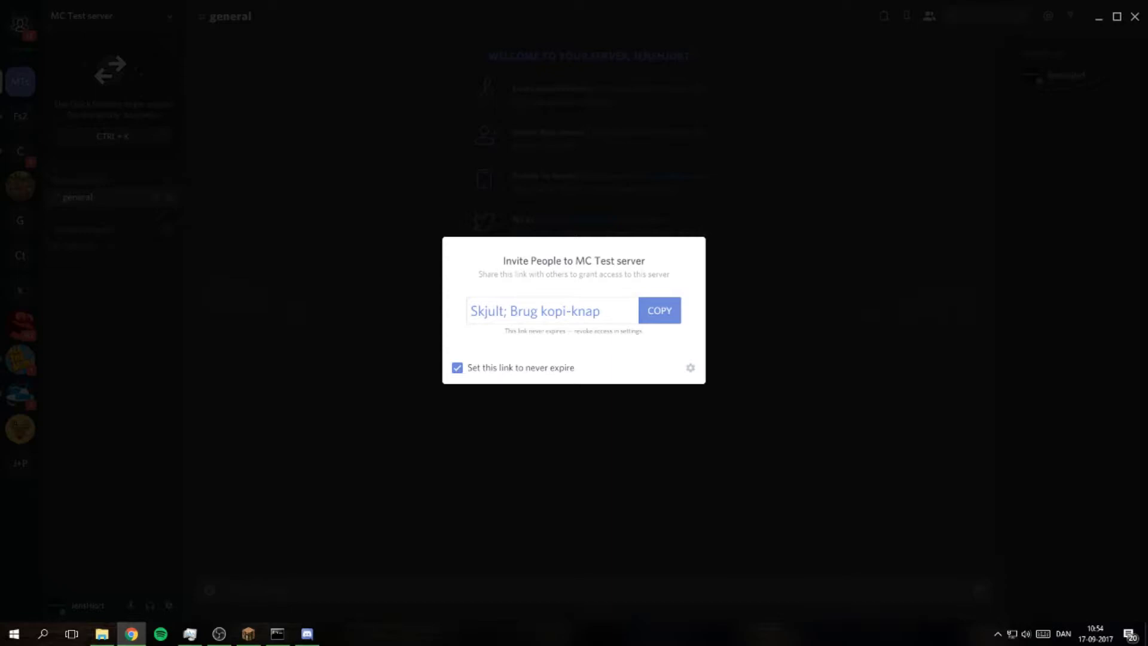
mouse_move(471, 224)
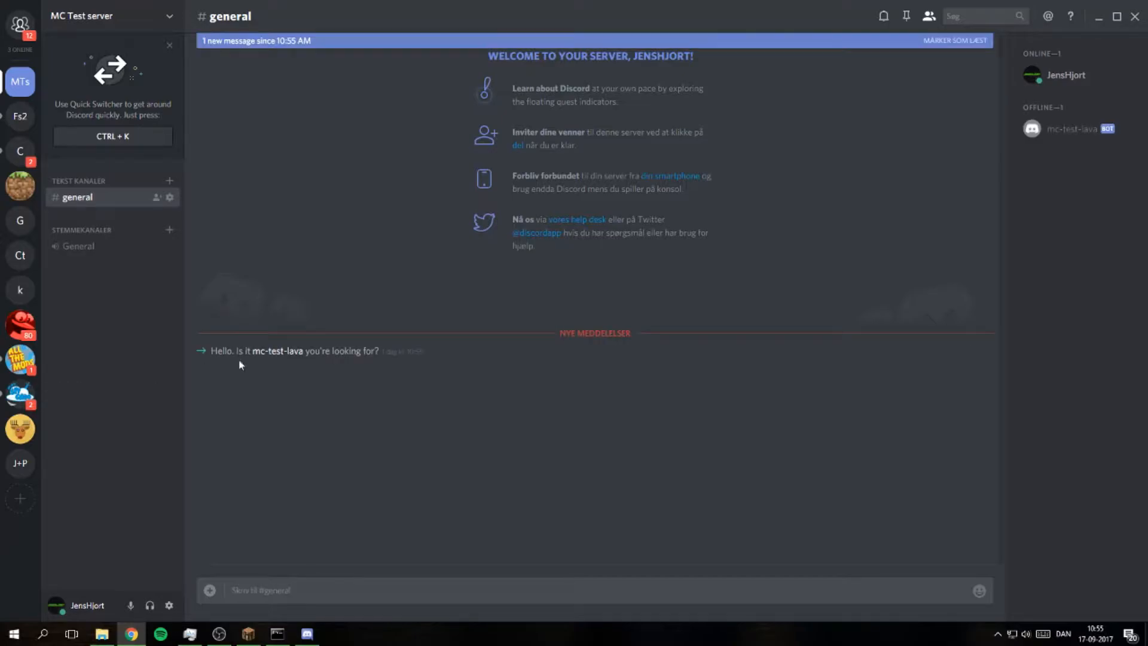
mouse_move(276, 351)
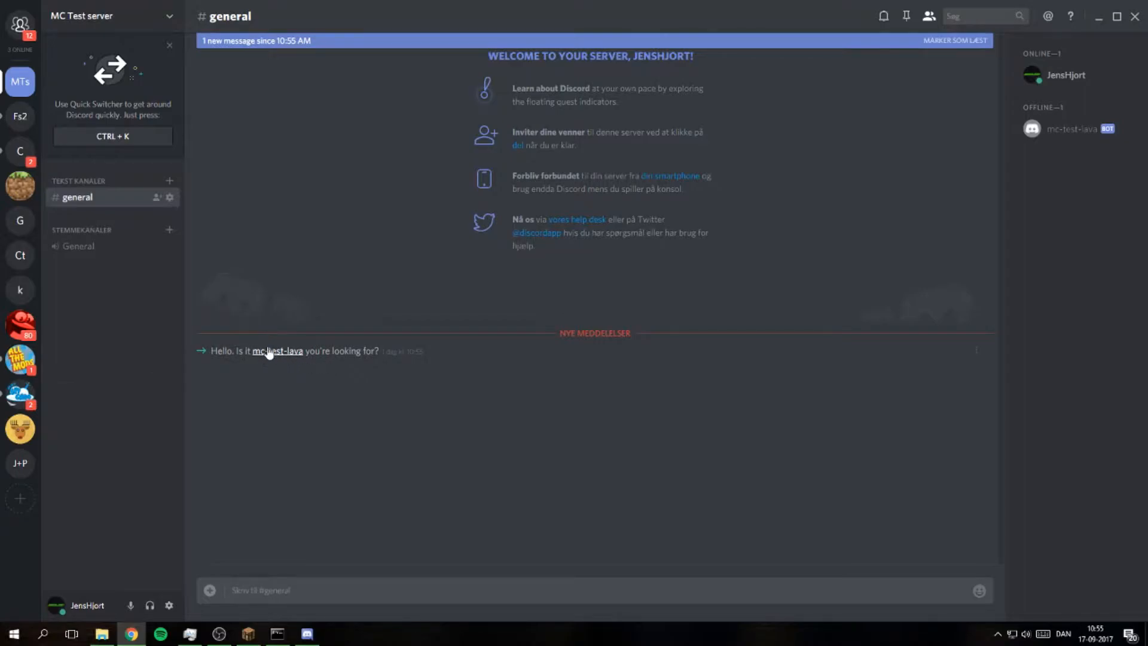
mouse_move(97, 435)
text(Hej)
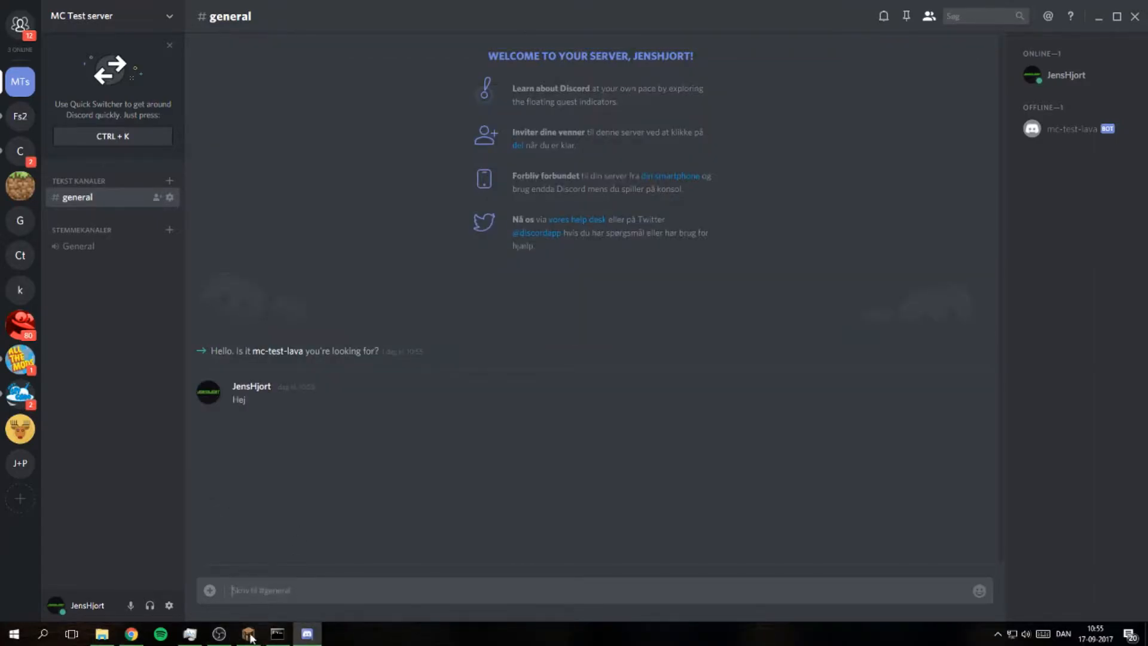
Bring the Minecraft window forward and toggle the inventory
click(249, 634)
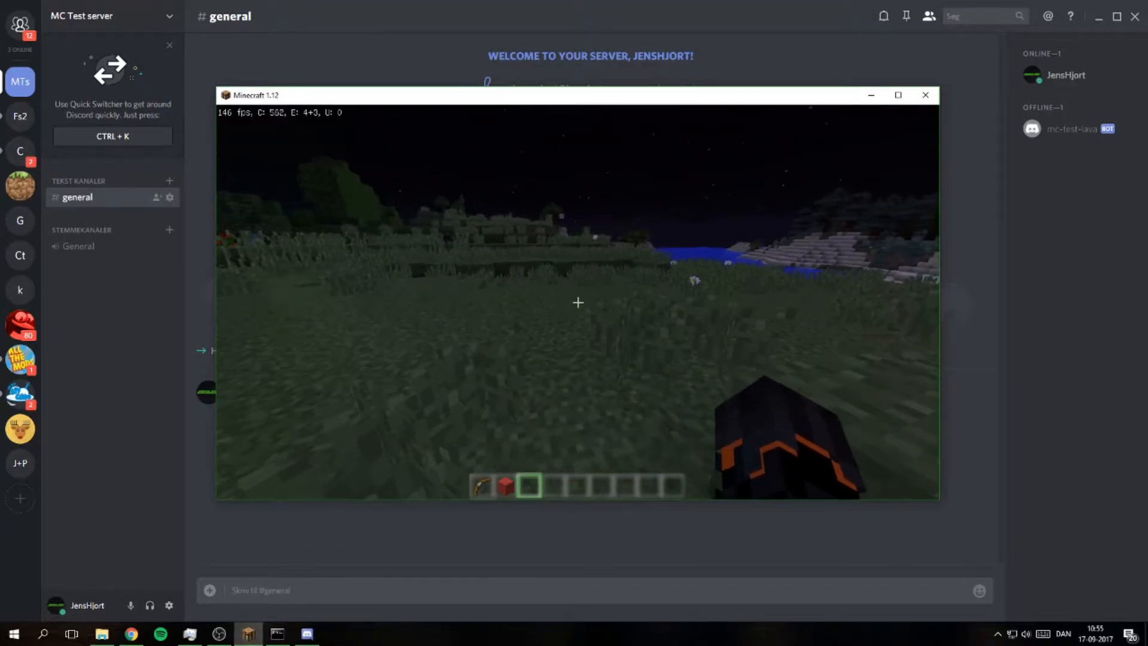
key(e)
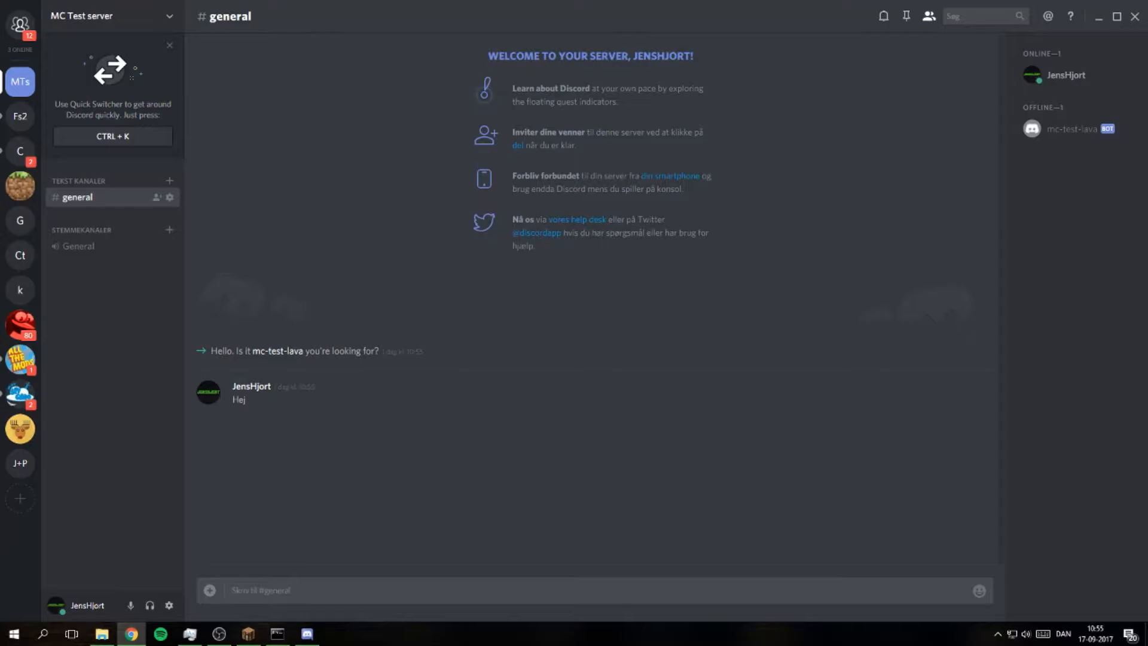
Create the text channels minecraft_to_discord and discord_to_minecraft
click(169, 181)
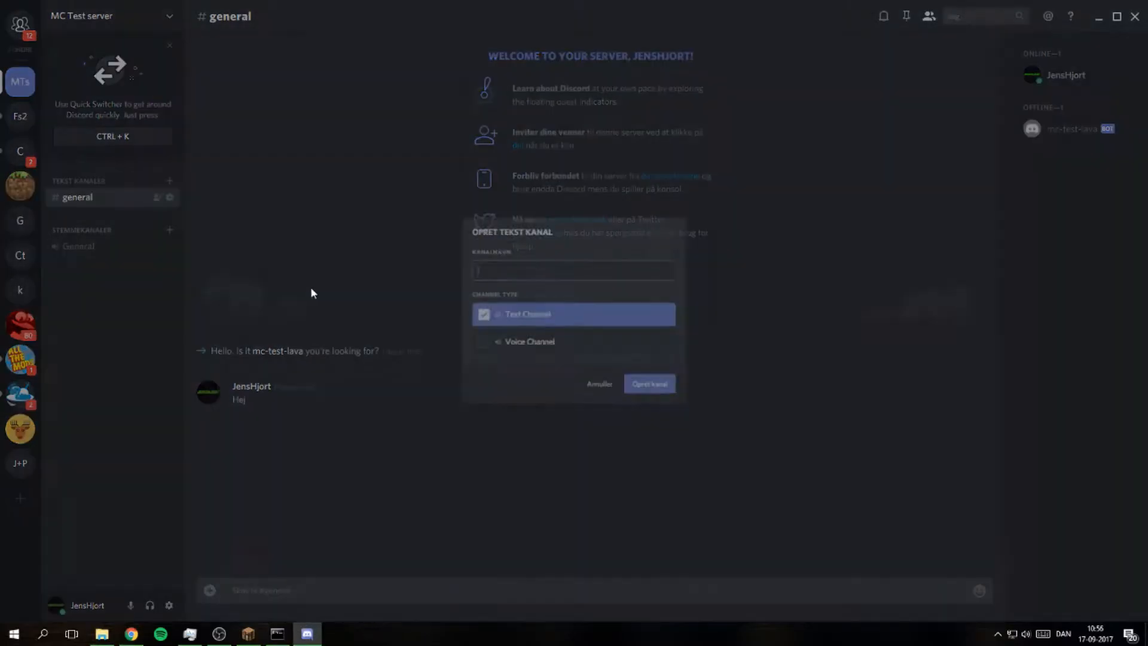
text(minecraft_to_discord)
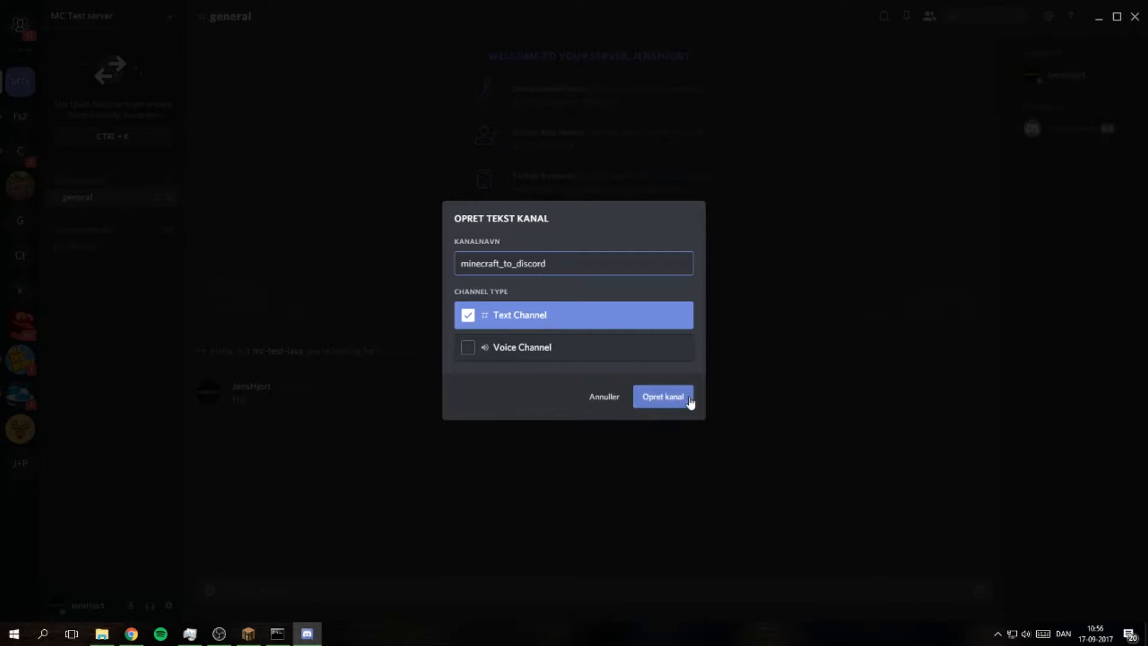
click(662, 396)
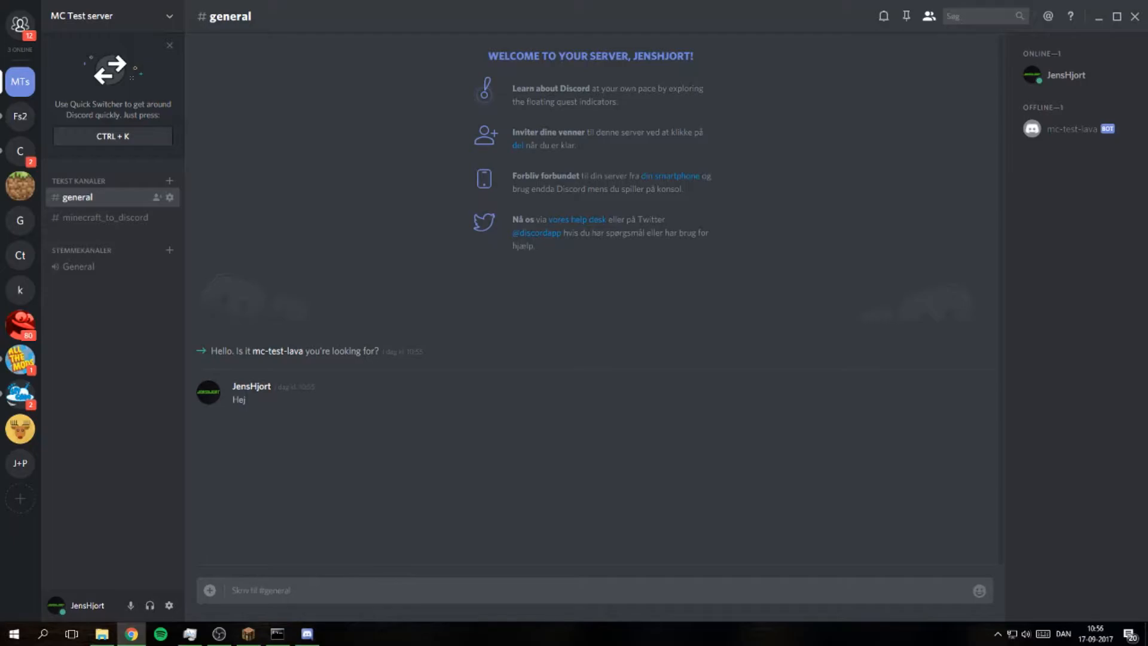
click(169, 180)
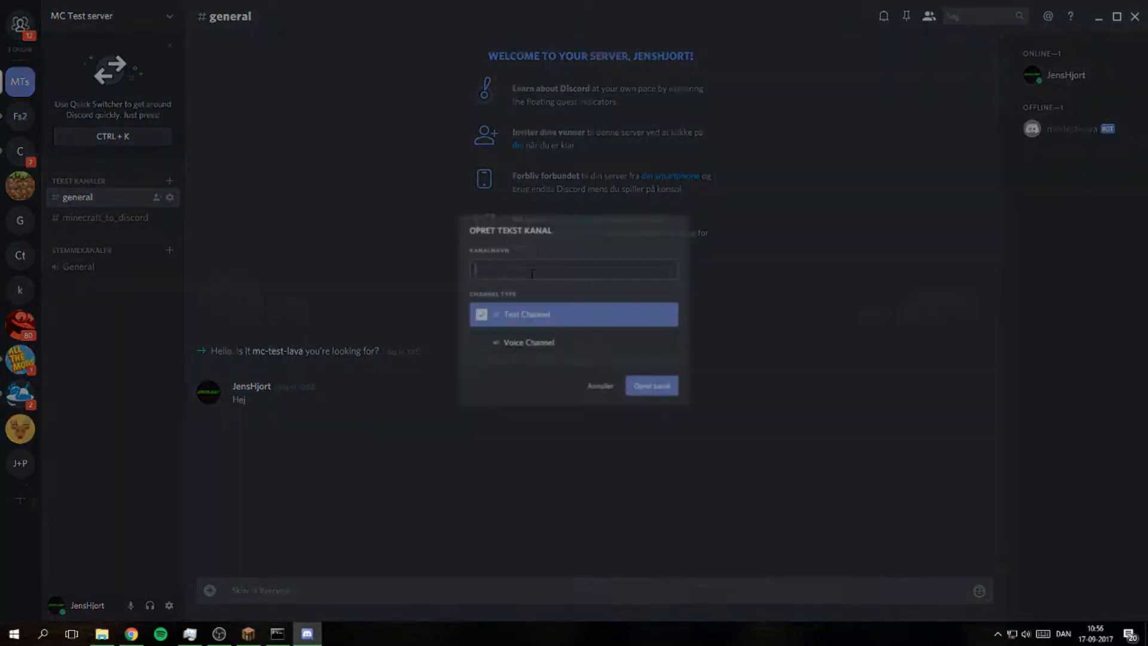
text(discord_to_minecraft)
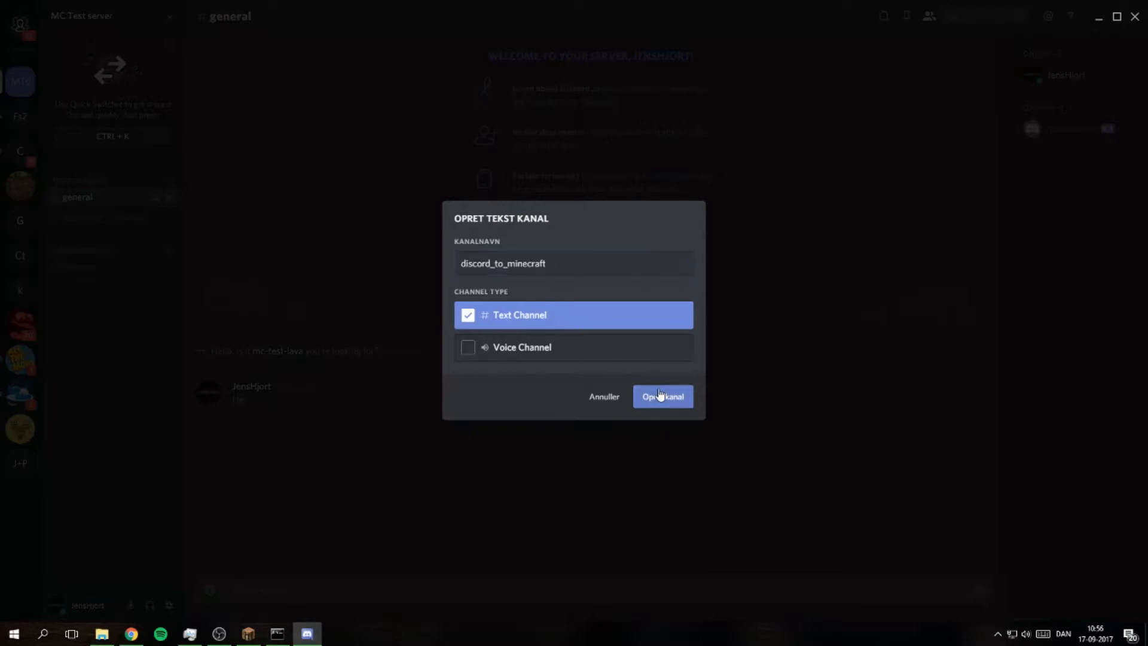
click(661, 396)
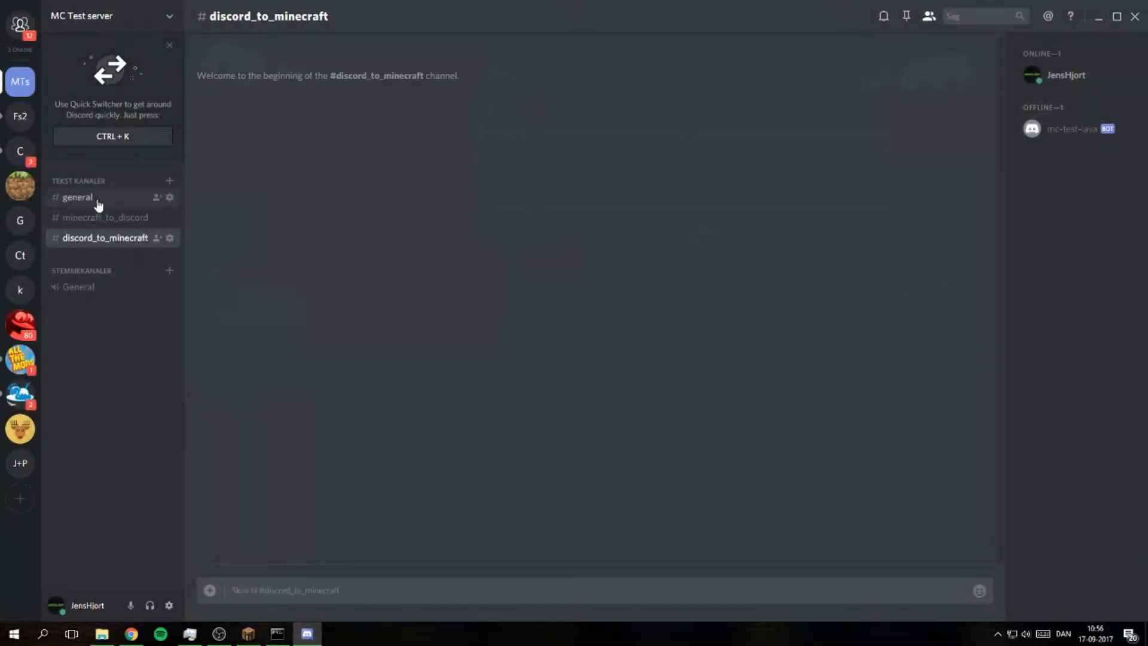
Browse general, minecraft_to_discord and discord_to_minecraft, start typing 'He', then switch to Minecraft
click(76, 196)
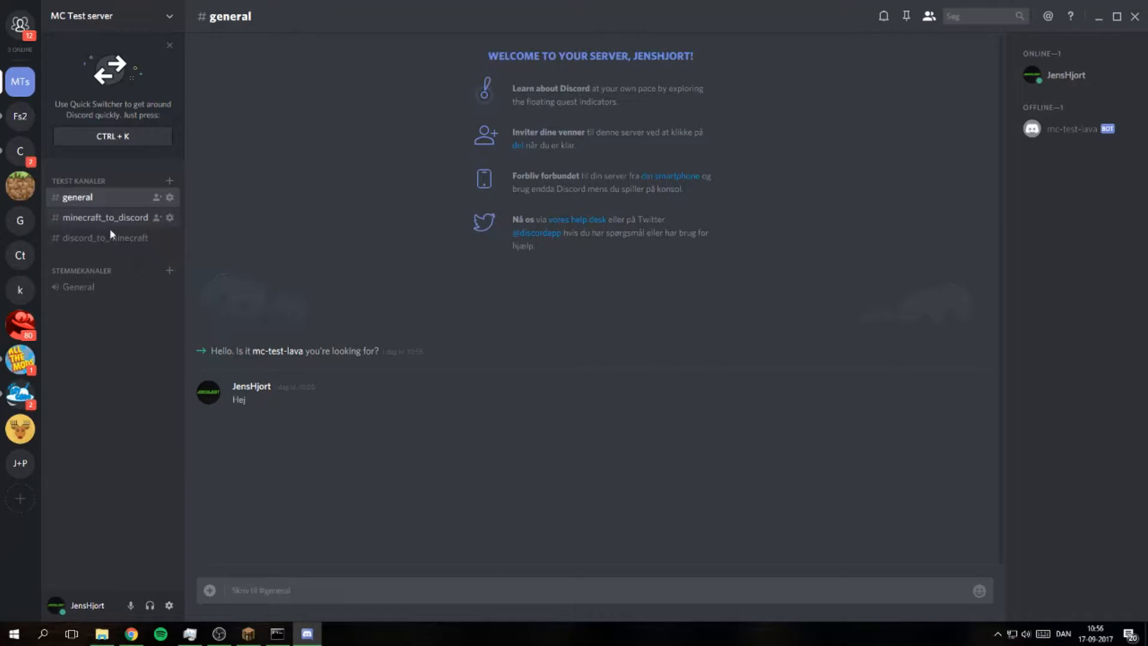
click(106, 218)
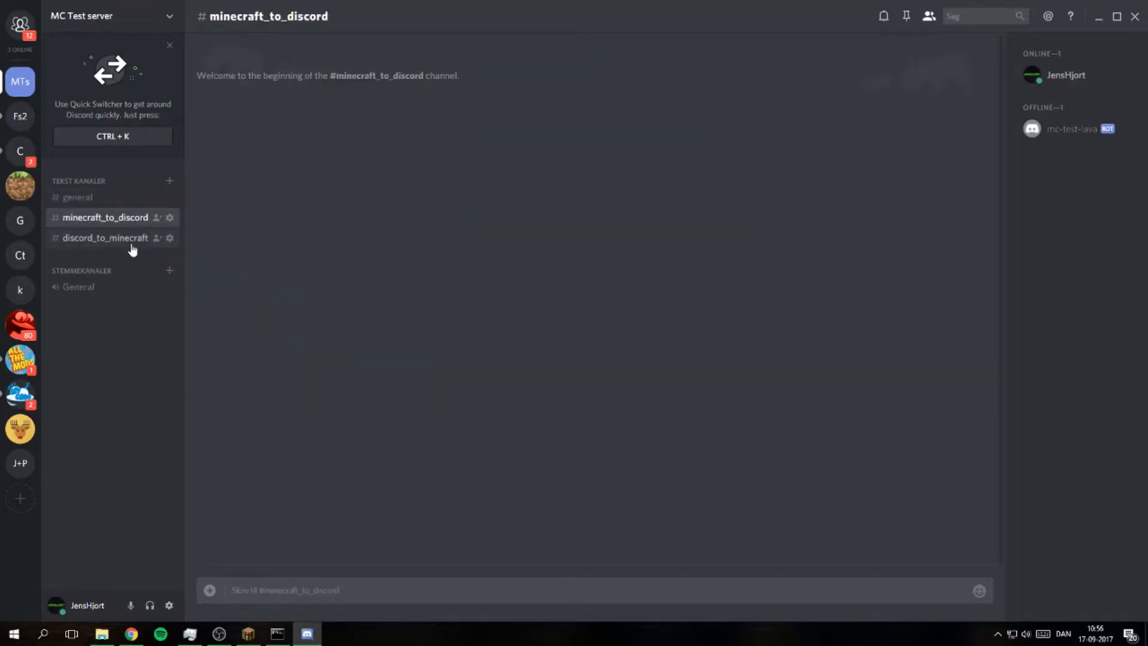
click(105, 237)
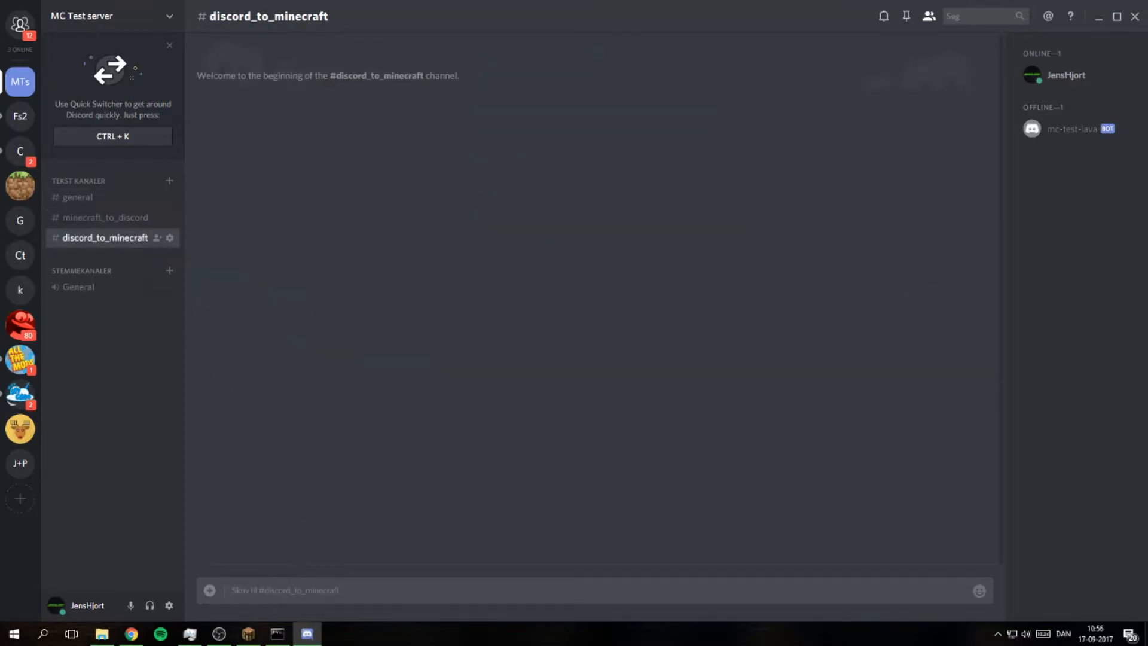
mouse_move(312, 590)
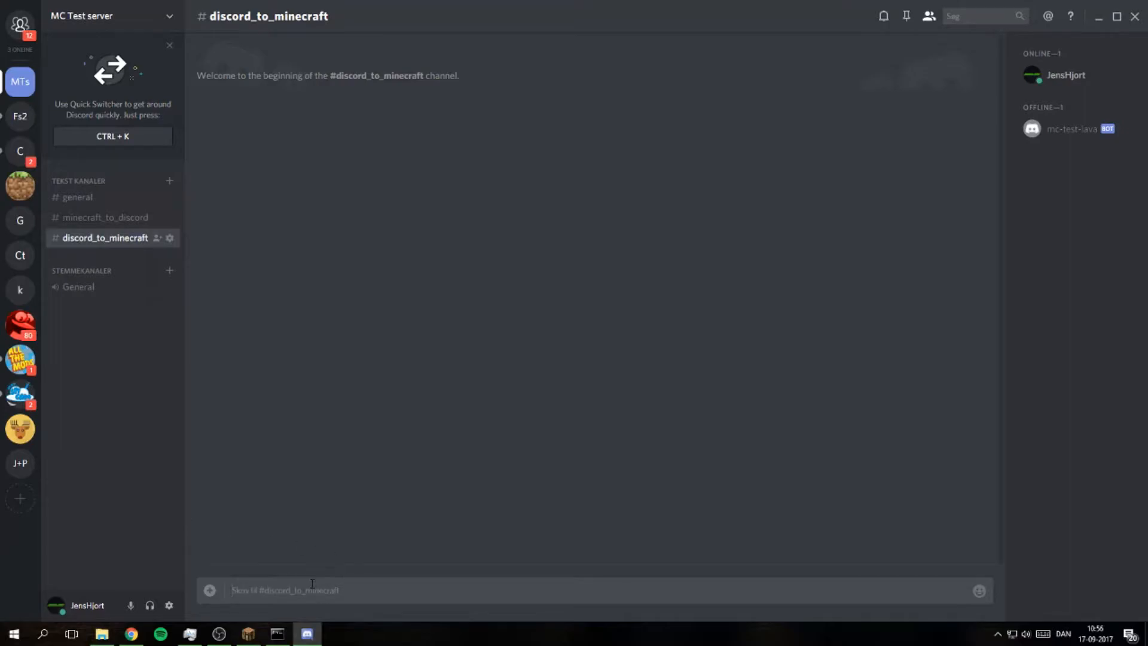
text(He)
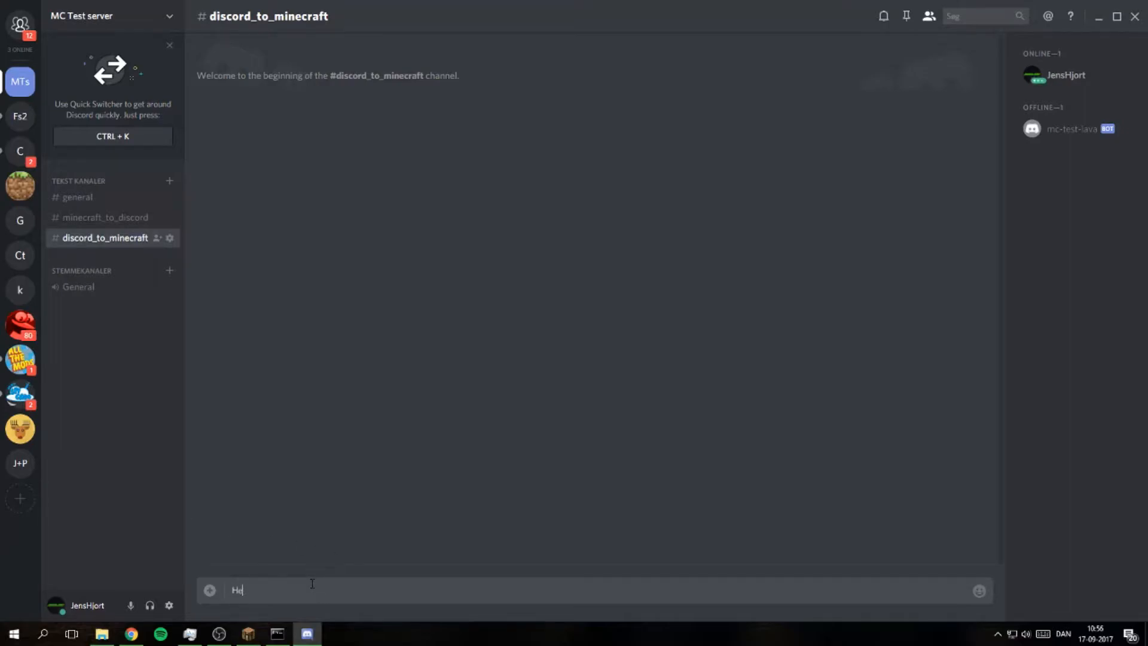
click(247, 634)
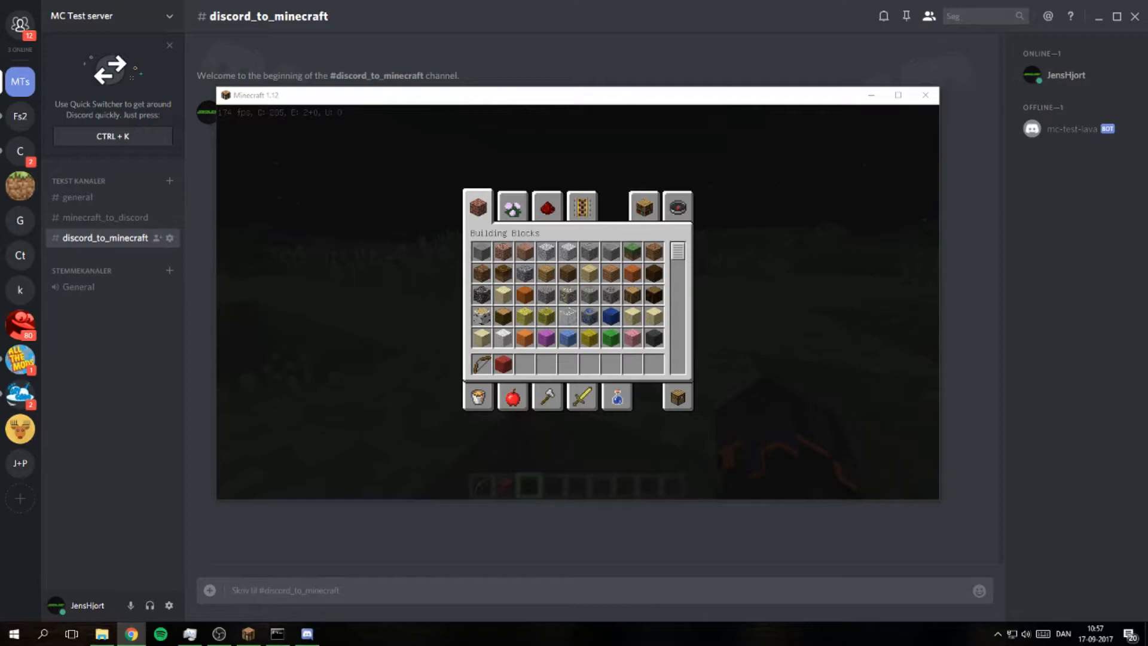
mouse_move(248, 173)
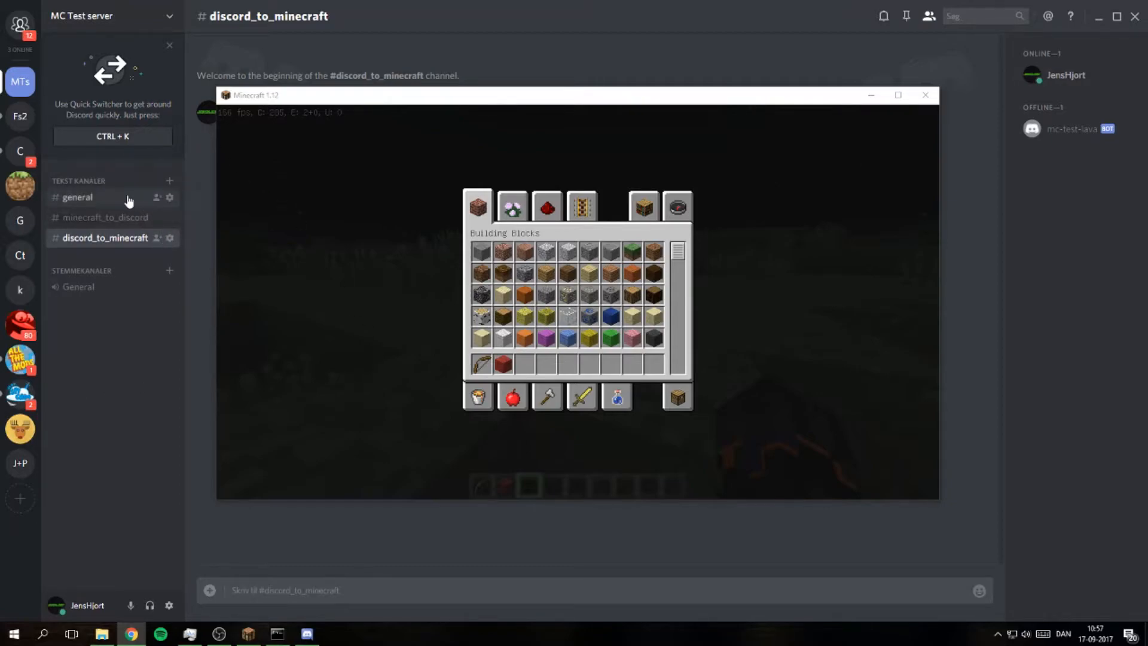
Return to #general and view the mc-test-lava bot's profile card
click(78, 196)
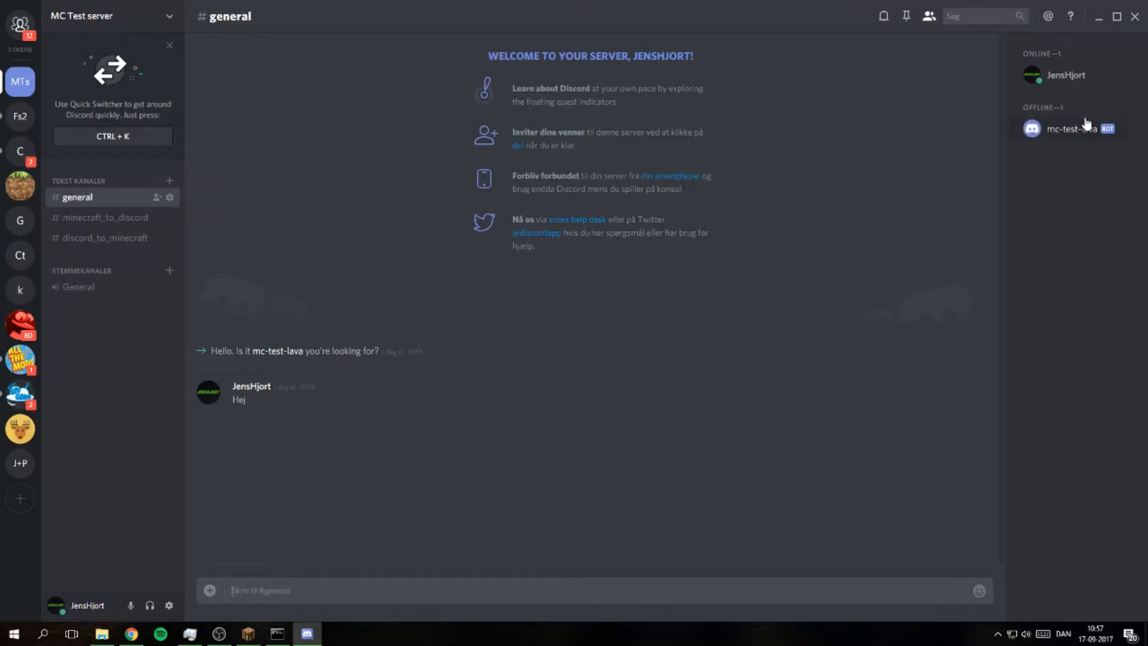
click(1070, 128)
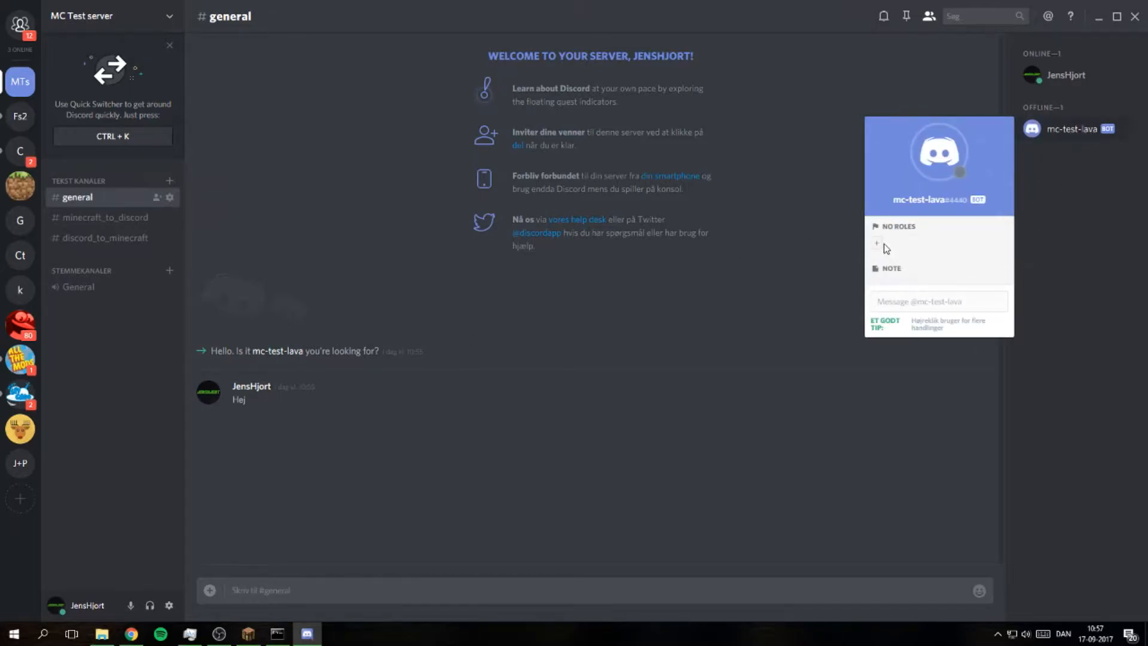
click(877, 243)
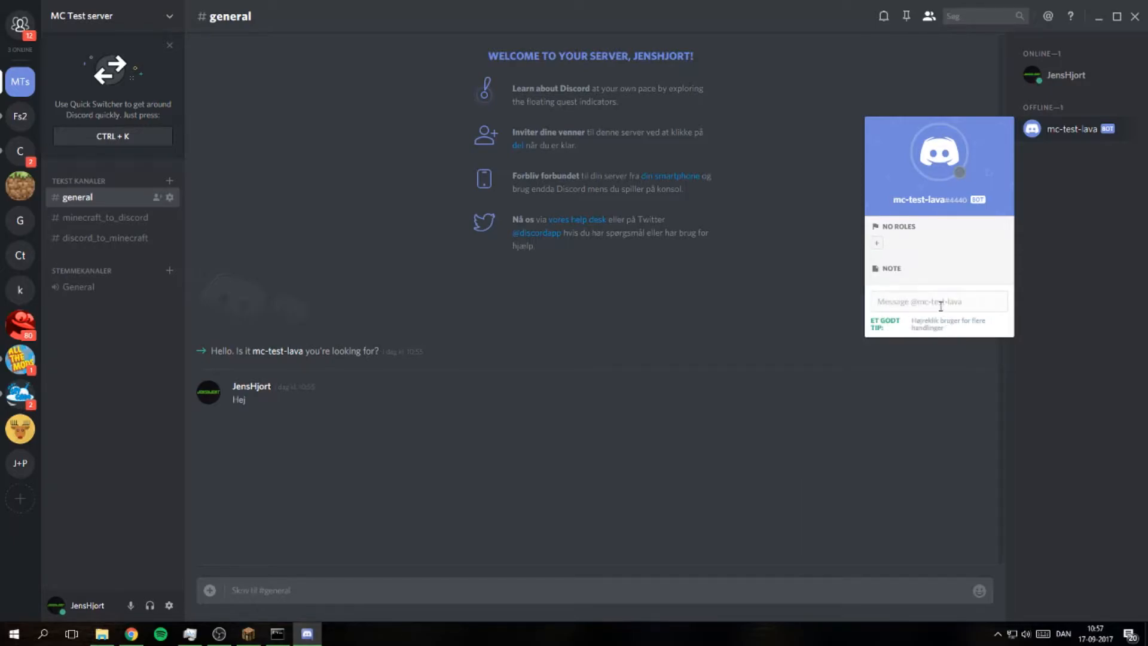
mouse_move(136, 205)
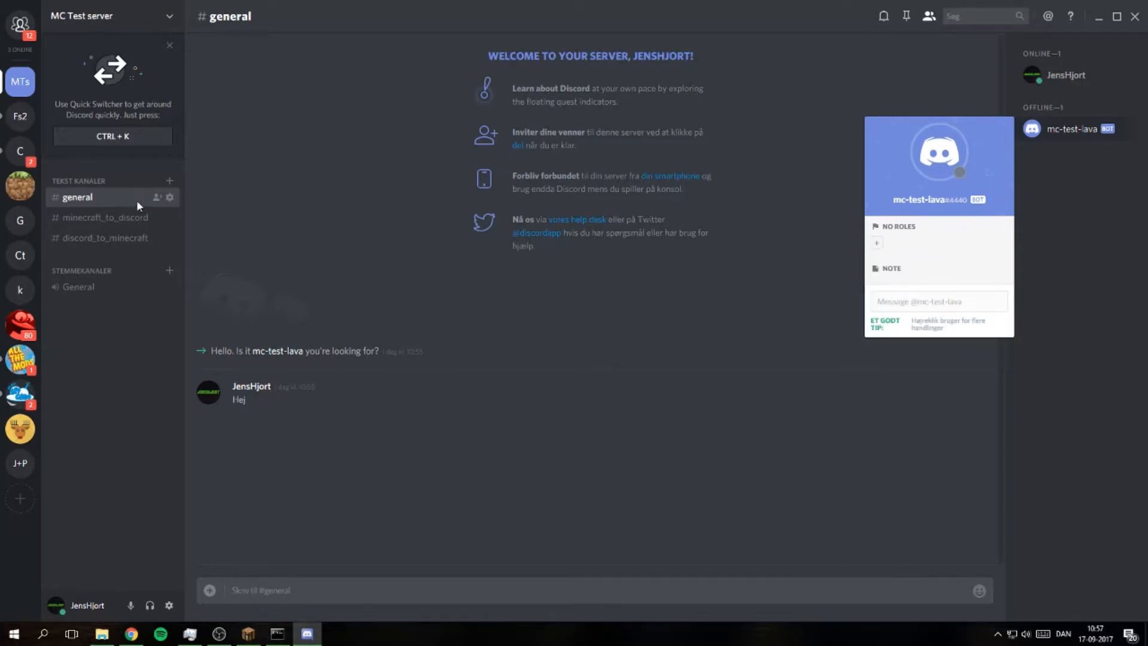
Enter MC Test server's settings and create a new role on the Roller page
click(110, 16)
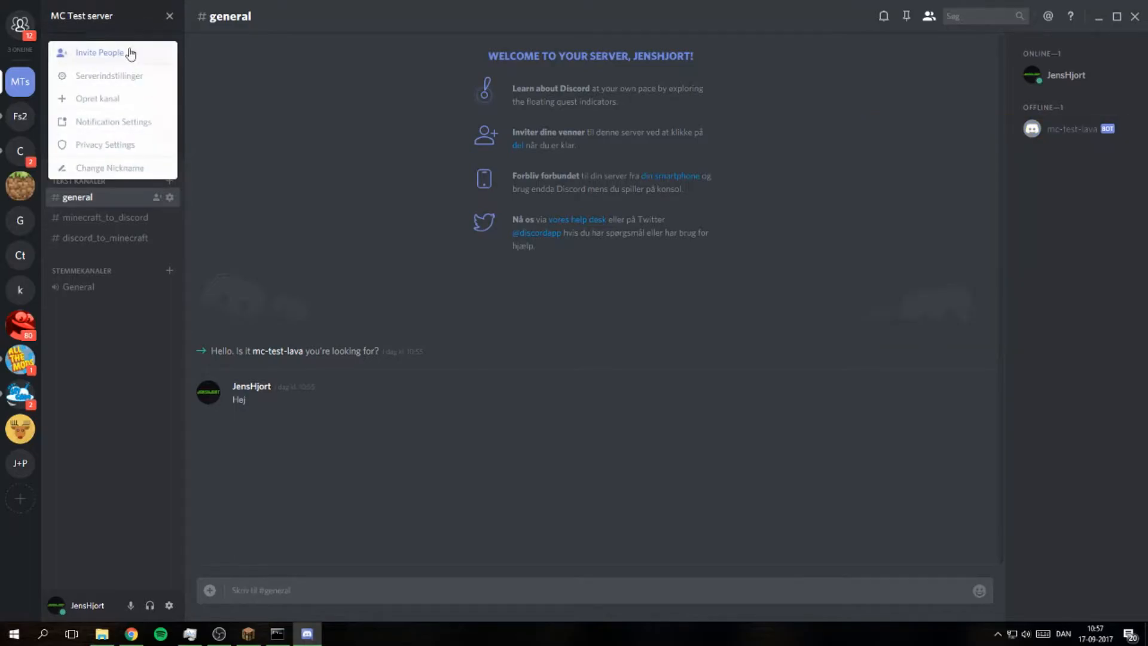
mouse_move(132, 80)
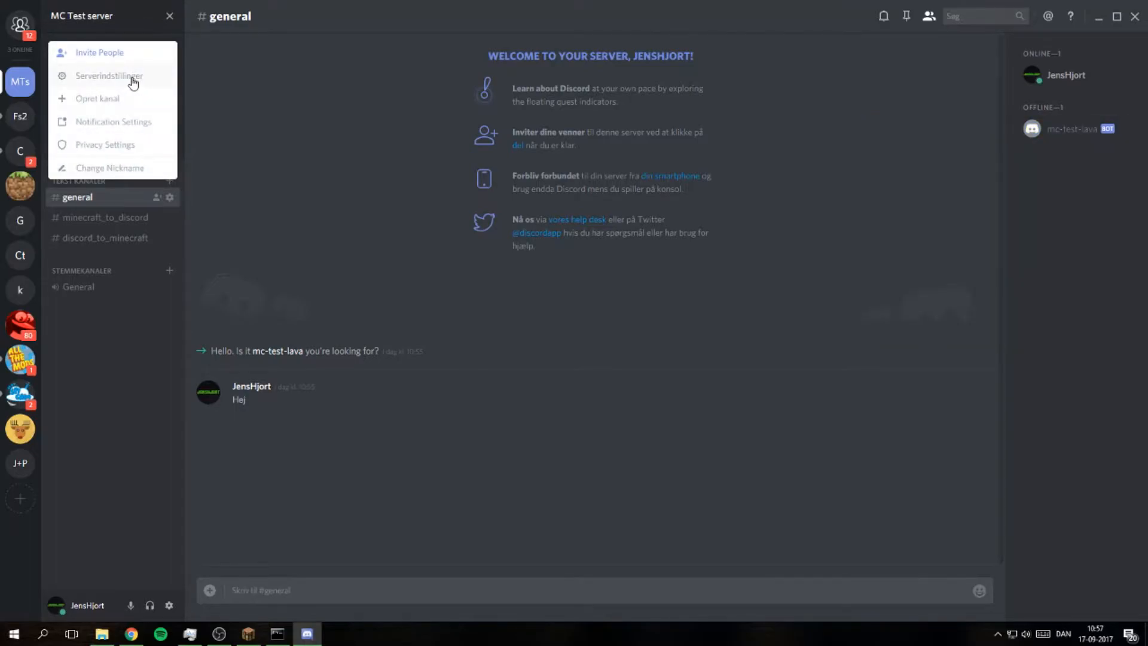
click(108, 75)
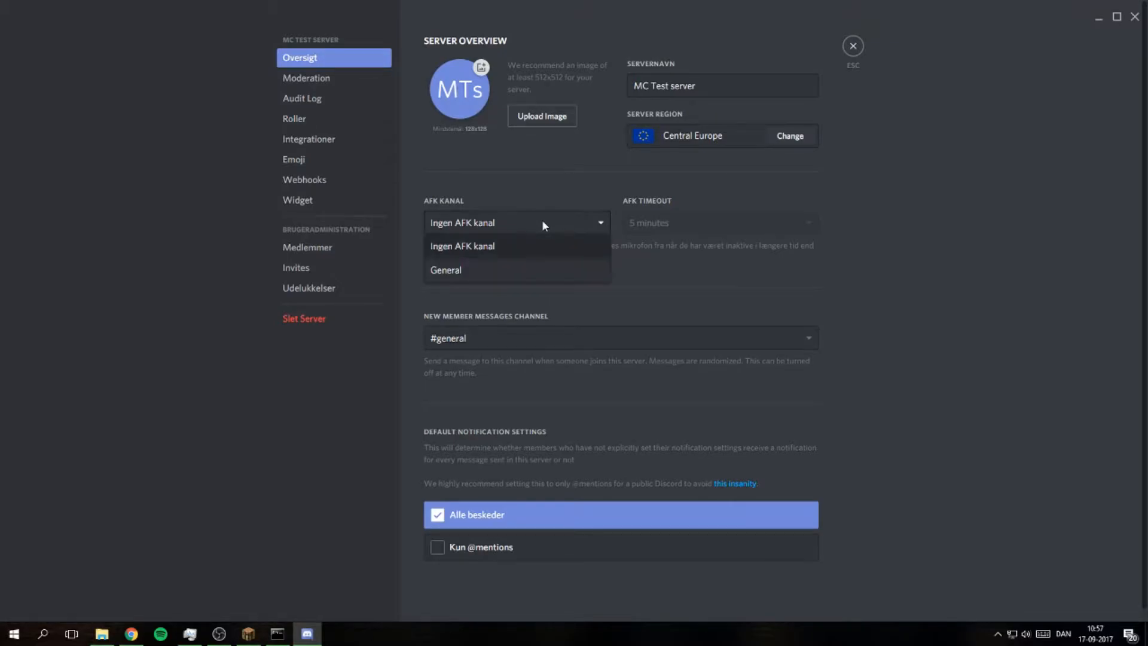
click(462, 246)
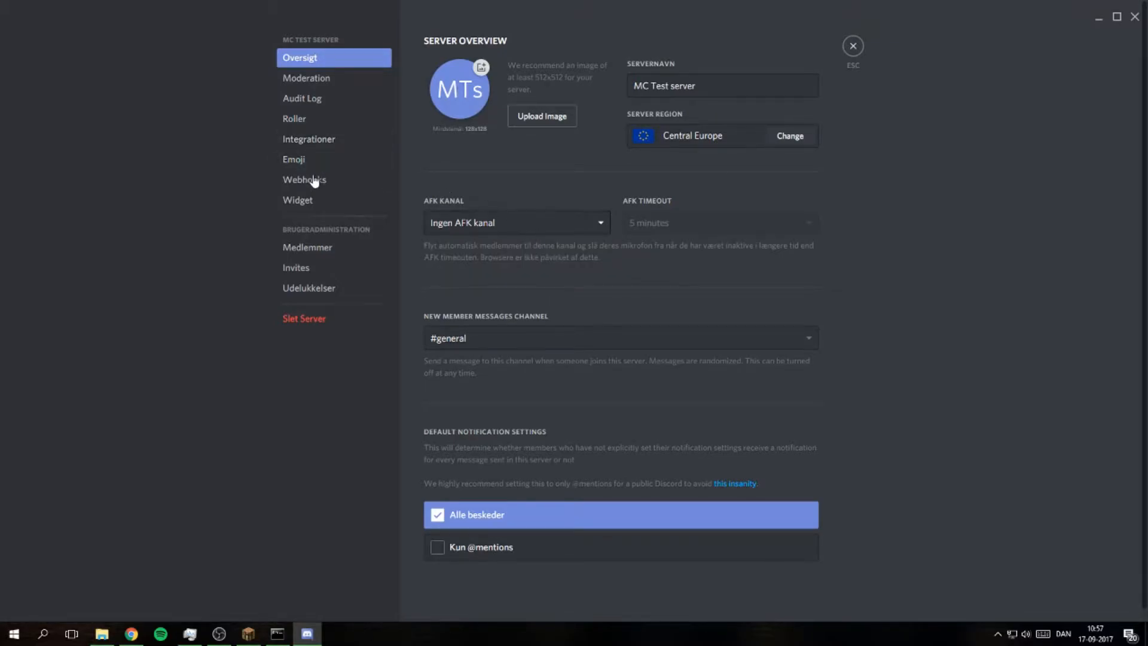
click(302, 97)
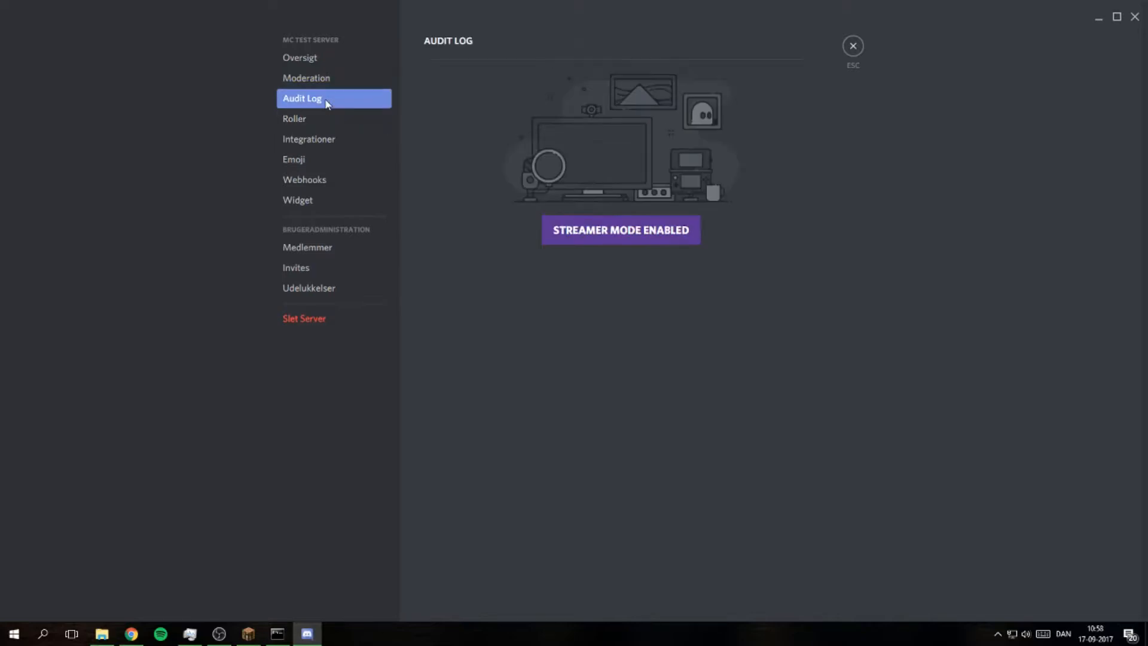
click(294, 119)
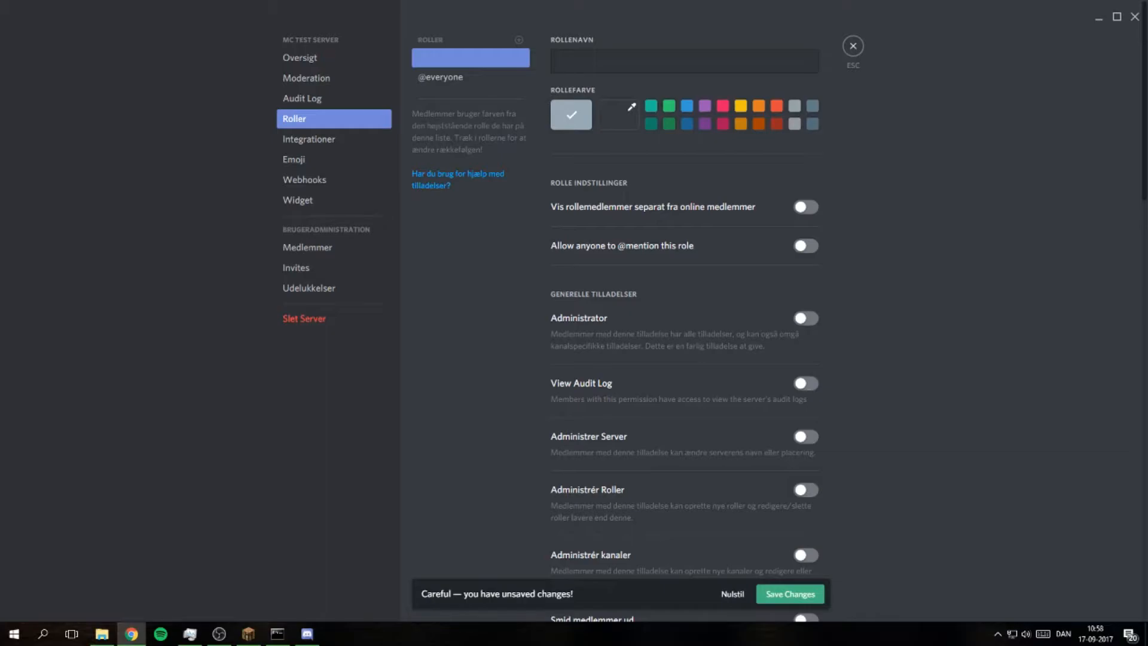
Name the role MANAGE_SERVER, enable Administrator and Administrer Server, and save the role
click(683, 61)
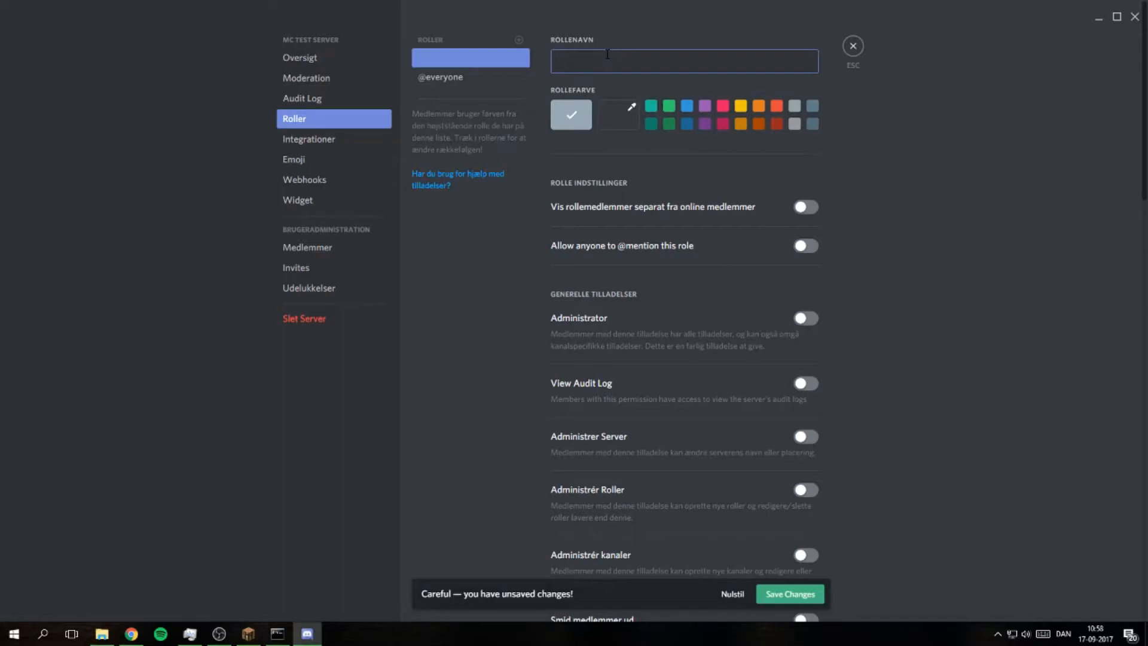
text(MANAGE_SERVER)
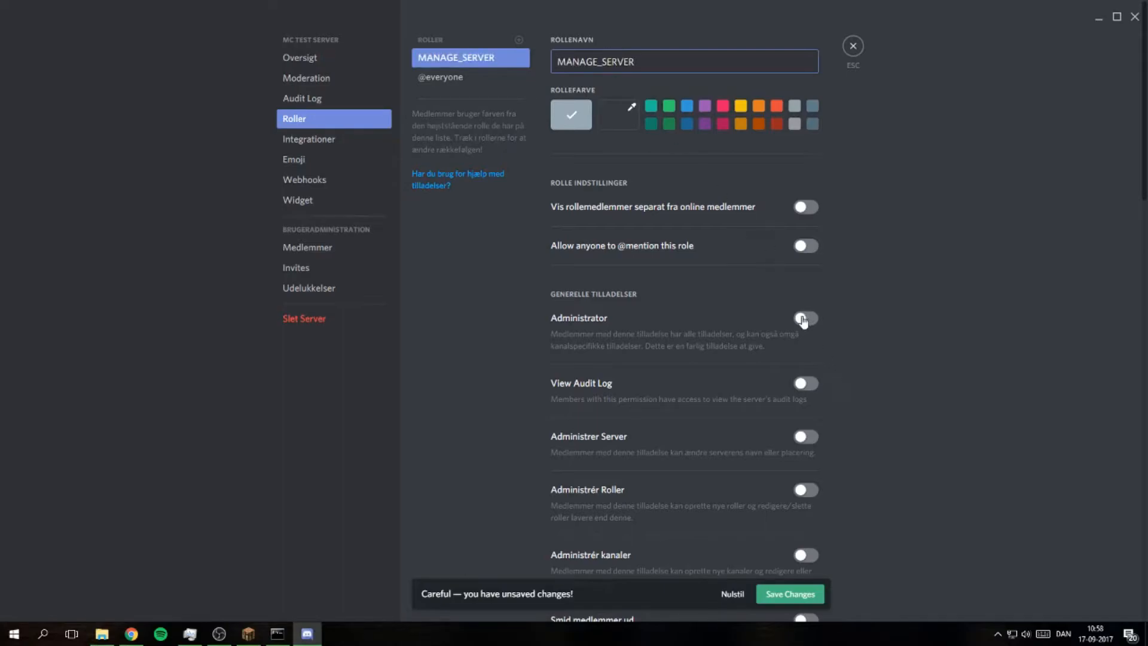
click(804, 318)
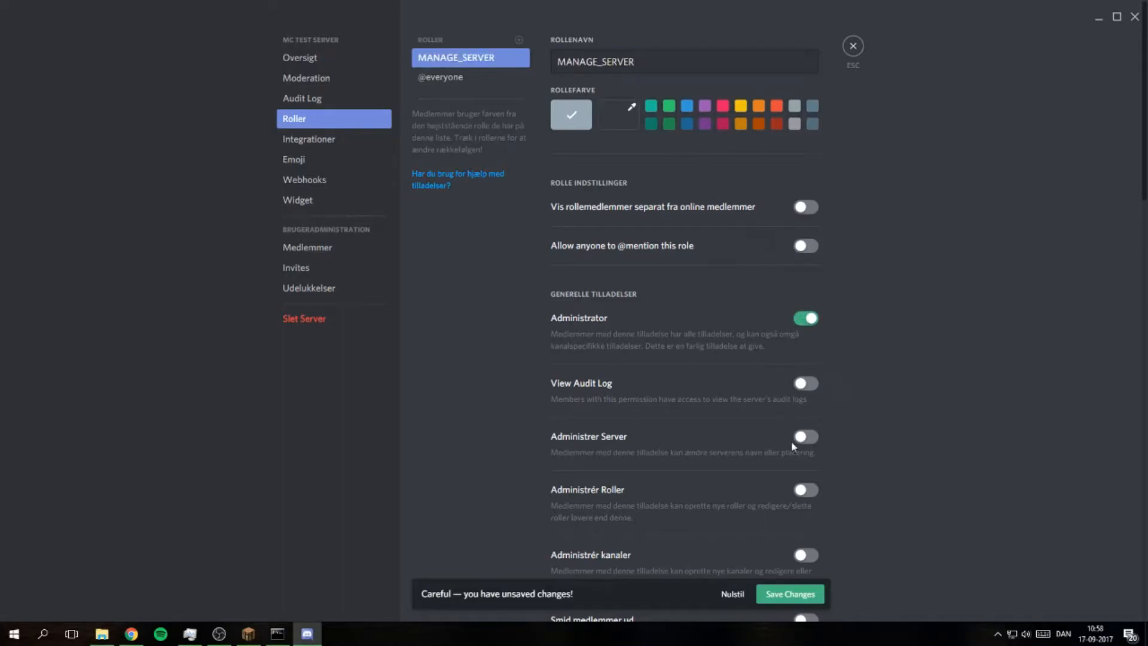
scroll(down, 3)
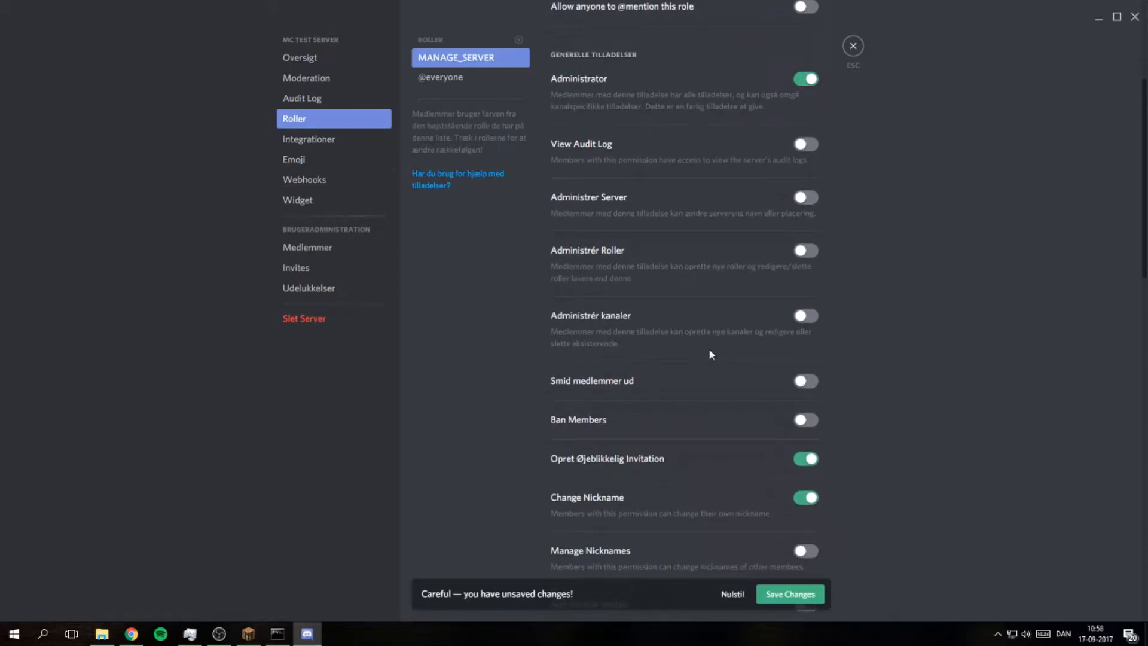
click(803, 197)
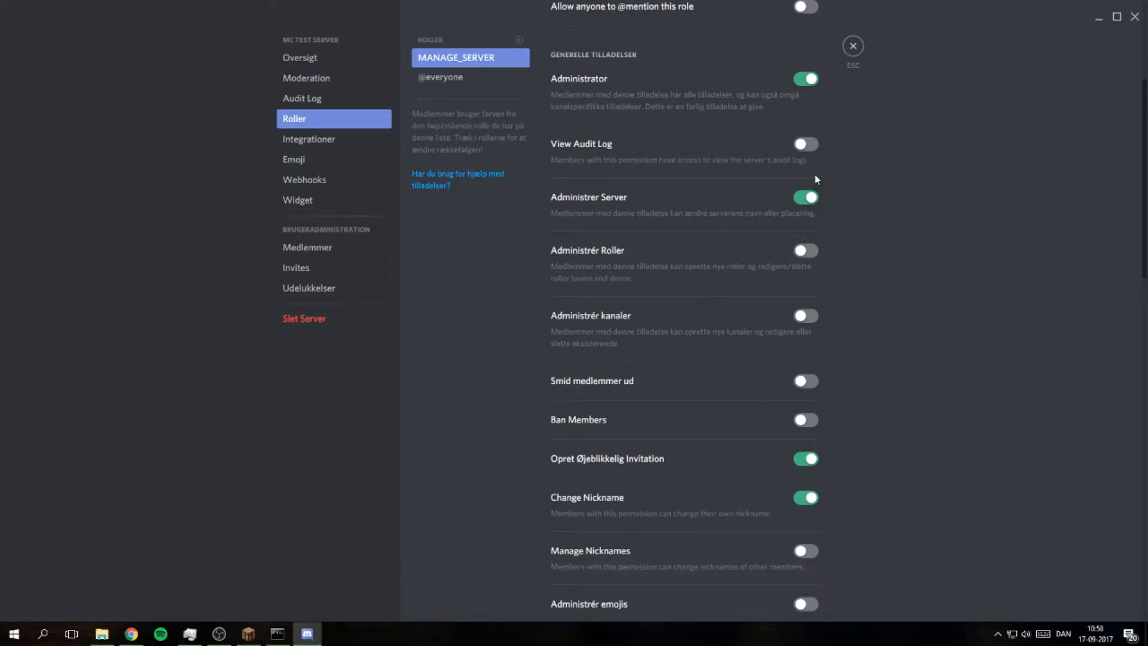
click(852, 45)
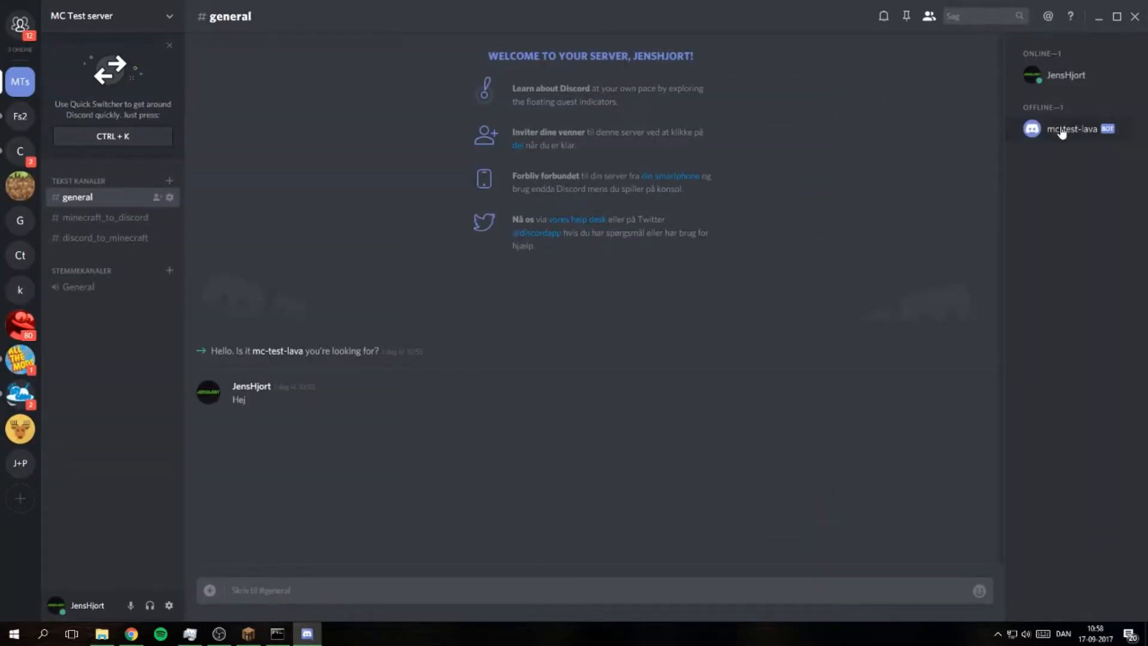
Assign the MANAGE_SERVER role to the mc-test-lava bot from its profile
click(1073, 128)
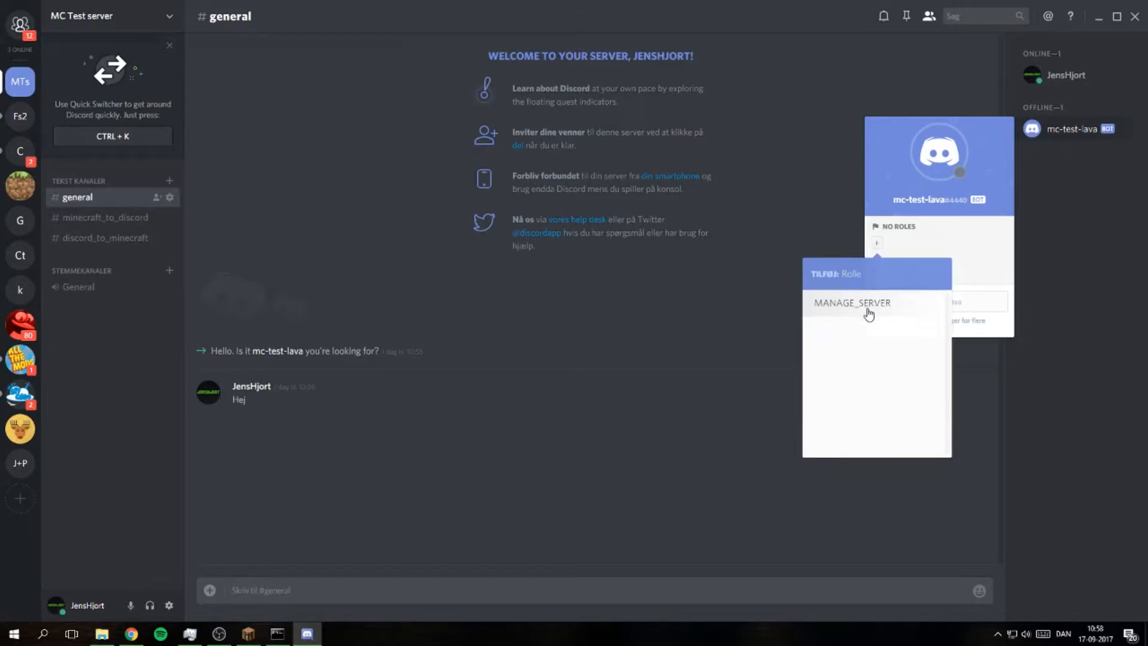
click(1069, 249)
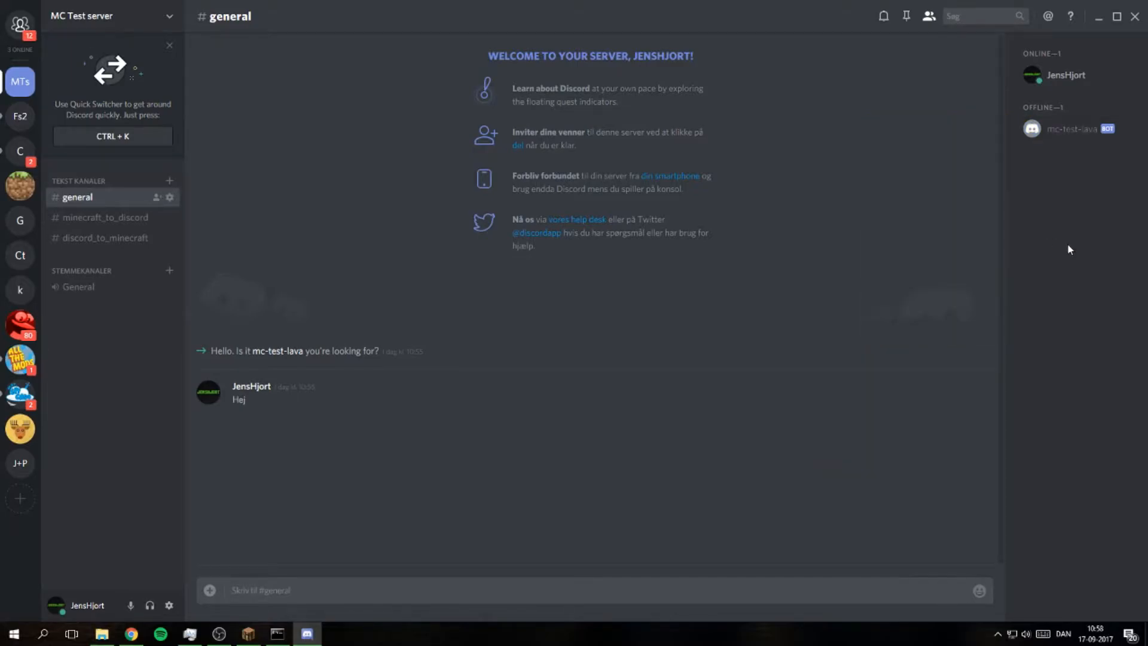
Send Hi in the discord_to_minecraft channel and bring Minecraft forward
click(105, 216)
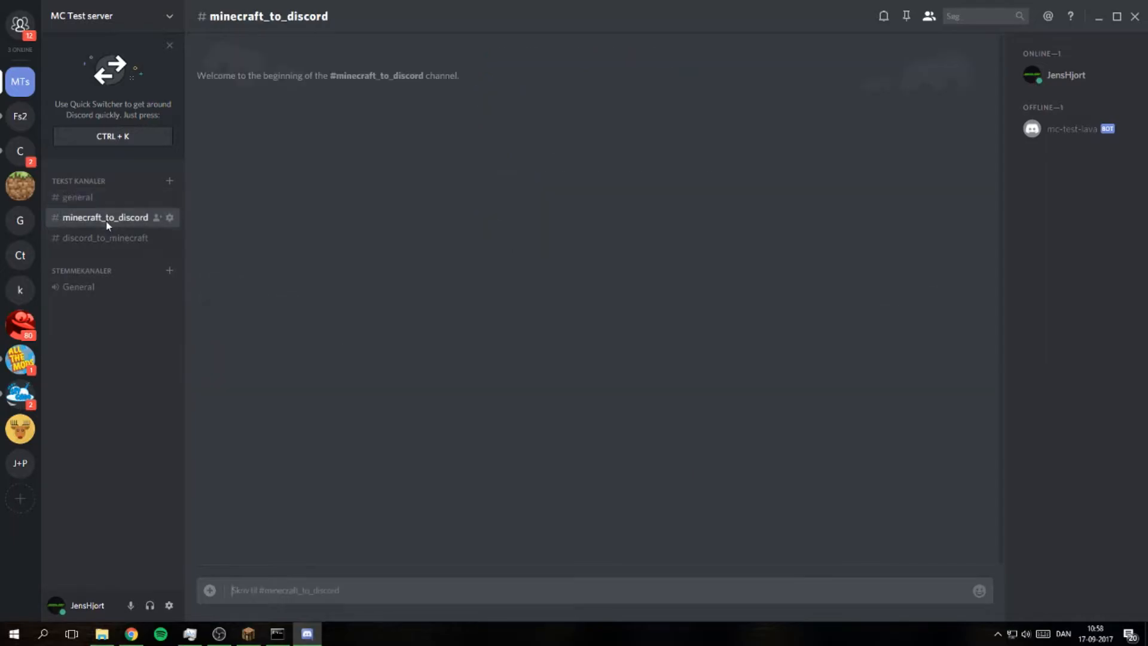
click(106, 237)
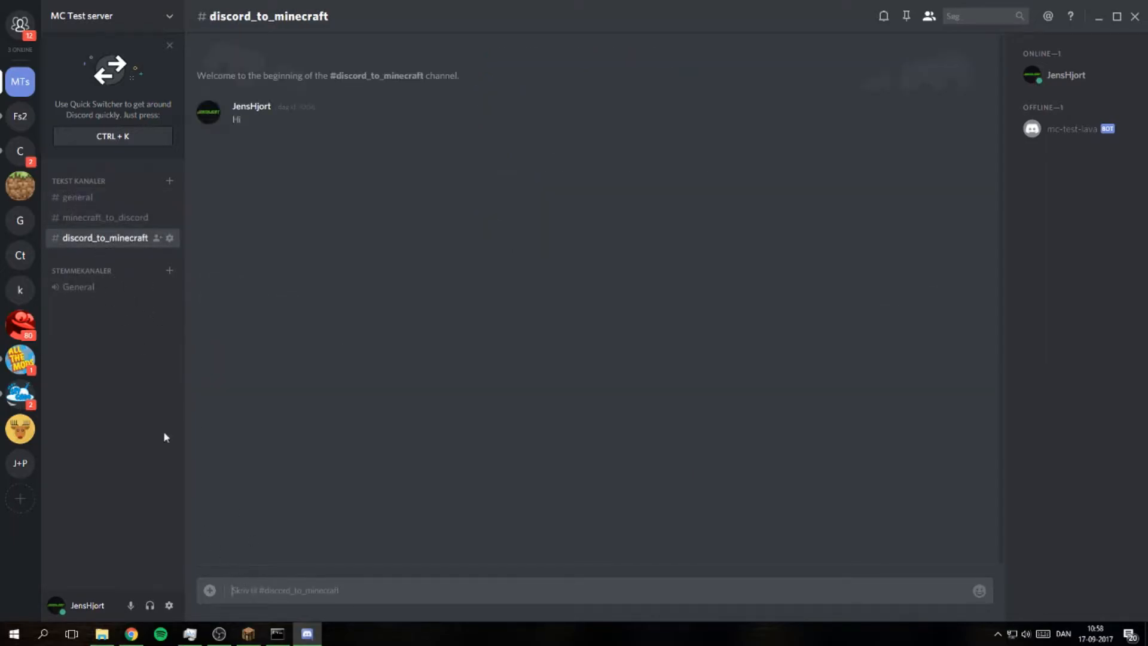
text(Hiu)
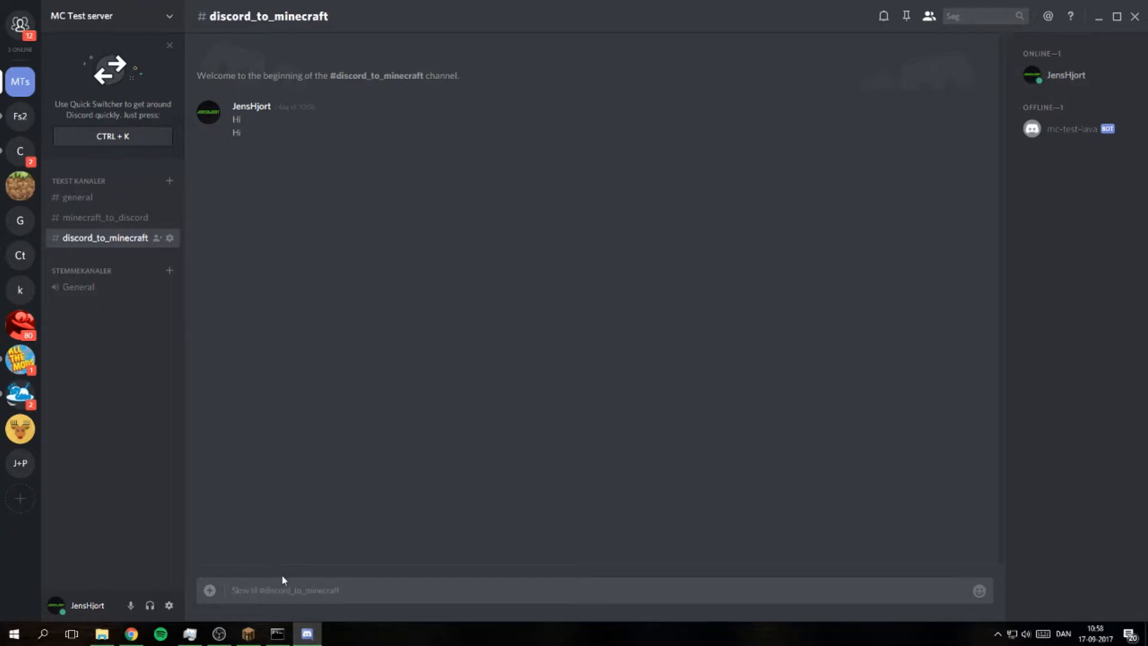
click(248, 634)
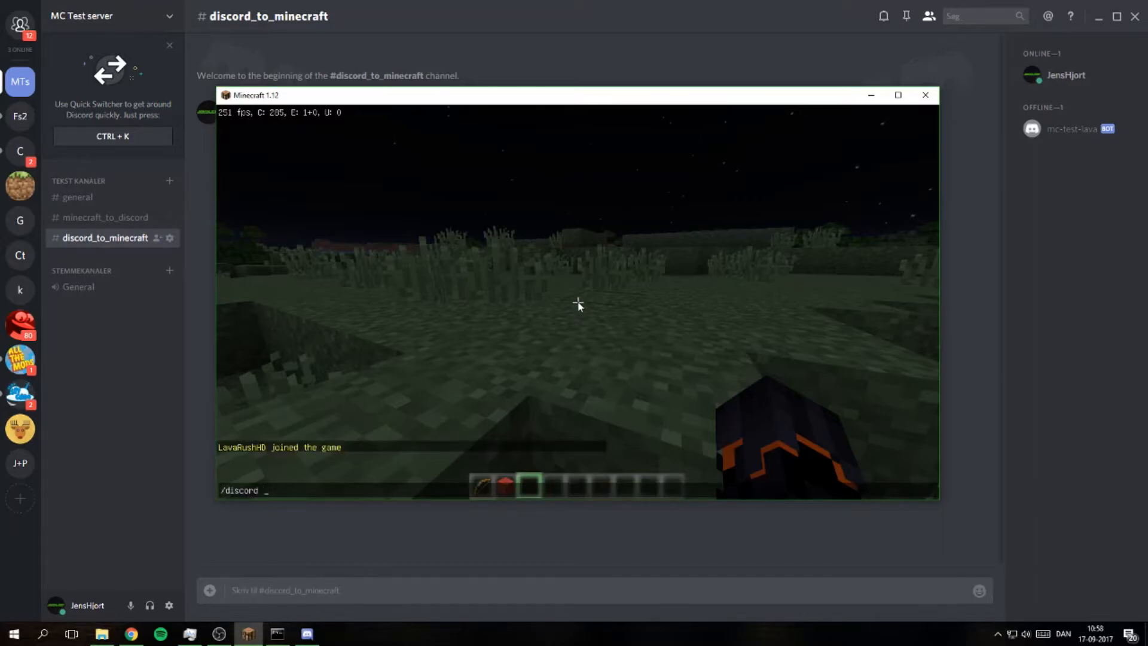
Finish the Hi chat message in Minecraft and return to Discord's minecraft_to_discord channel
text(H)
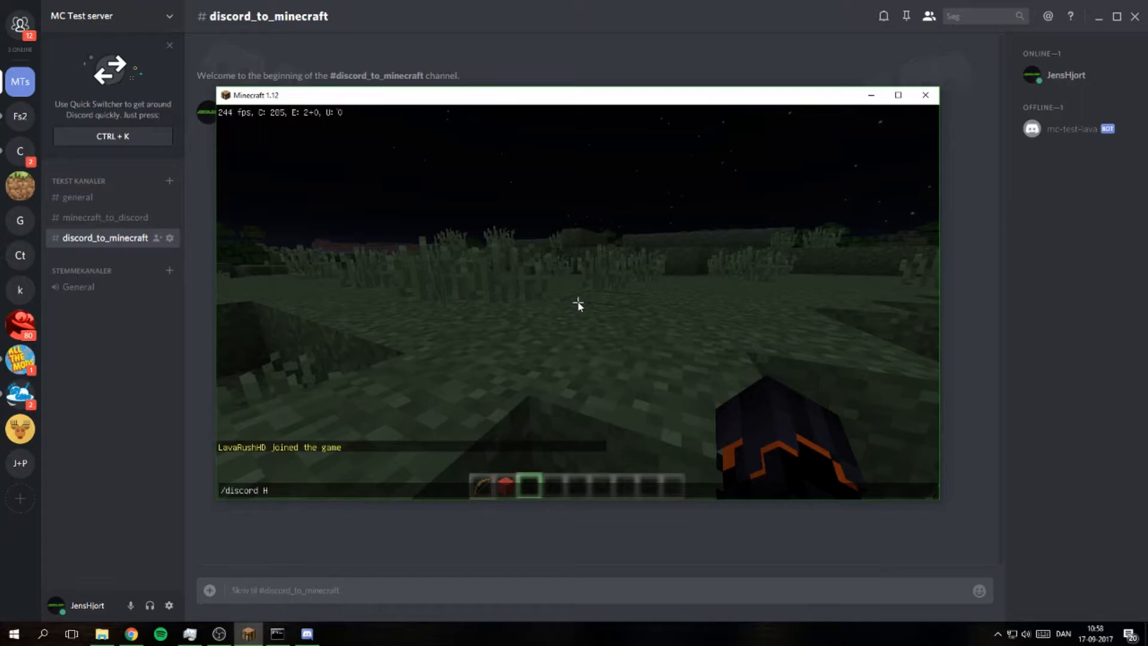
text(i)
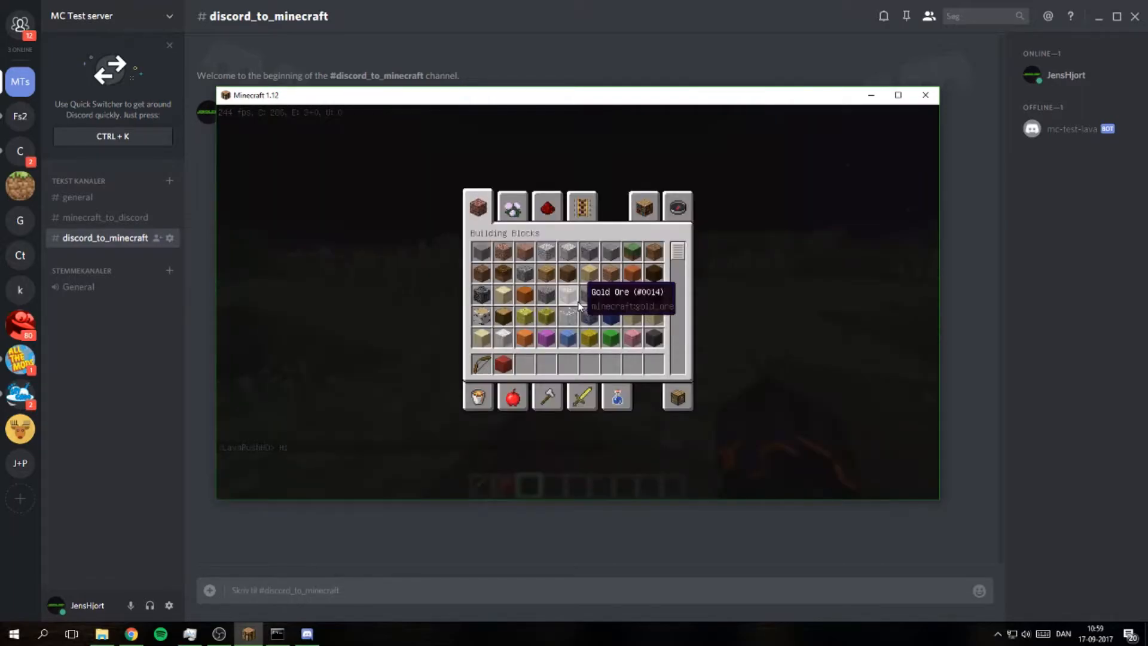
click(105, 217)
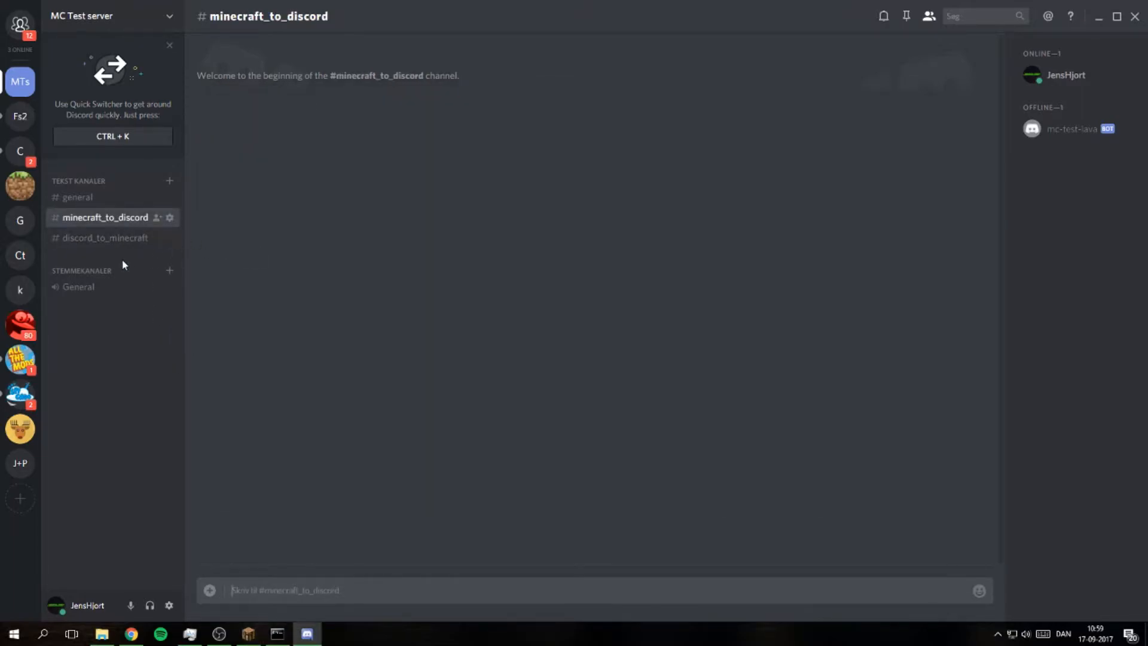
click(79, 286)
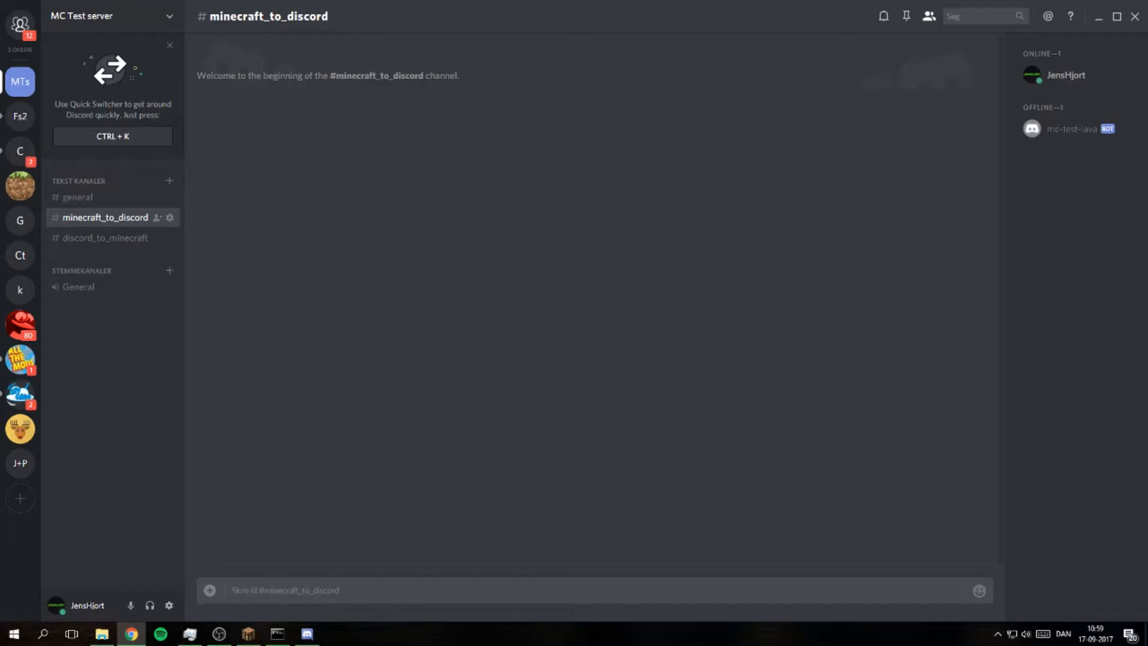
mouse_move(559, 349)
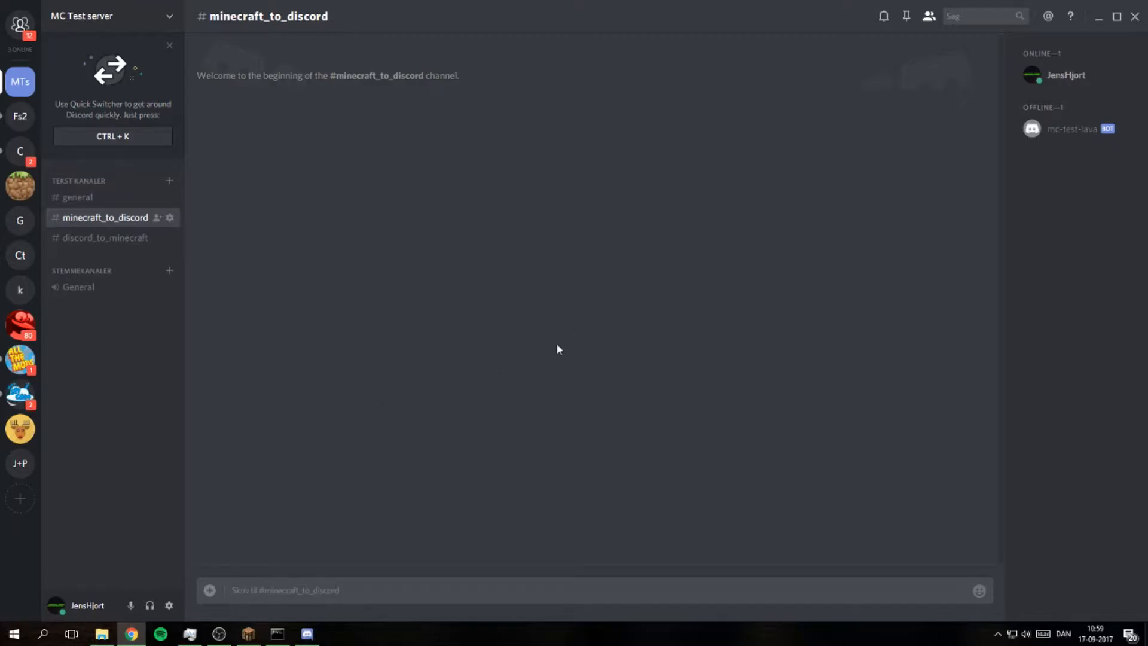
Browse the server's plugins folder into DiscordMC and bring up config.yml's options
click(248, 634)
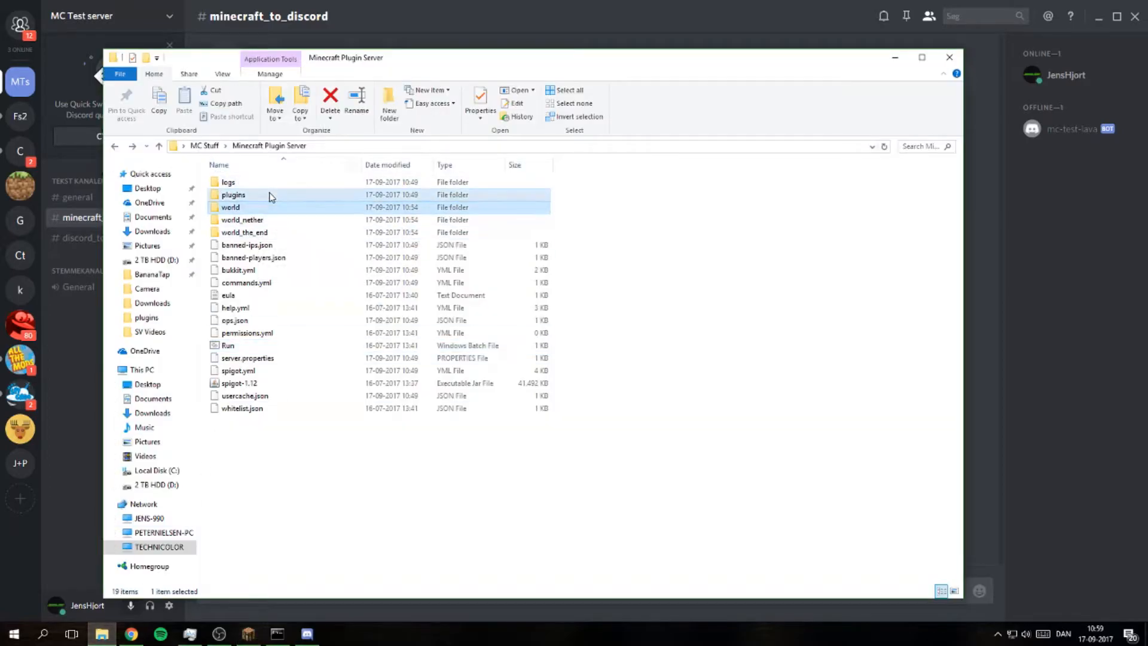
double_click(233, 194)
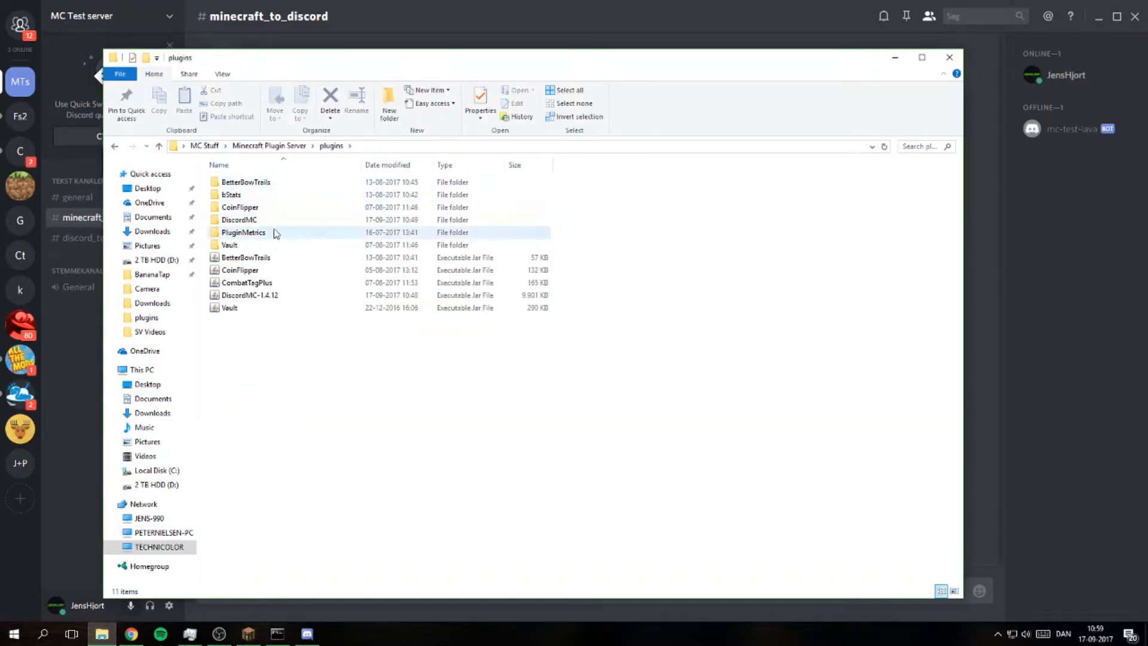
double_click(239, 218)
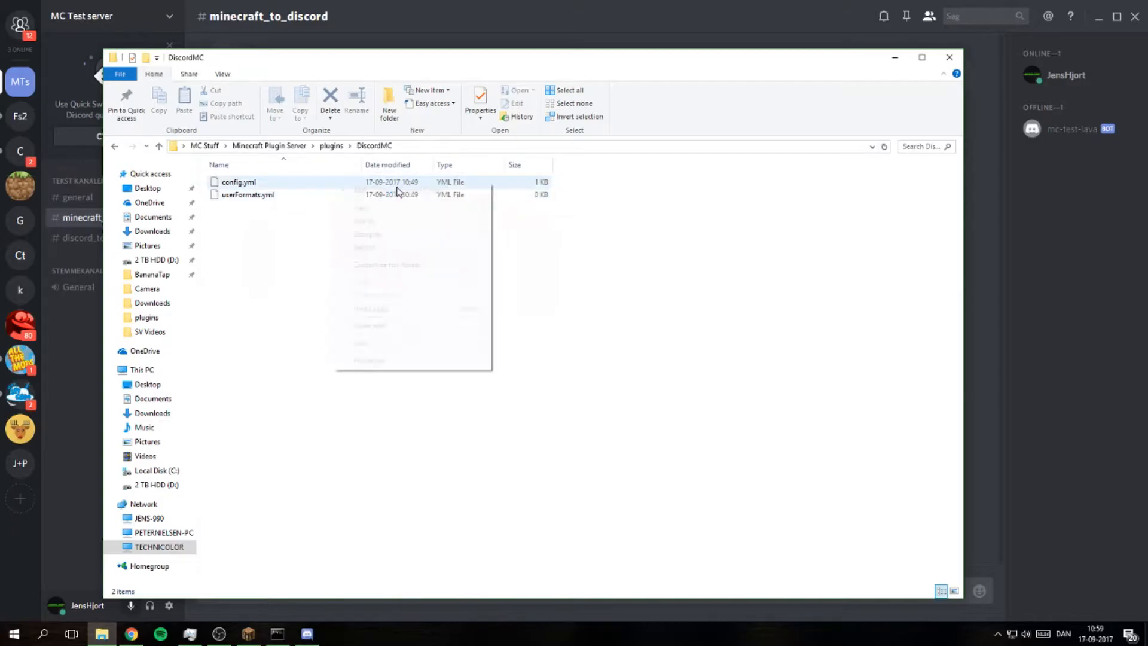
right_click(238, 182)
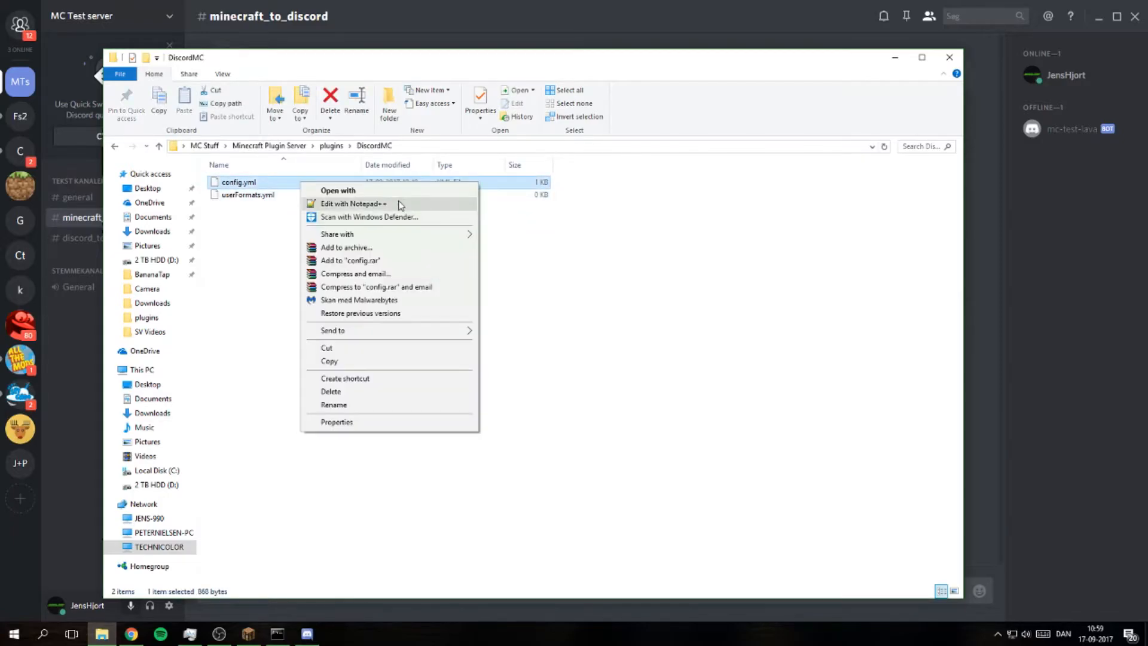
Edit config.yml in Notepad++, replace TOKEN_HERE with the bot token, and return to Discord
click(352, 203)
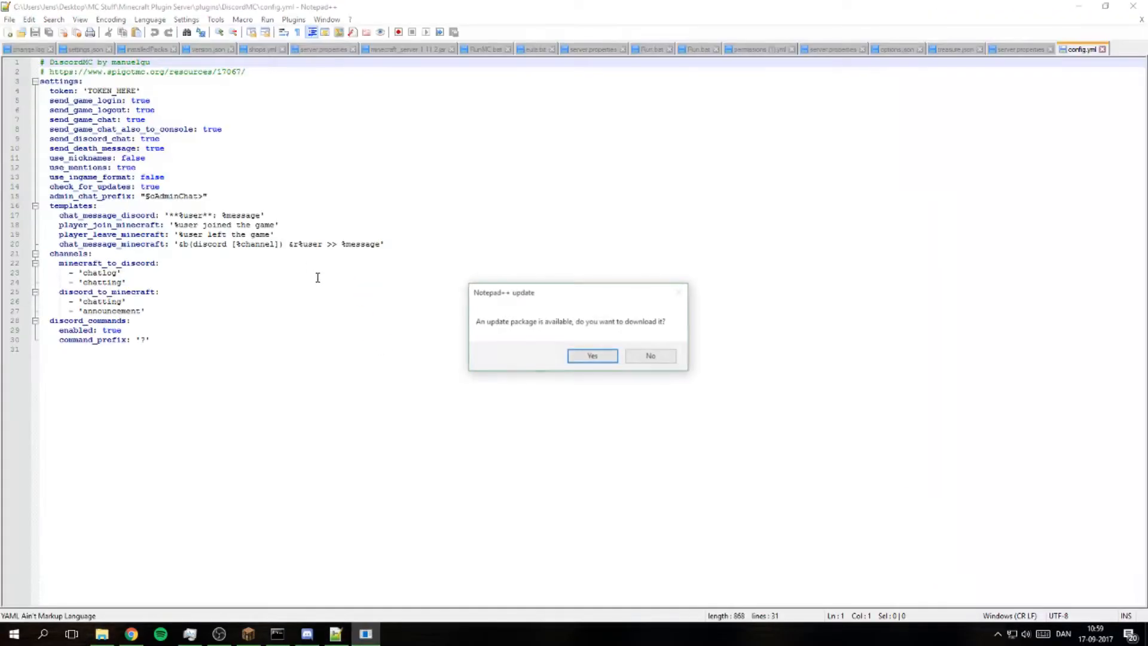
mouse_move(651, 355)
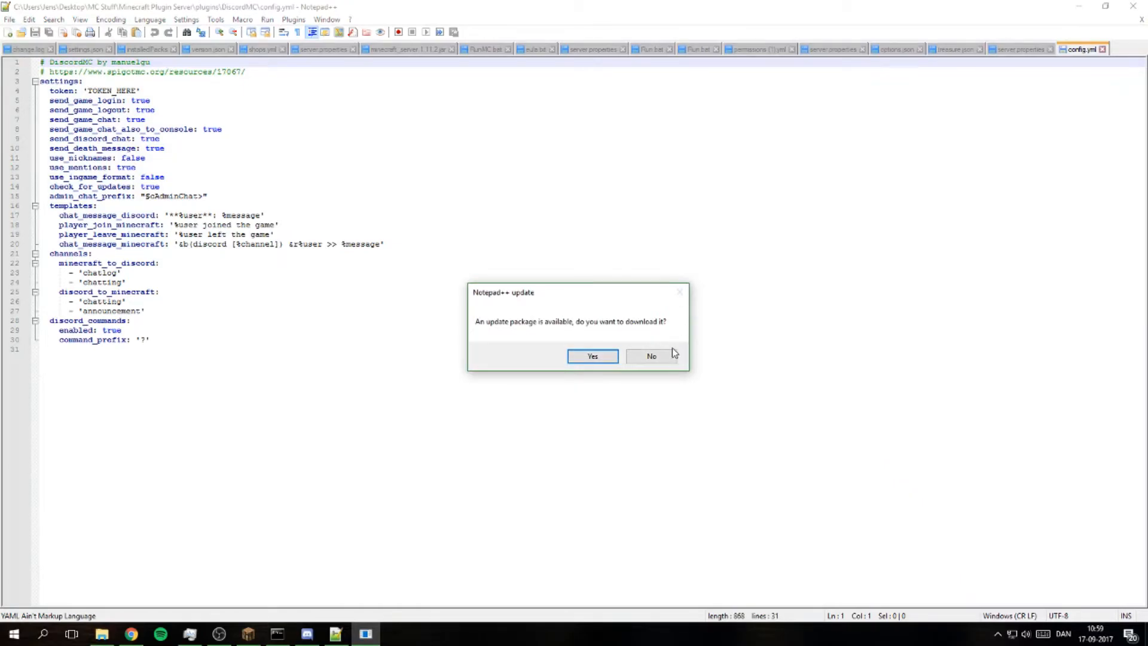
click(650, 356)
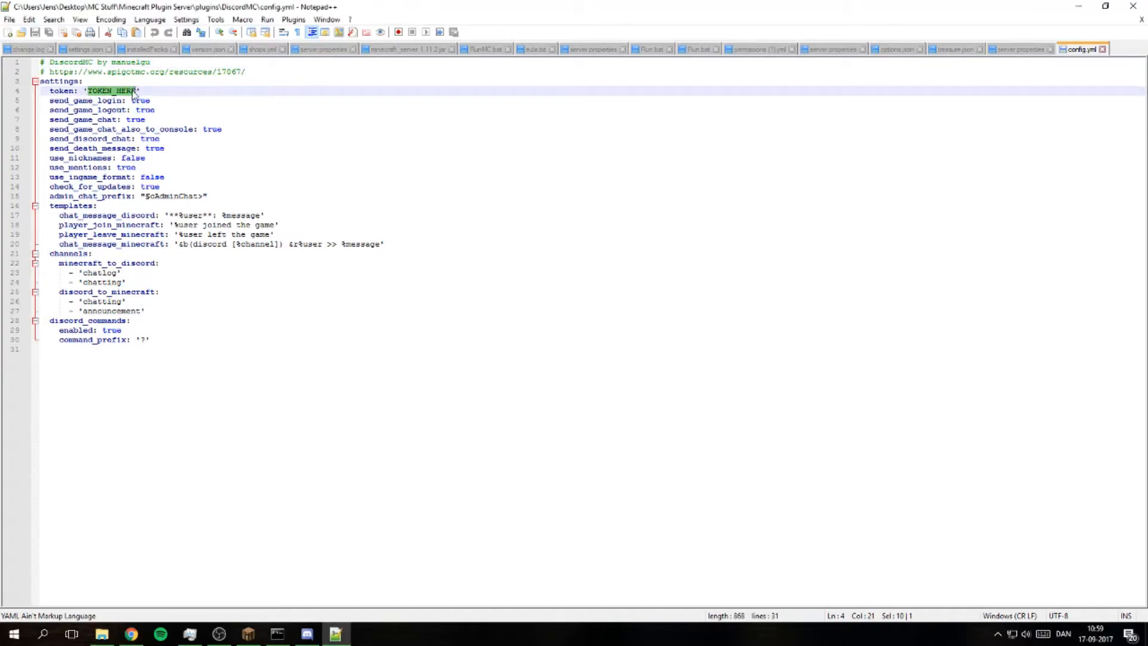
key(Delete)
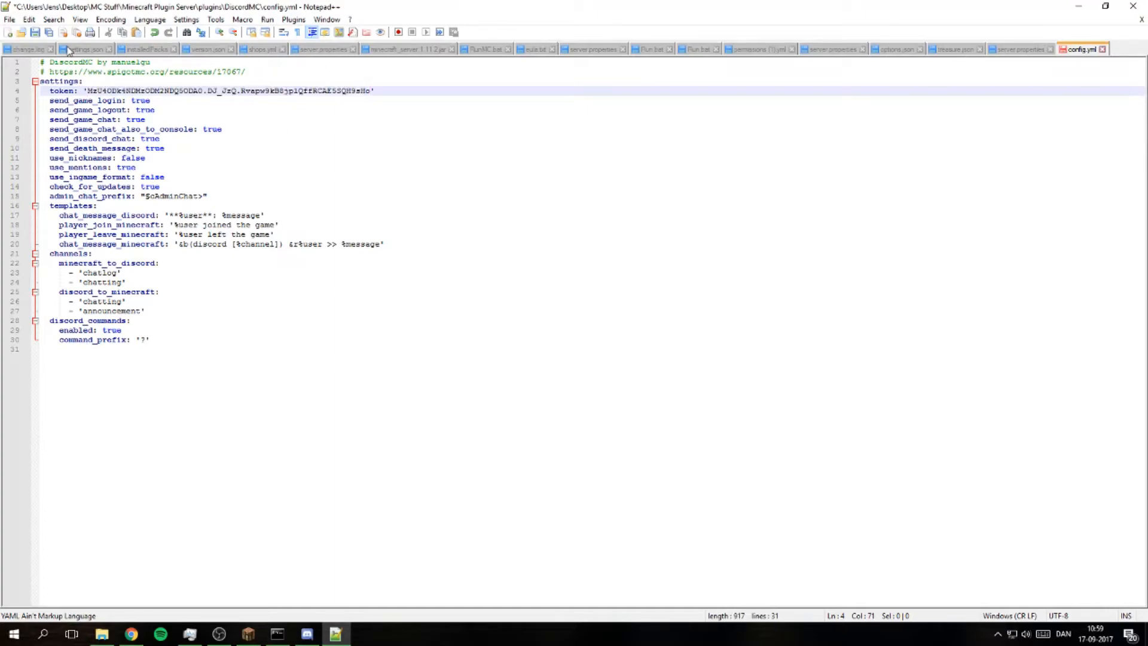
click(306, 634)
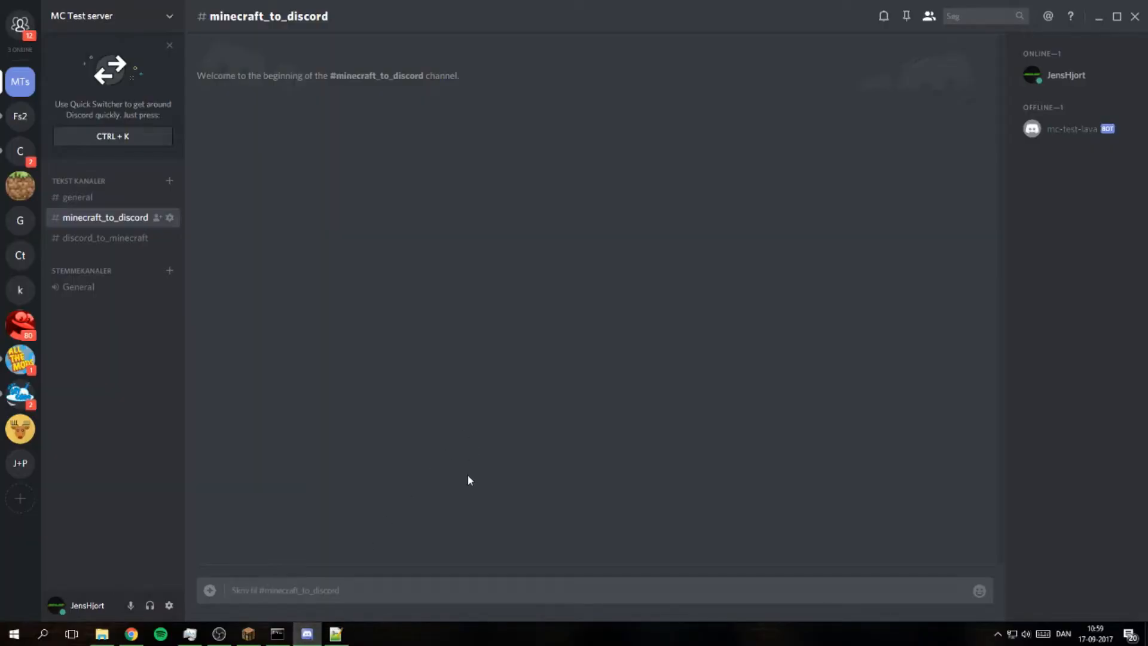
Run a /discord reload command in Minecraft, then return to Discord's discord_to_minecraft channel
click(247, 634)
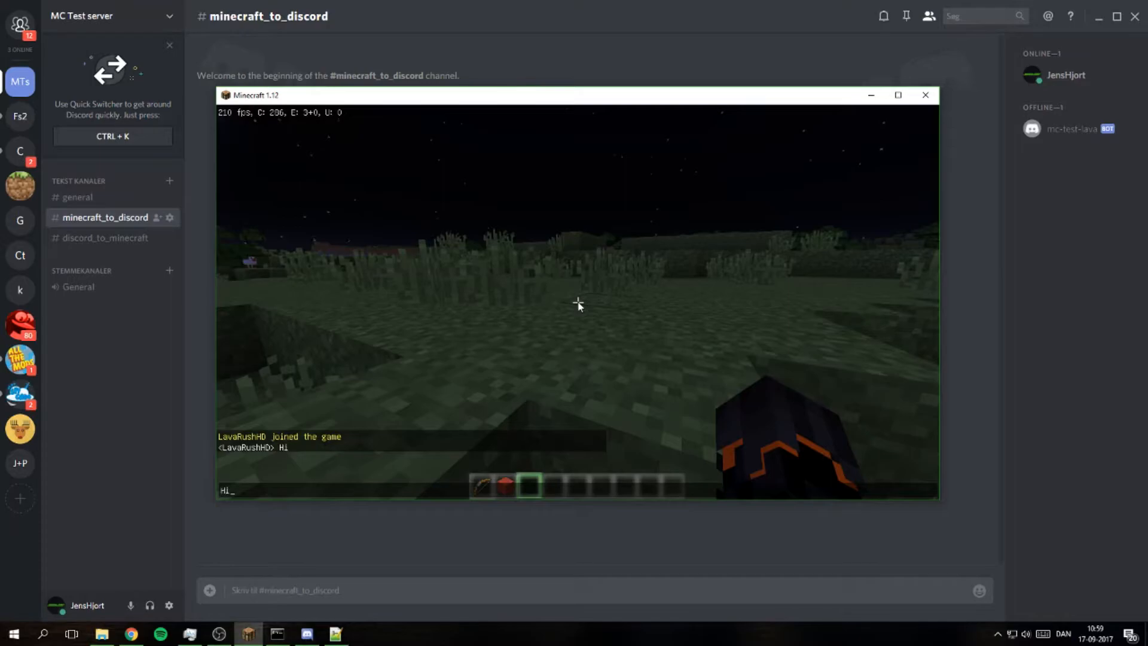
text(/discord r)
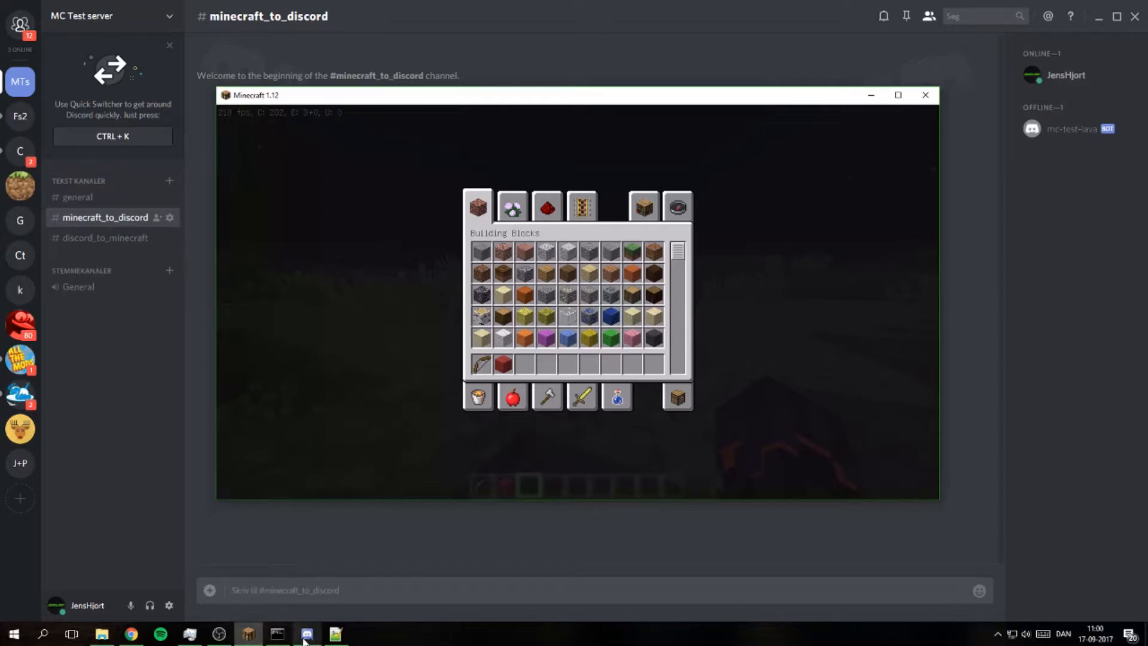
mouse_move(514, 397)
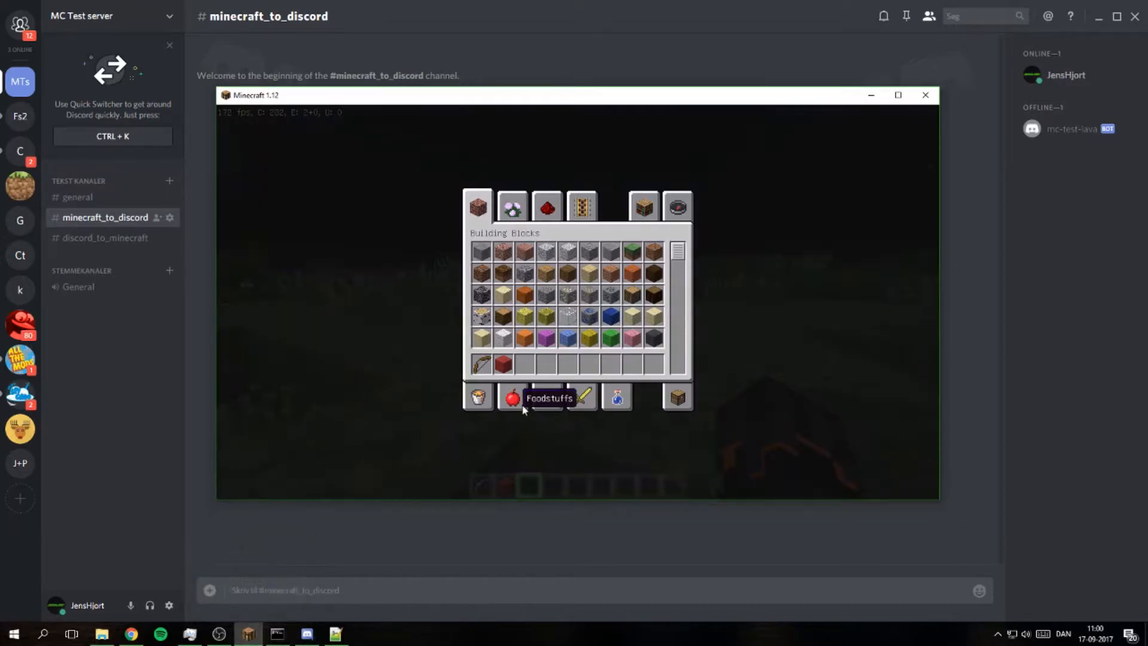
click(276, 634)
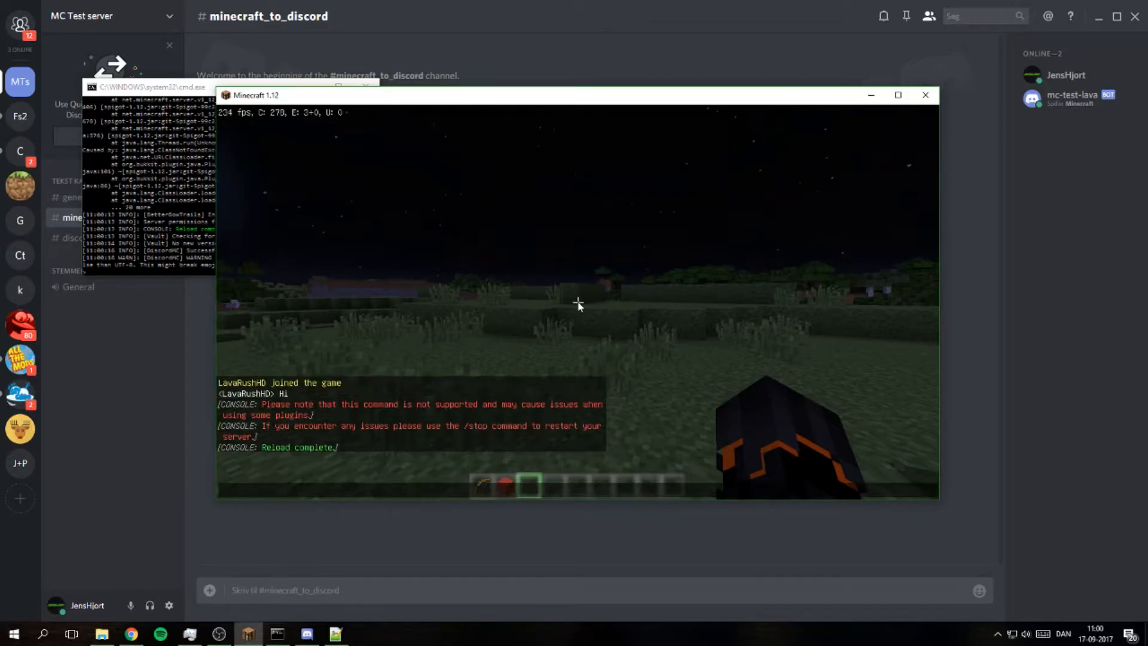
key(e)
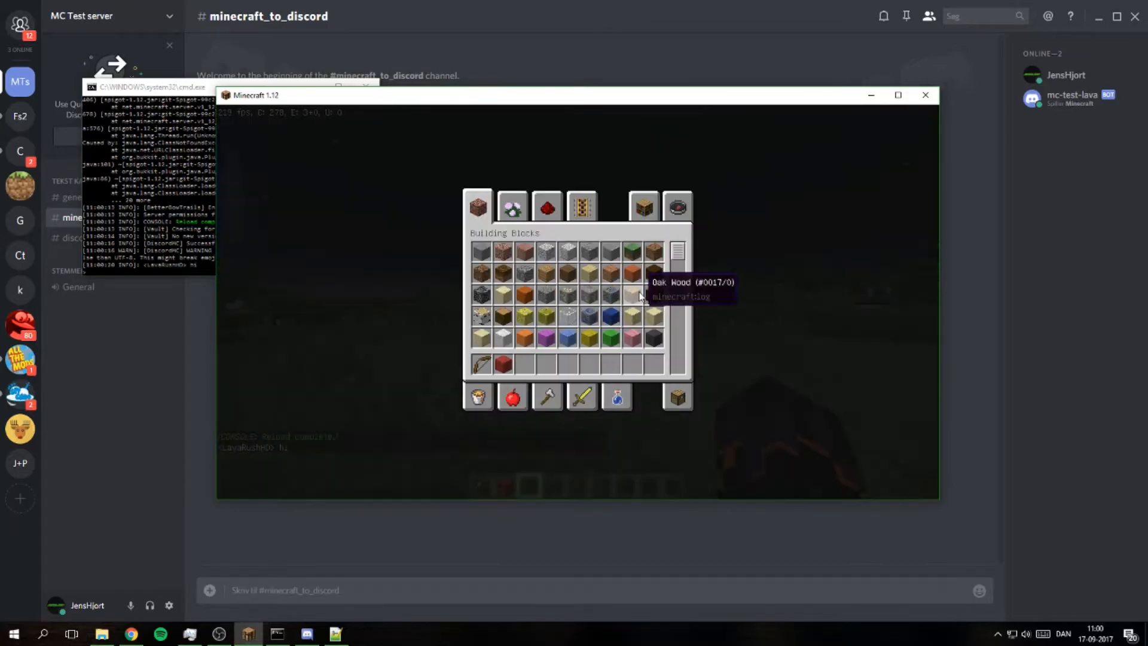
click(105, 237)
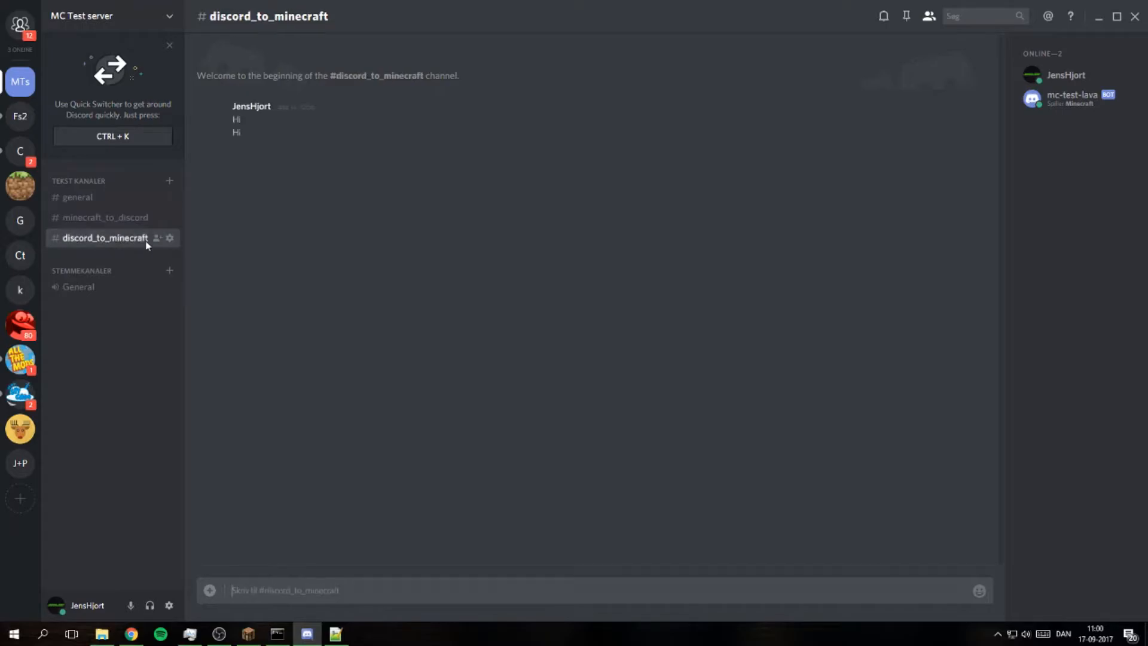
Bring DiscordMC's config.yml forward in Notepad++ to review its channels section
text(H)
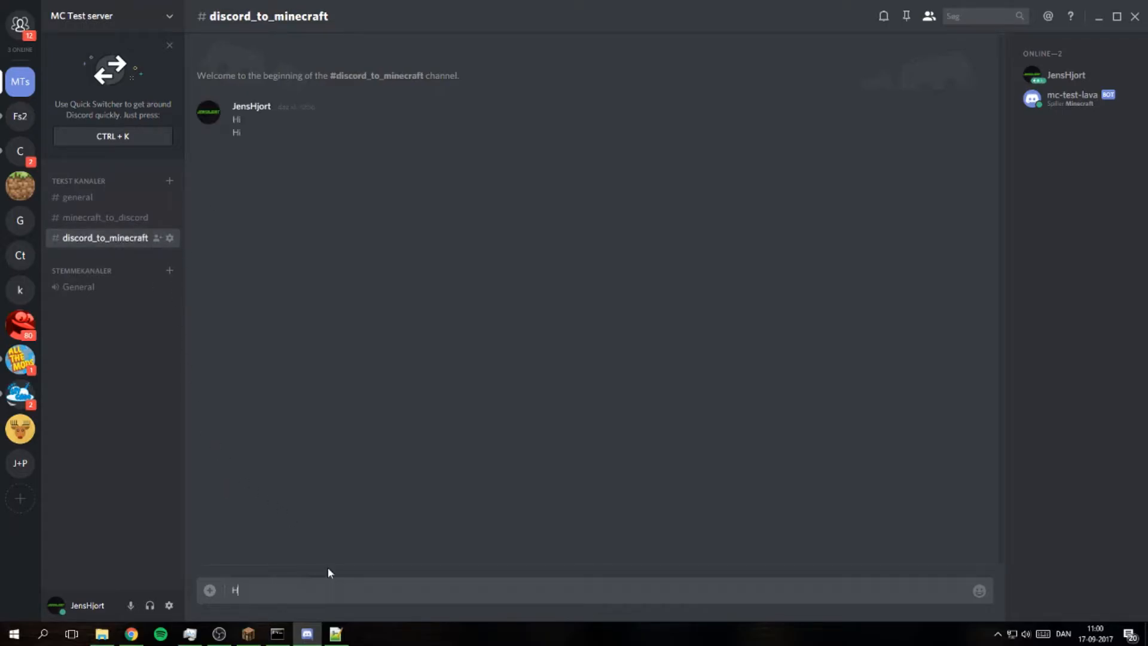
click(335, 634)
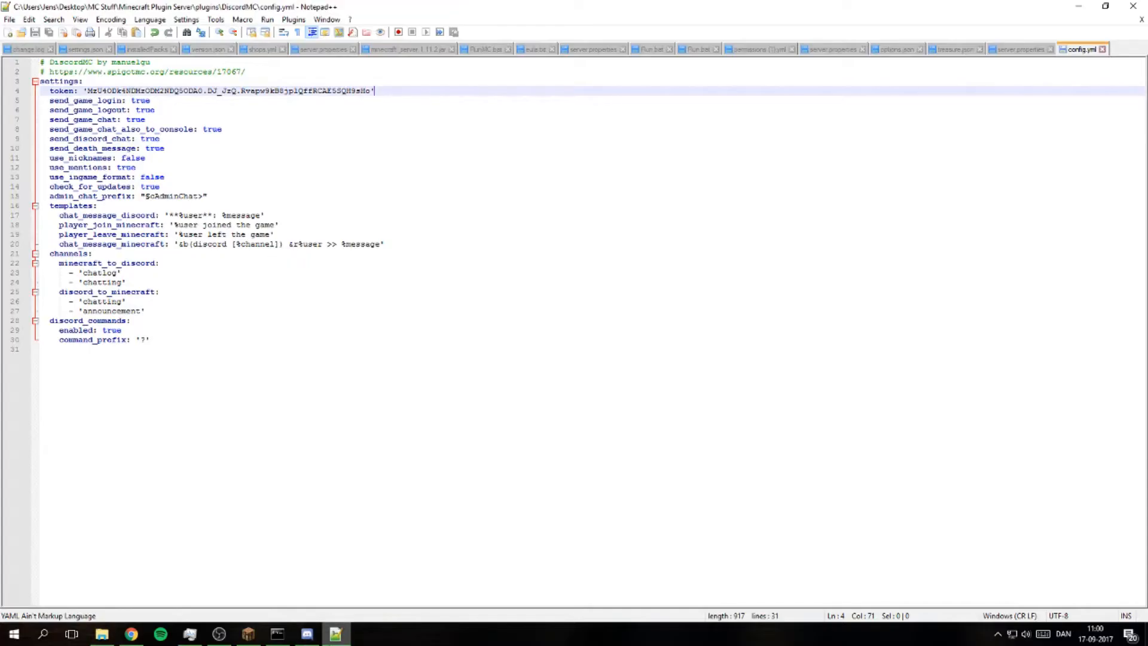
click(248, 634)
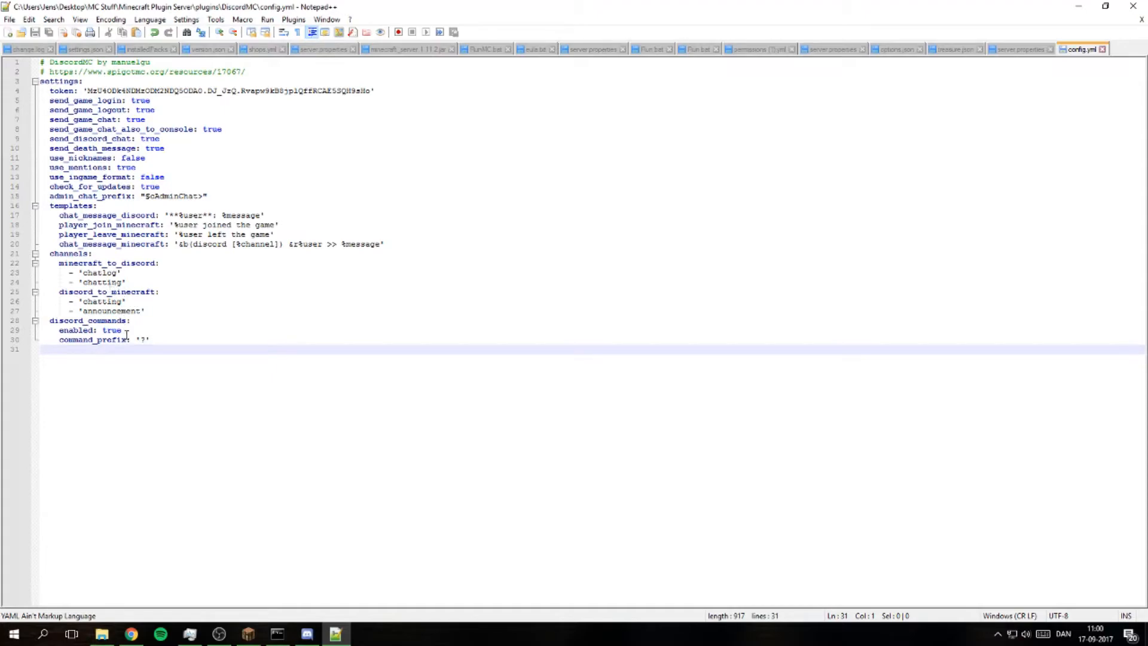
mouse_move(133, 309)
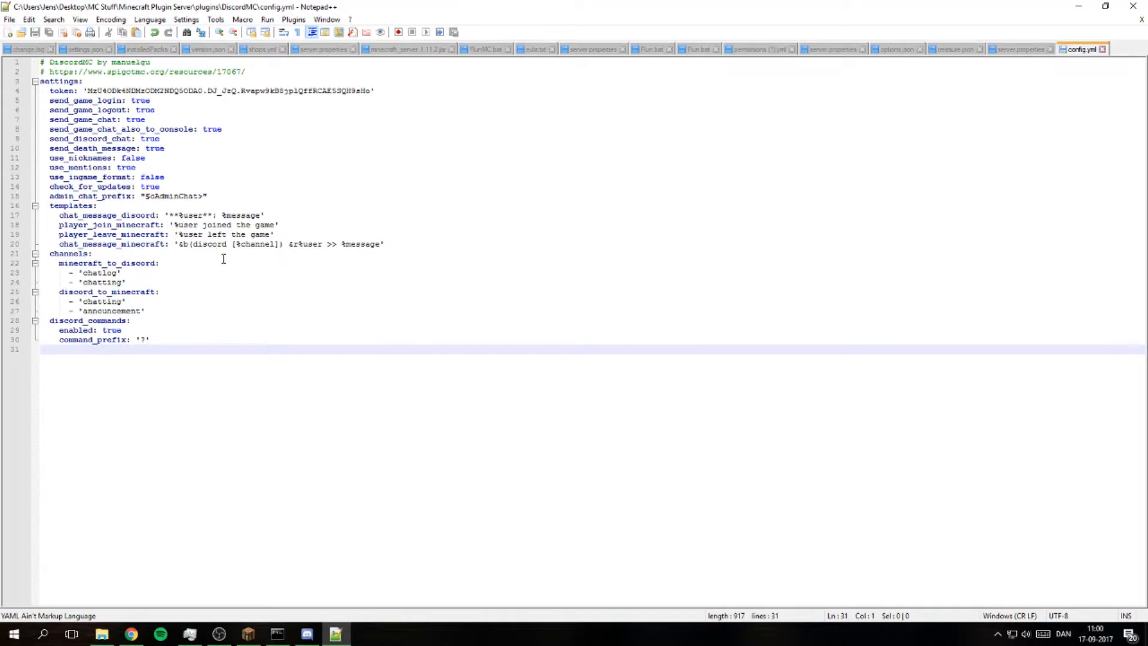
mouse_move(224, 258)
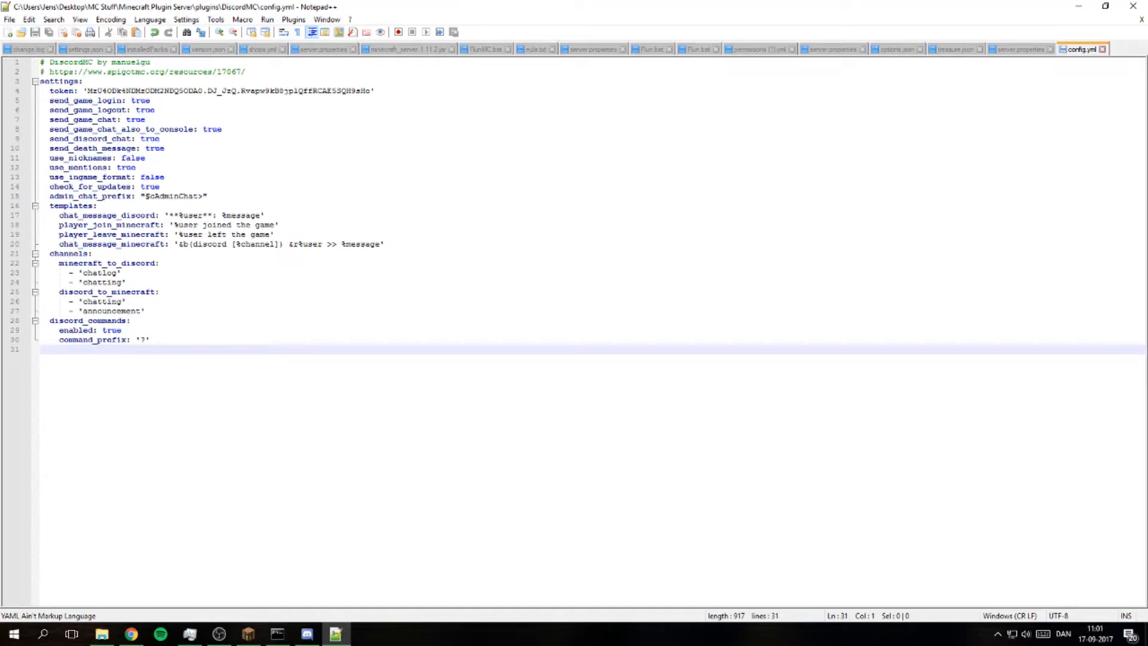
click(277, 634)
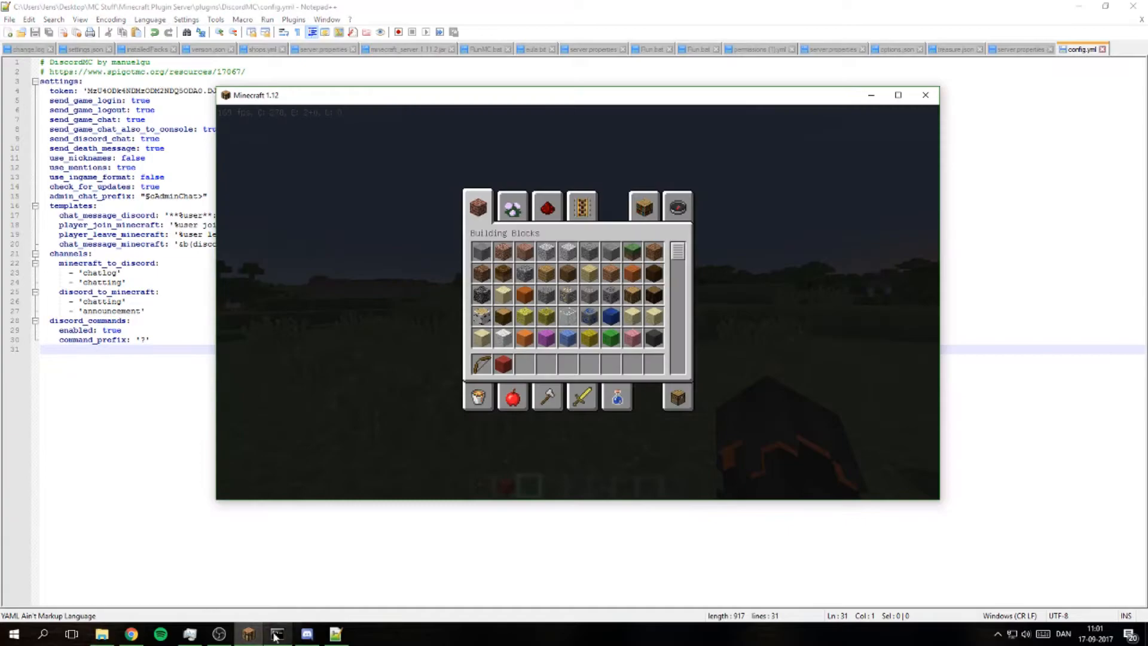
mouse_move(567, 441)
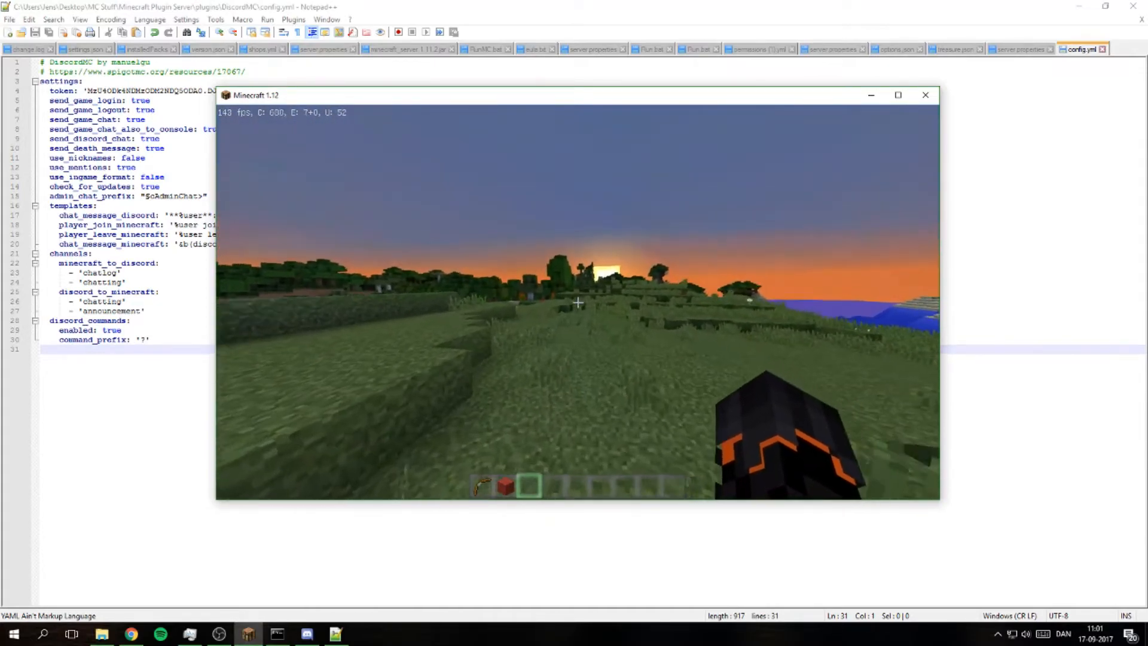
key(e)
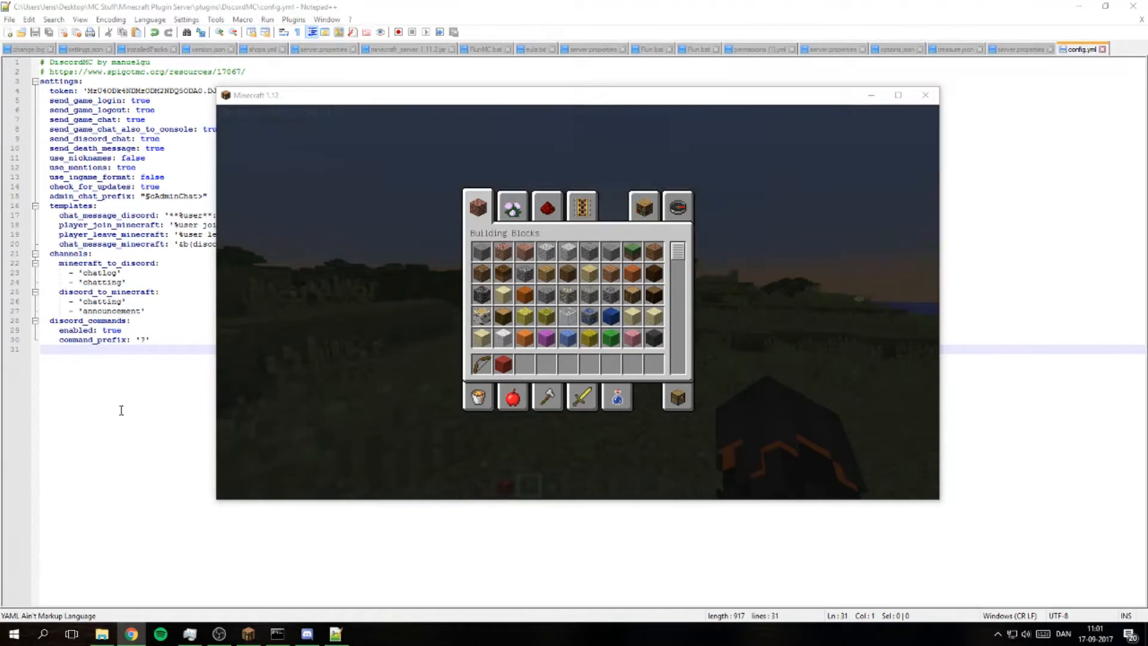
click(925, 94)
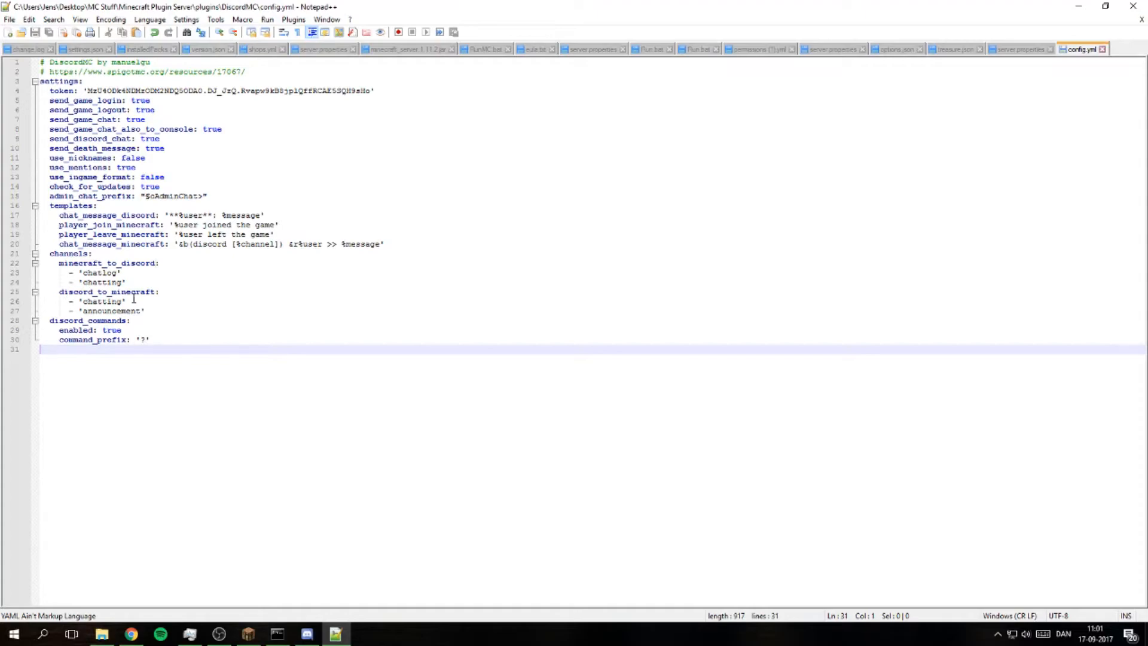
mouse_move(129, 403)
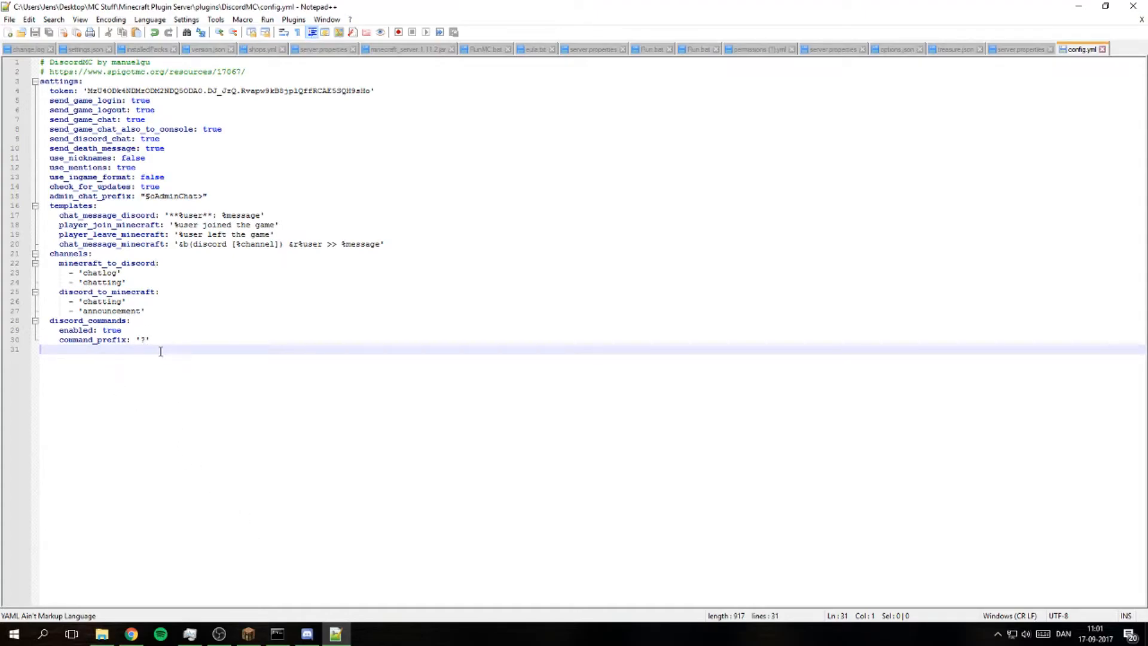
mouse_move(248, 634)
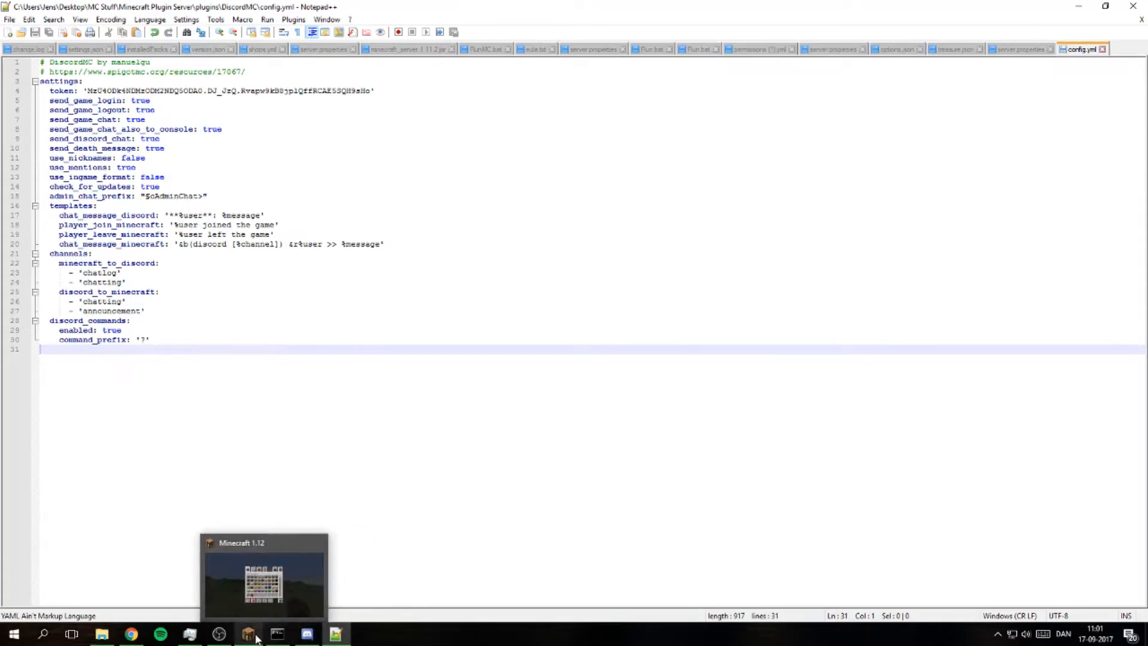
Switch from Notepad++ back to Discord's discord_to_minecraft channel
click(306, 634)
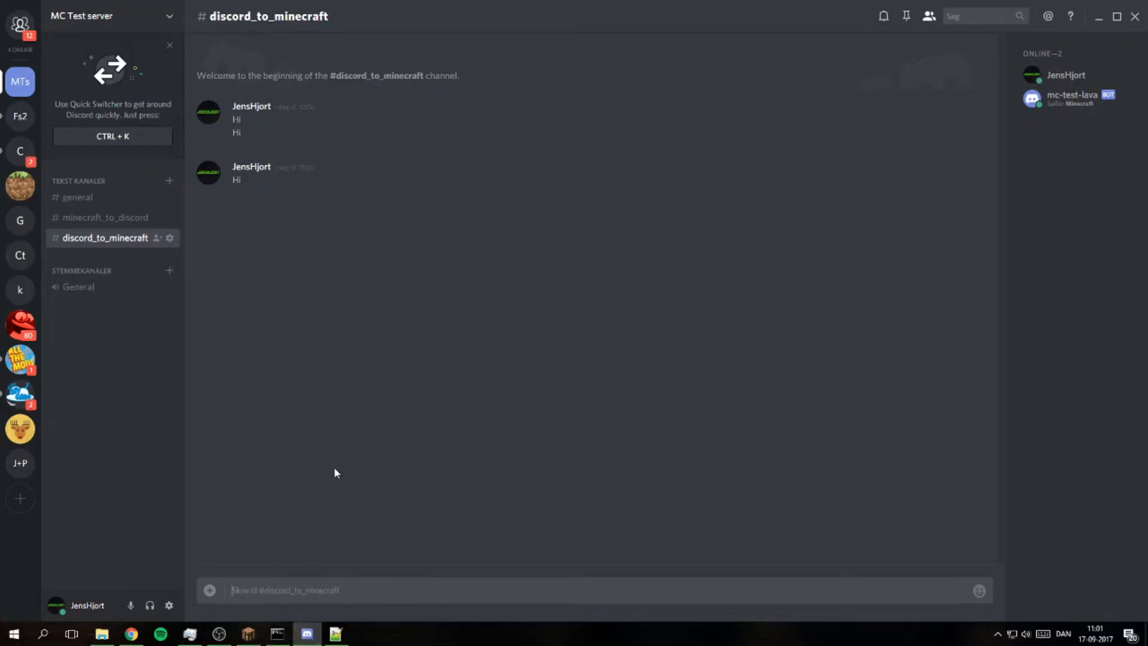
mouse_move(271, 577)
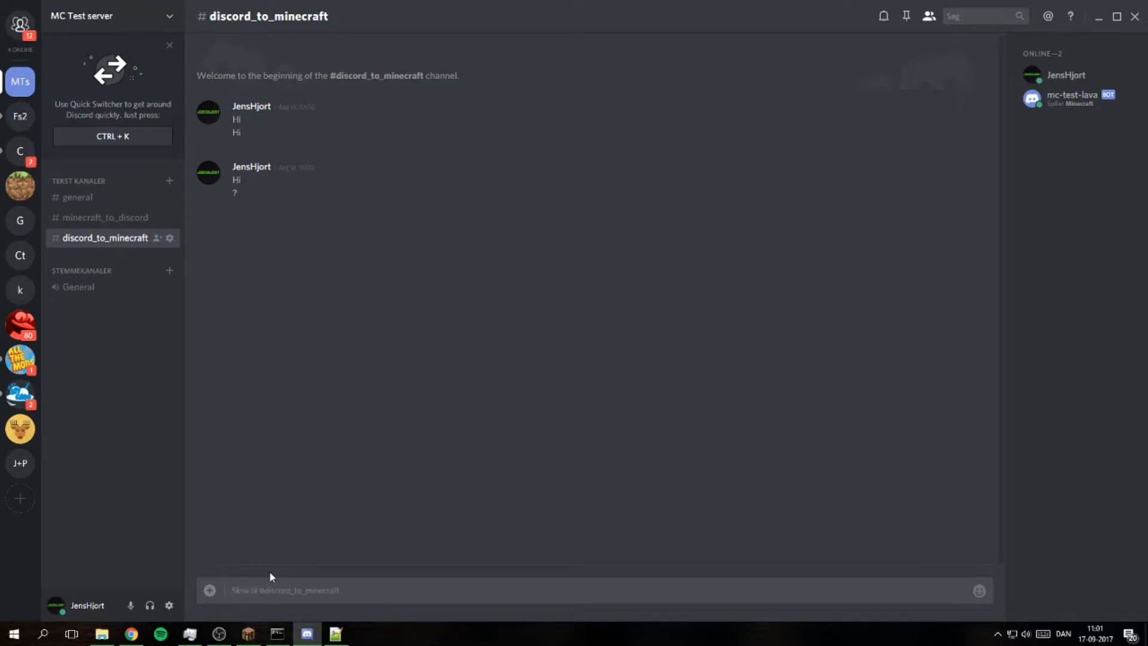
Send a test message in #general, check the bot's MANAGE_SERVER role, and show minecraft_to_discord
click(76, 197)
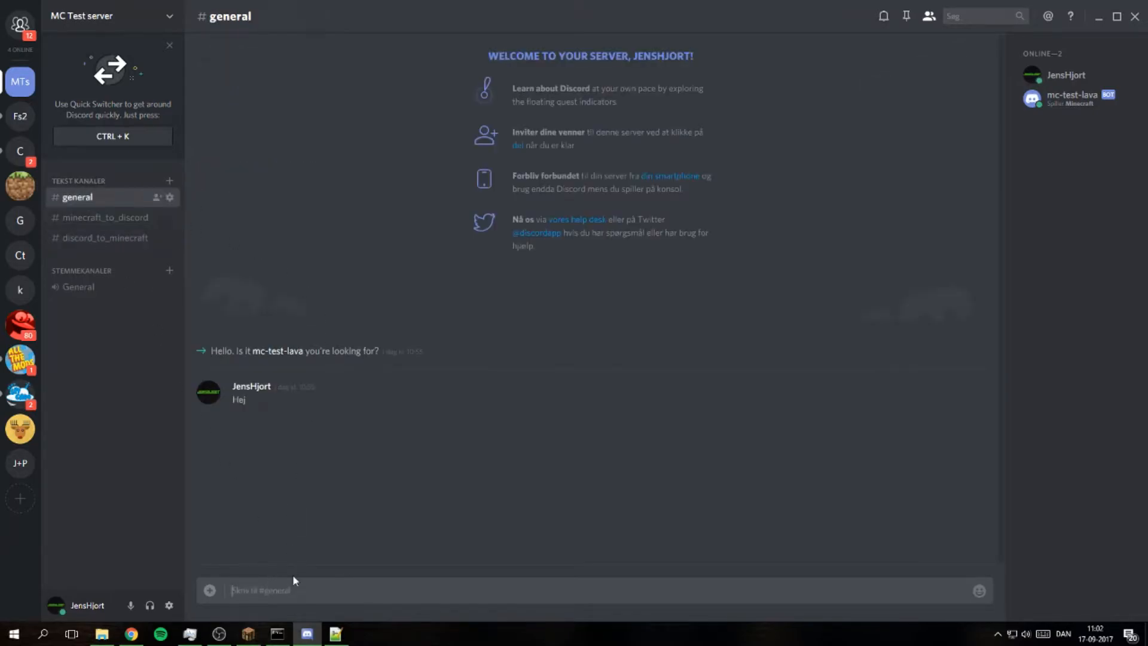
text(1)
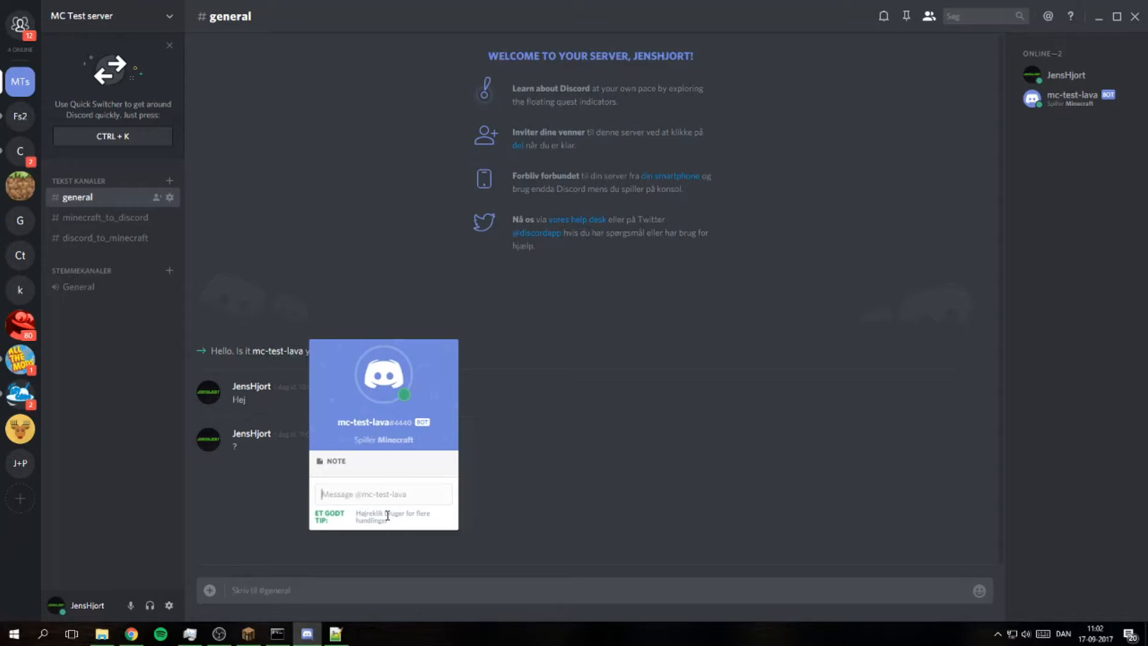
mouse_move(1073, 100)
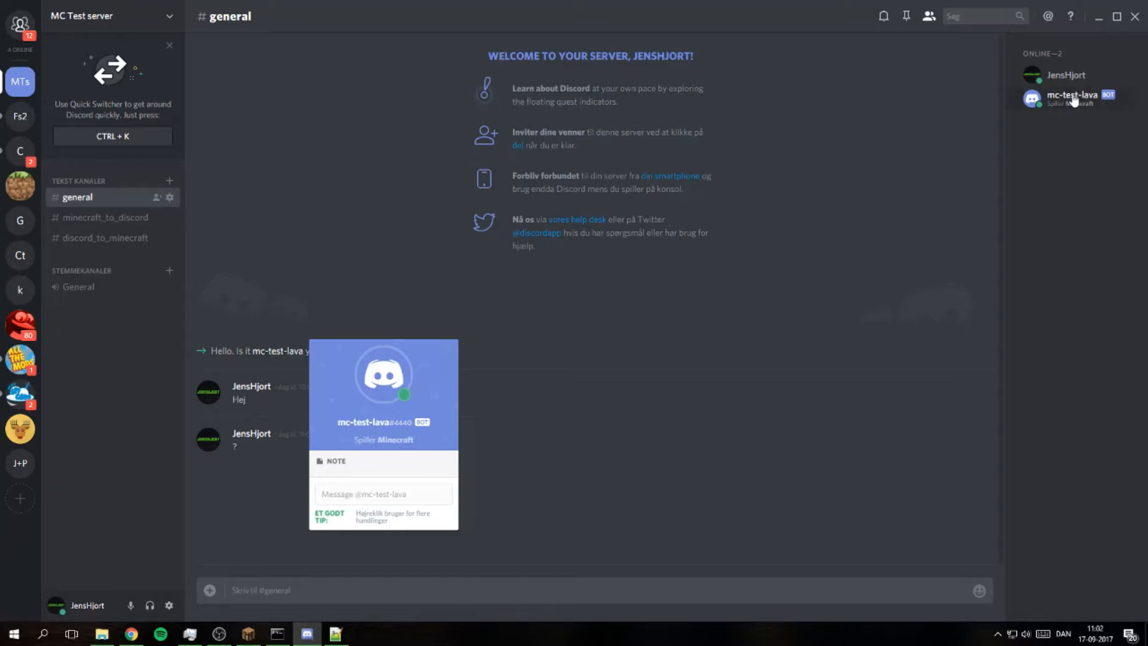
click(1074, 98)
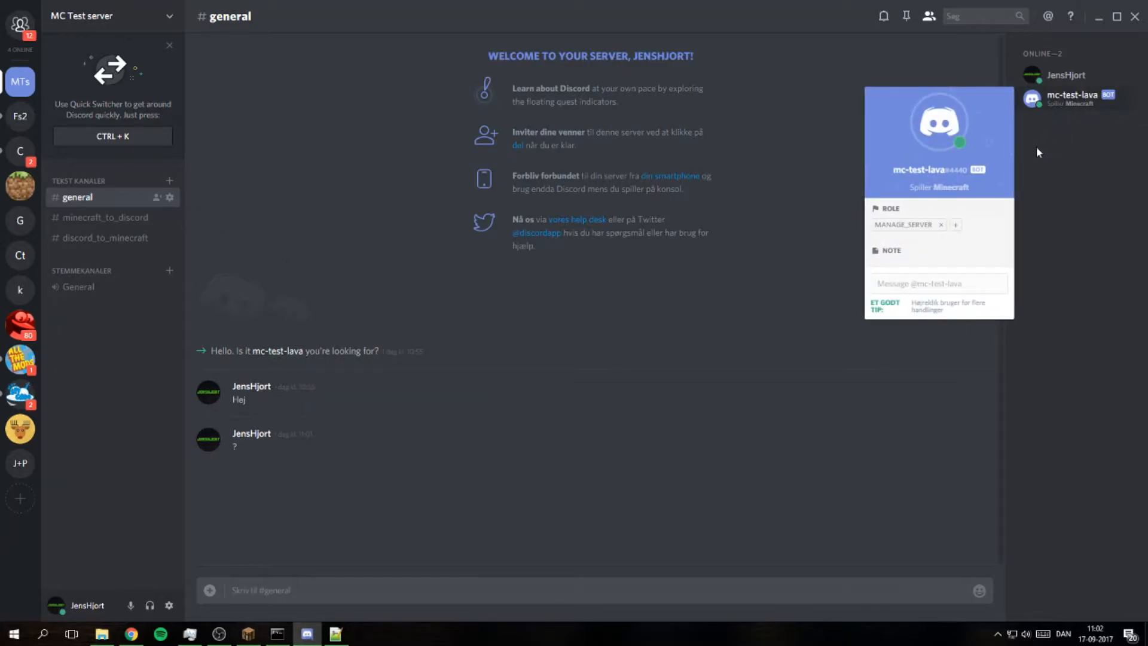
mouse_move(988, 190)
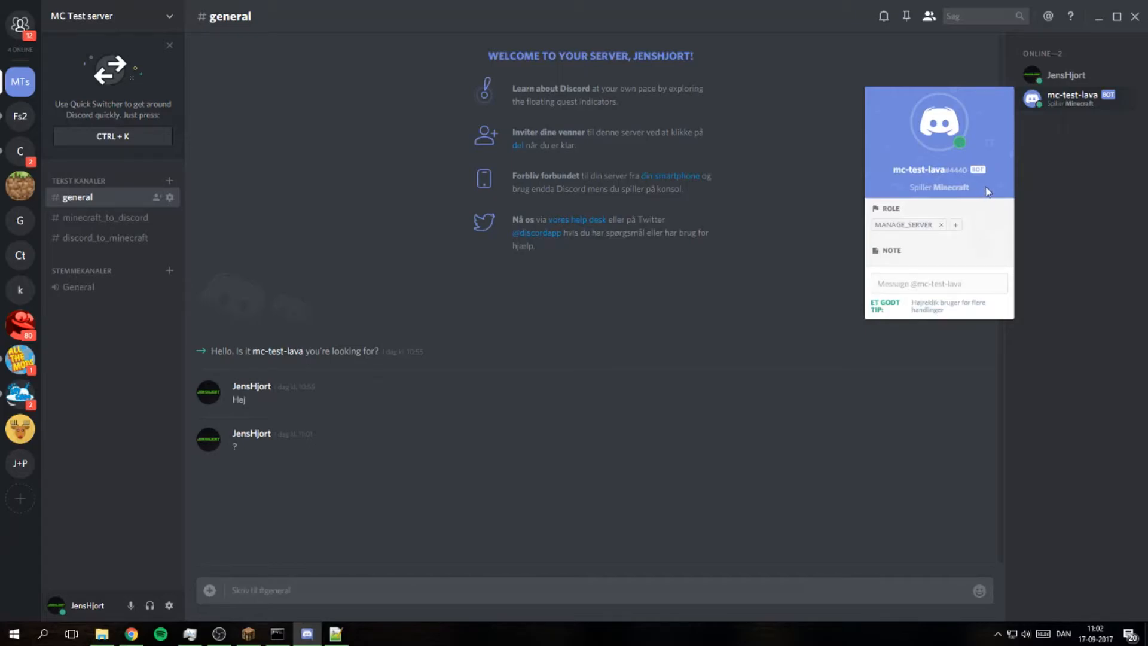
mouse_move(113, 218)
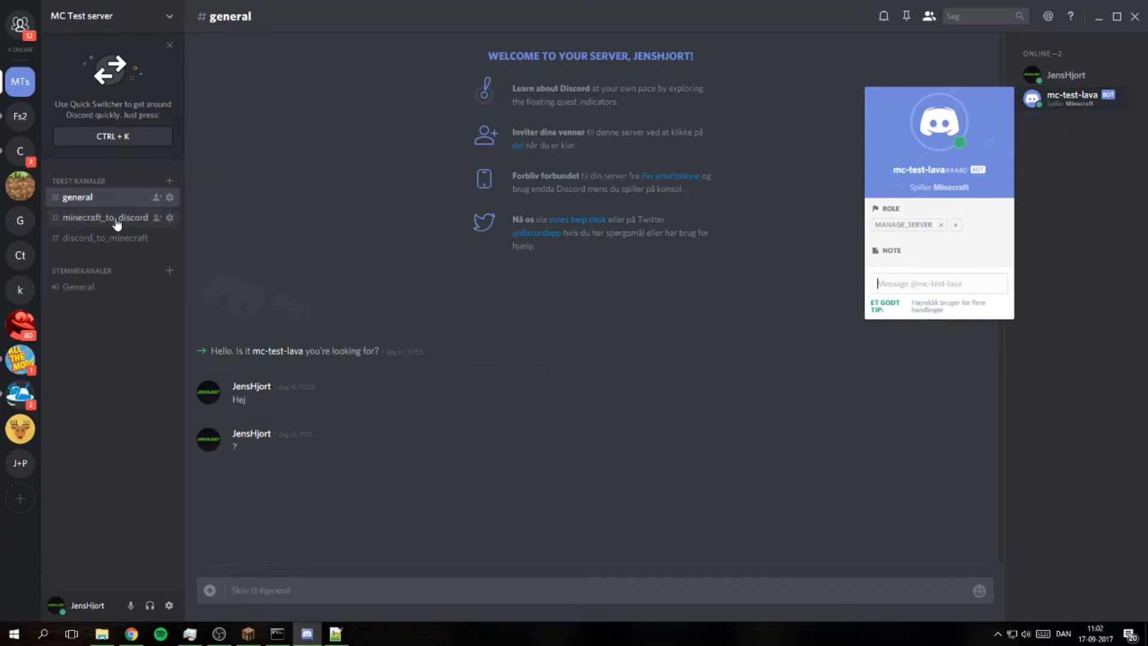
click(105, 217)
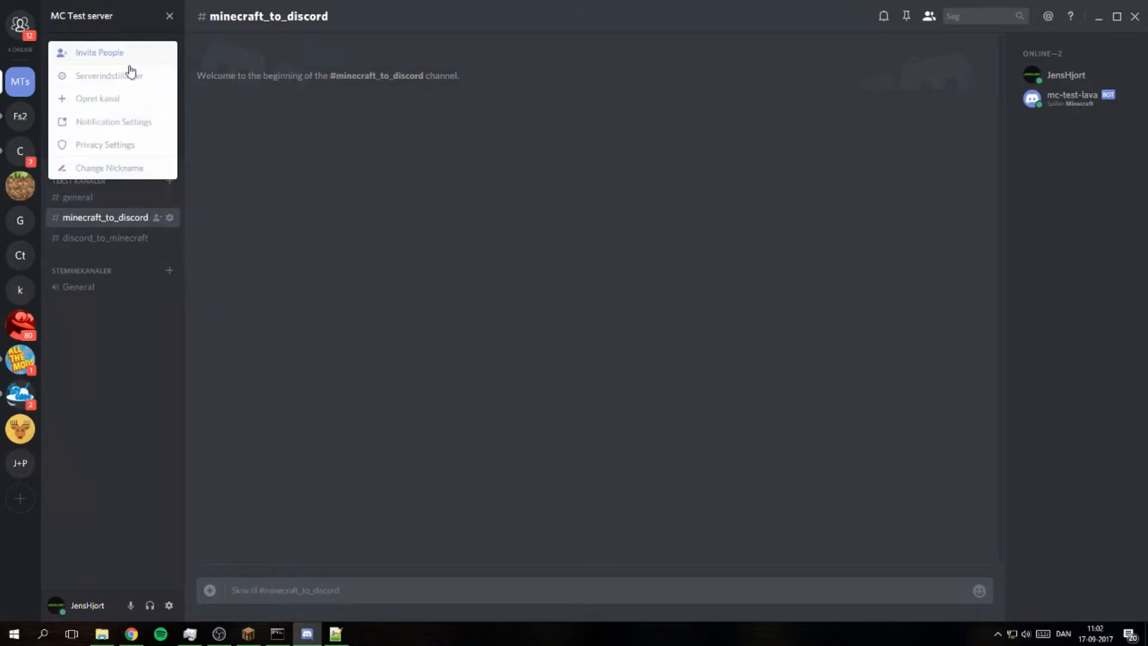
Look over #general and #discord_to_minecraft, then bring config.yml forward in Notepad++
click(99, 52)
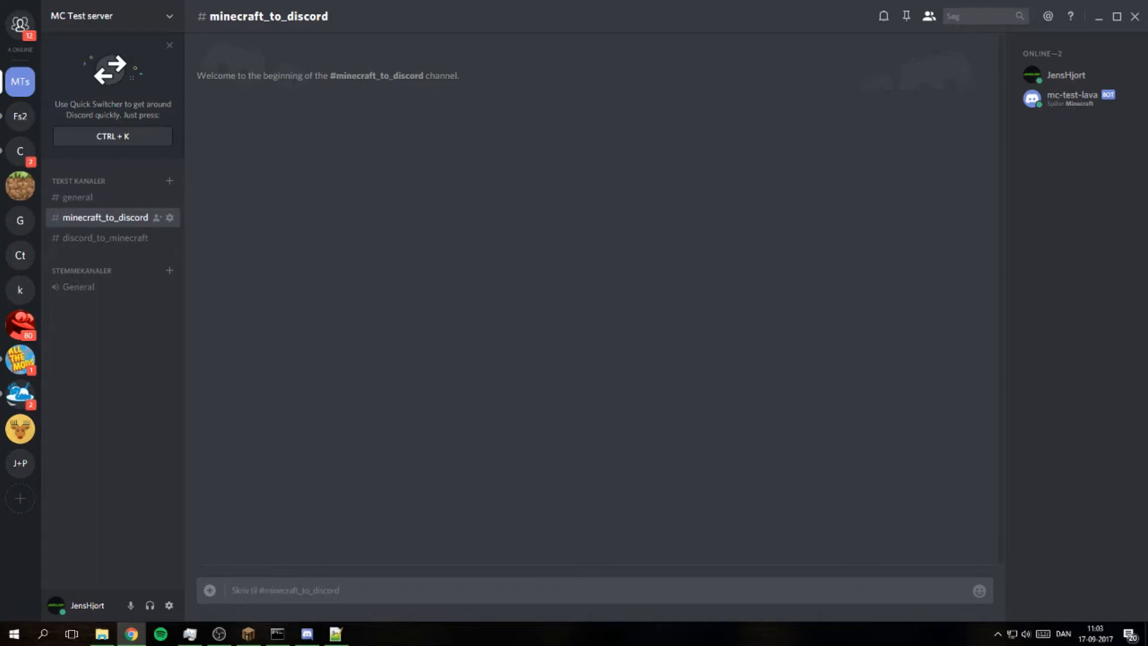
mouse_move(490, 178)
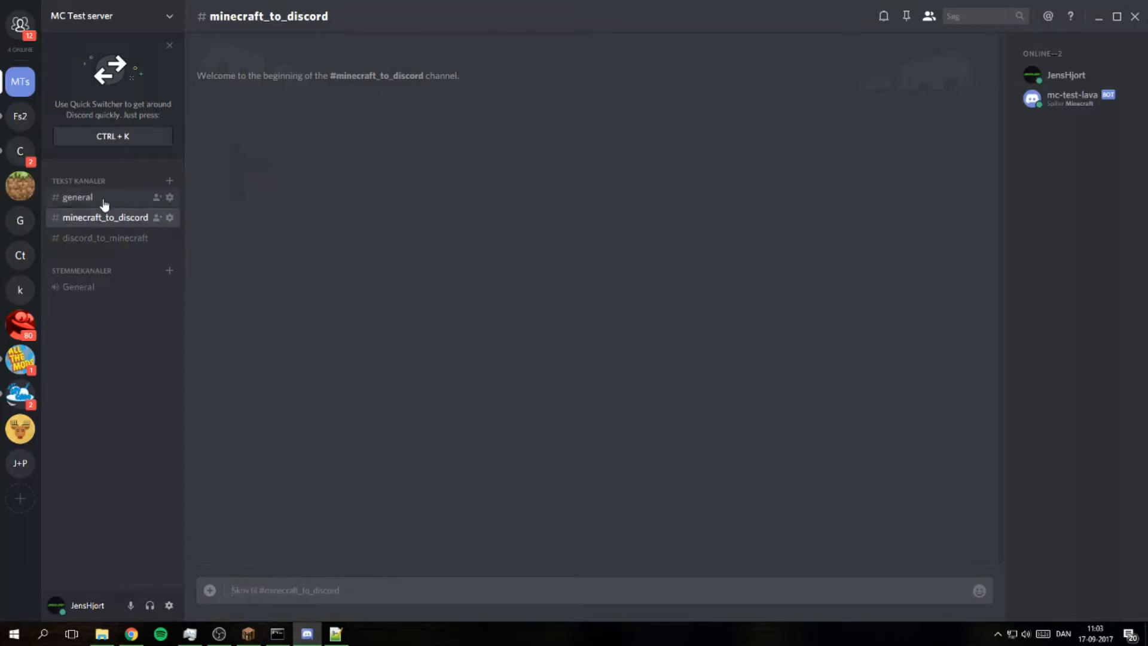
click(76, 196)
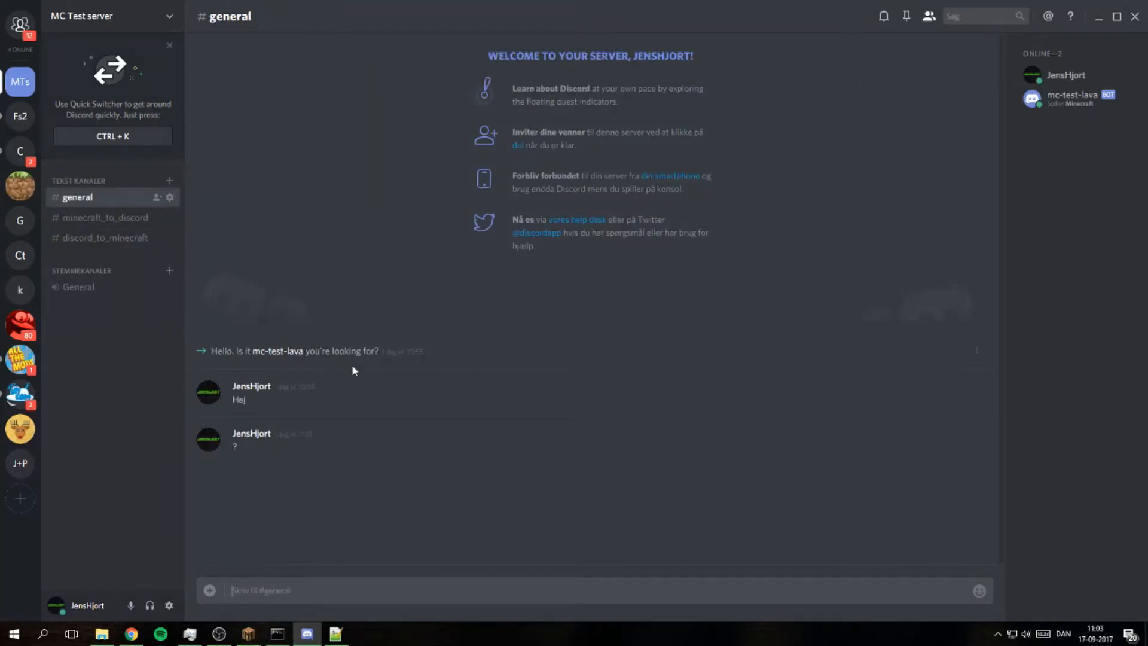
mouse_move(105, 237)
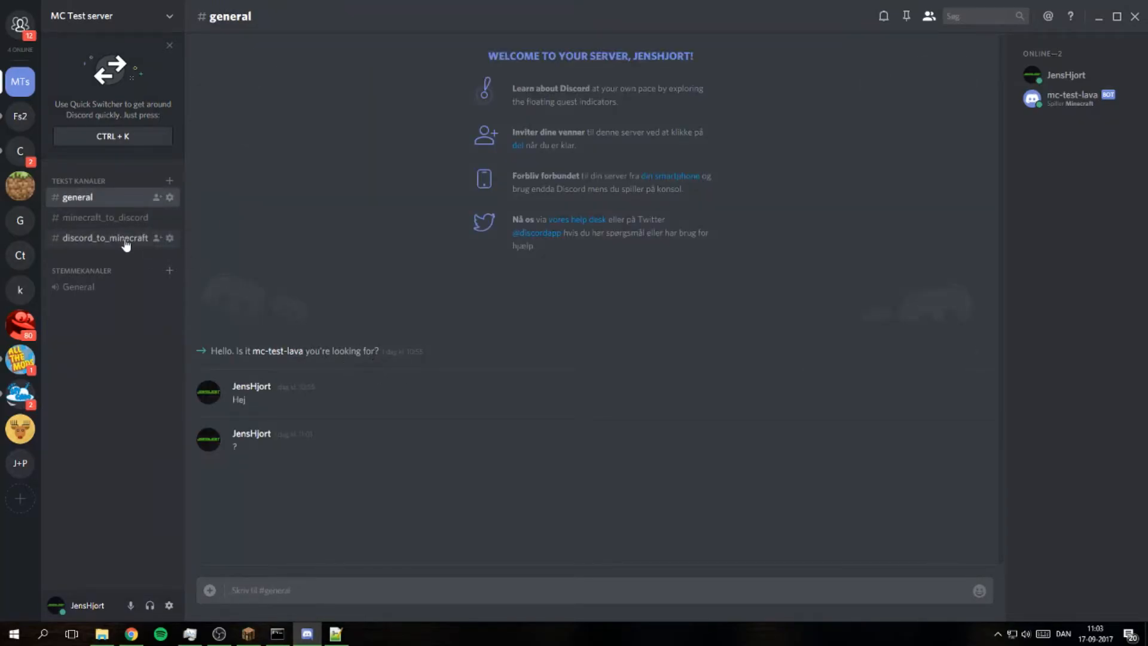
click(105, 236)
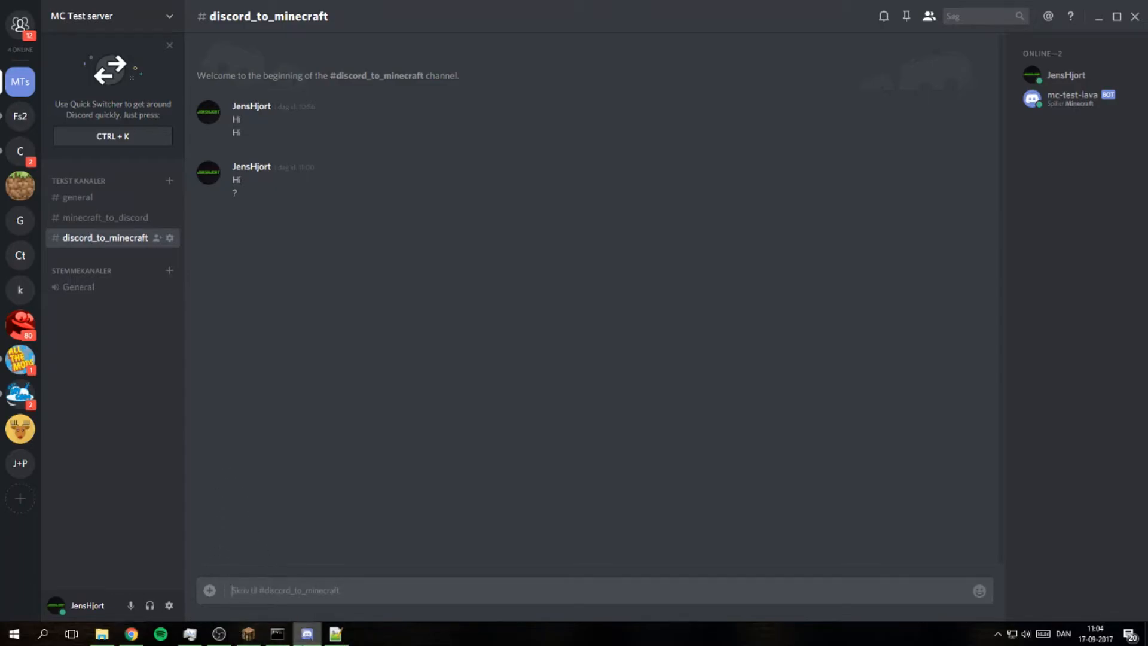
click(336, 634)
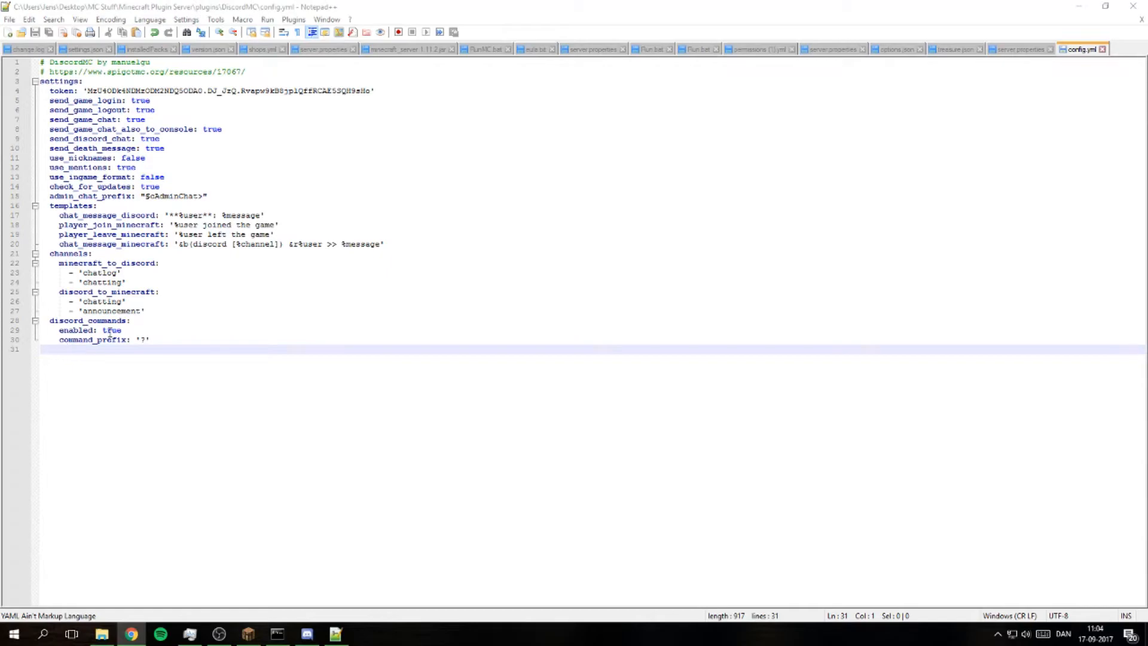
Replace the second minecraft_to_discord entry with 'general' and select 'chatting' under discord_to_minecraft for replacement
click(141, 282)
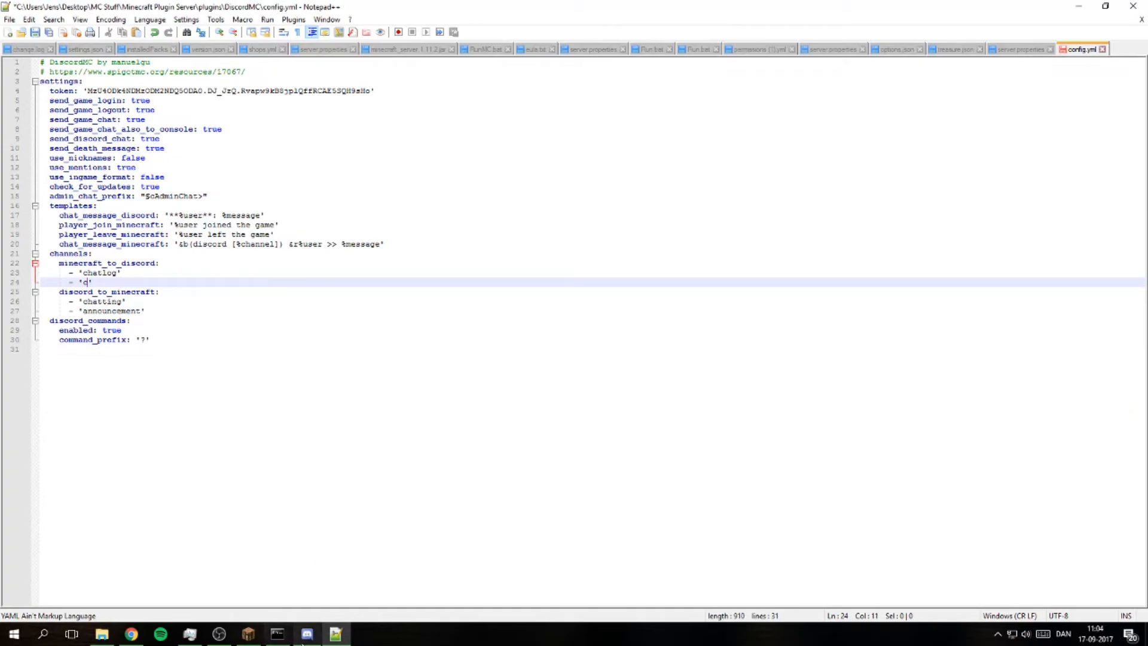
click(306, 634)
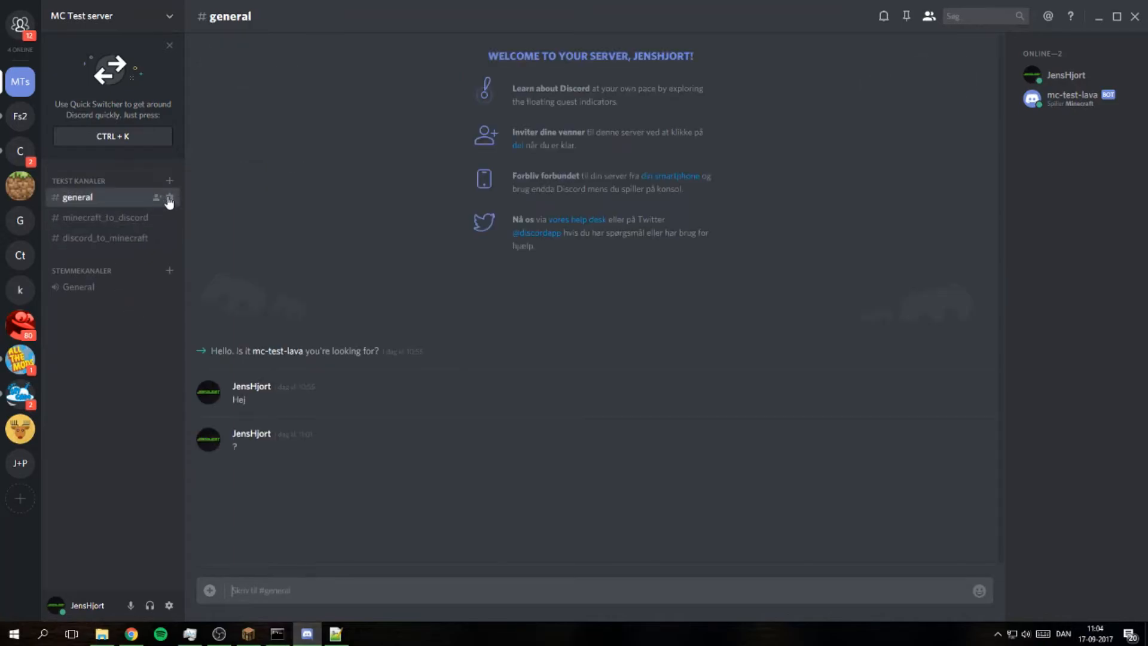
click(169, 197)
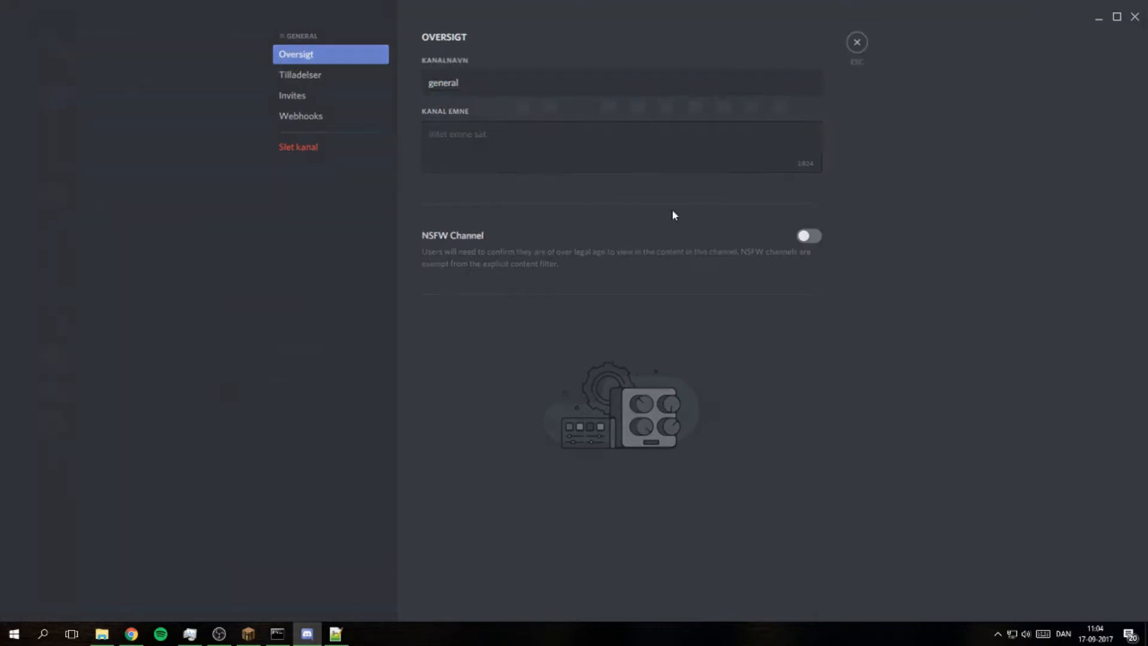
click(335, 634)
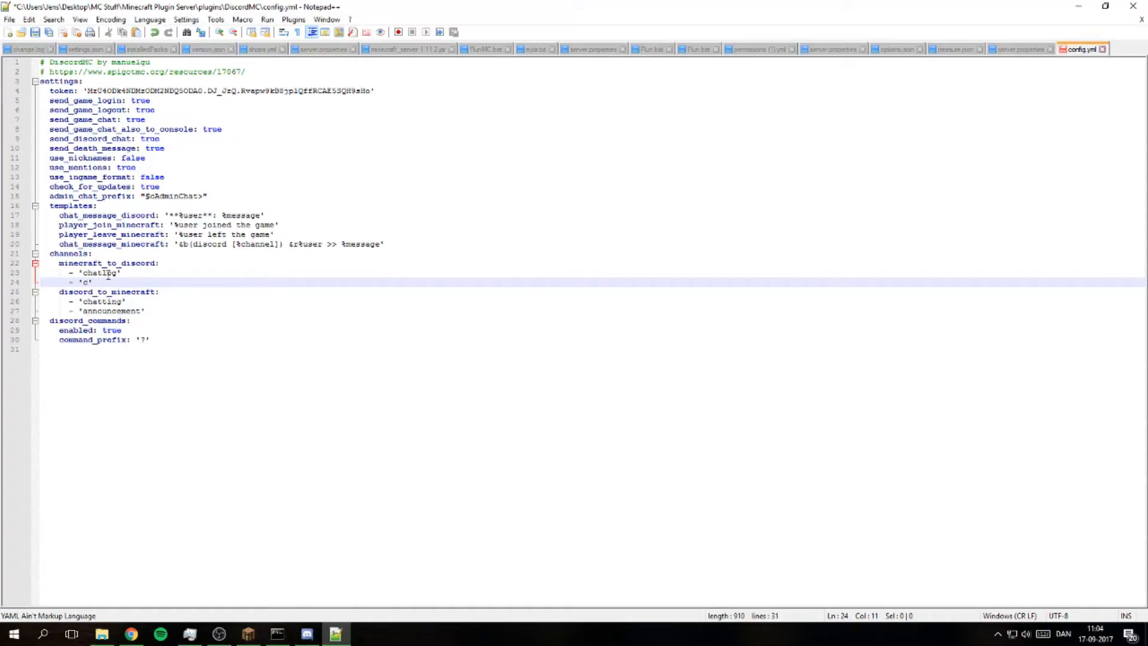
text(general)
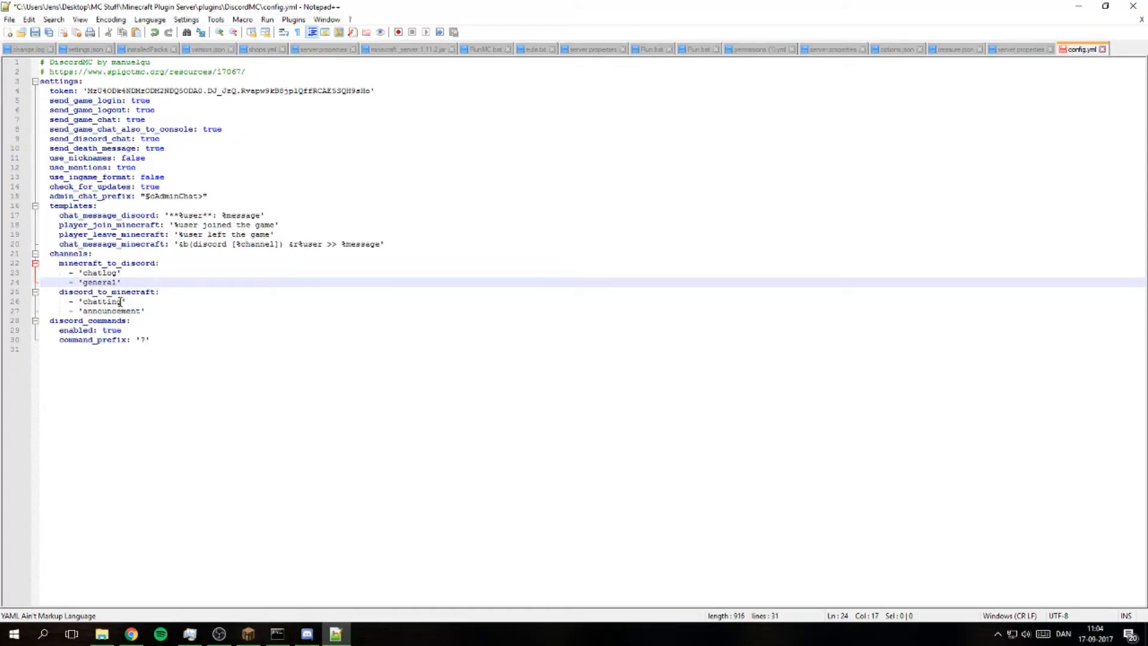
double_click(103, 302)
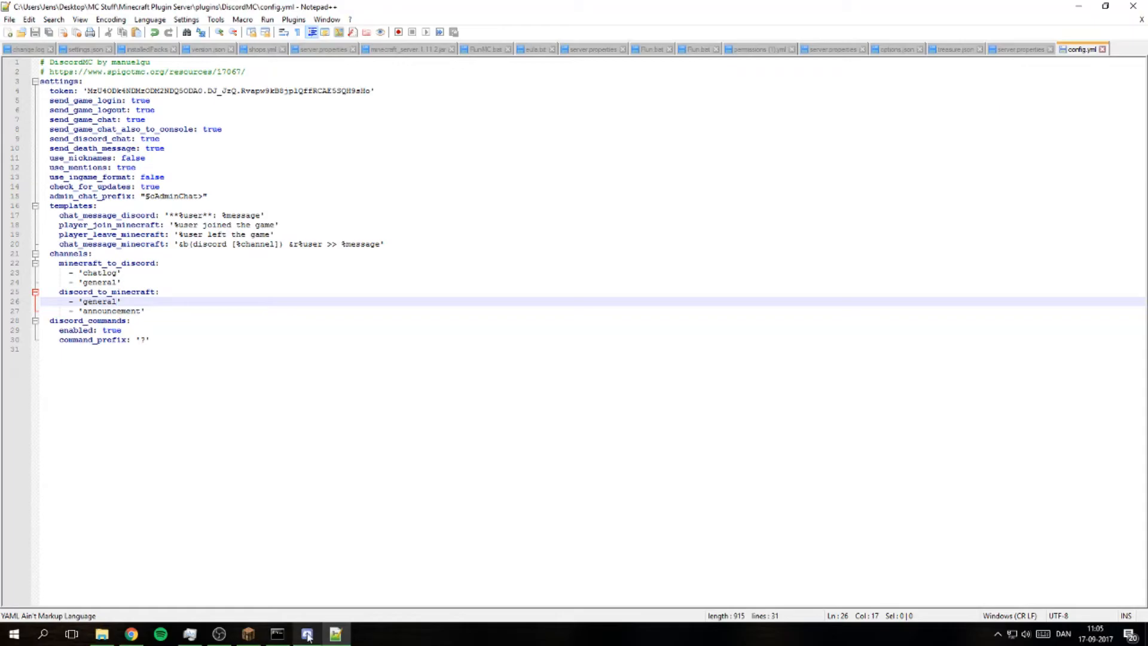
Check the server console for the reload, then bring the Minecraft game window back to the front
click(308, 634)
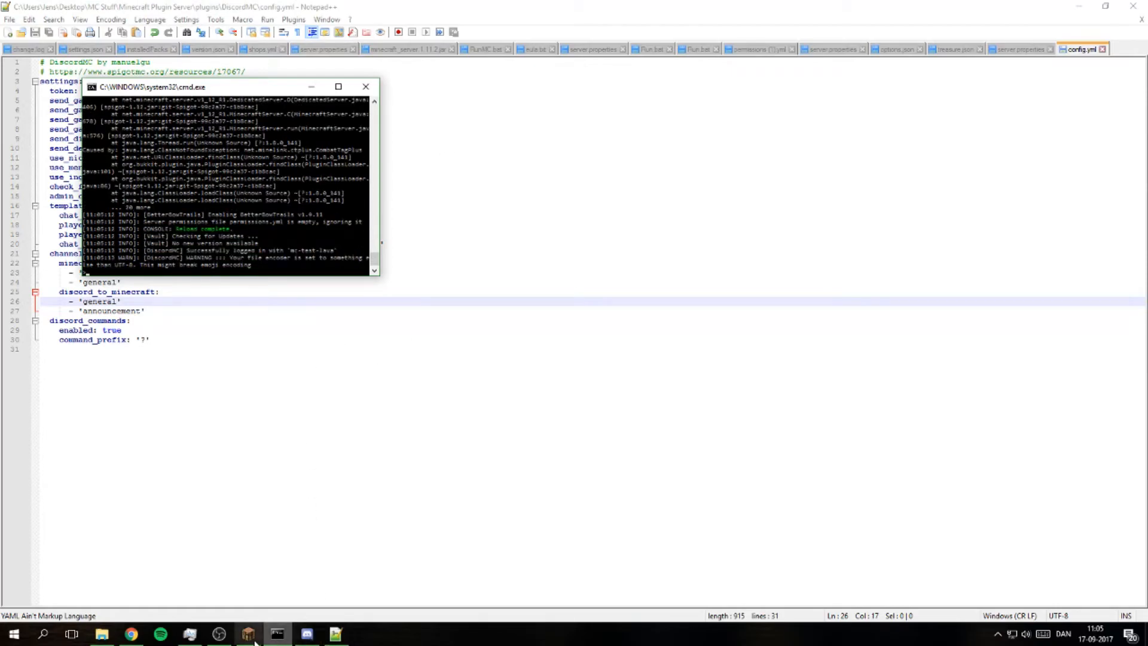
click(247, 634)
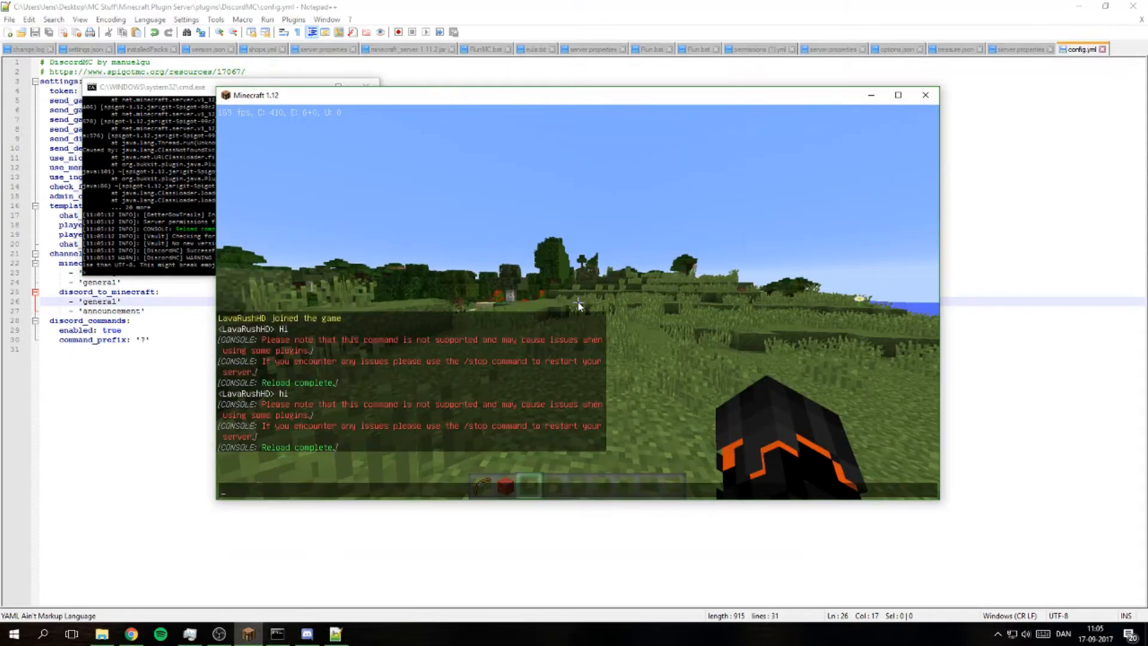
Review the discord_to_minecraft and minecraft_to_discord channels in Discord between visits to the Minecraft game
key(e)
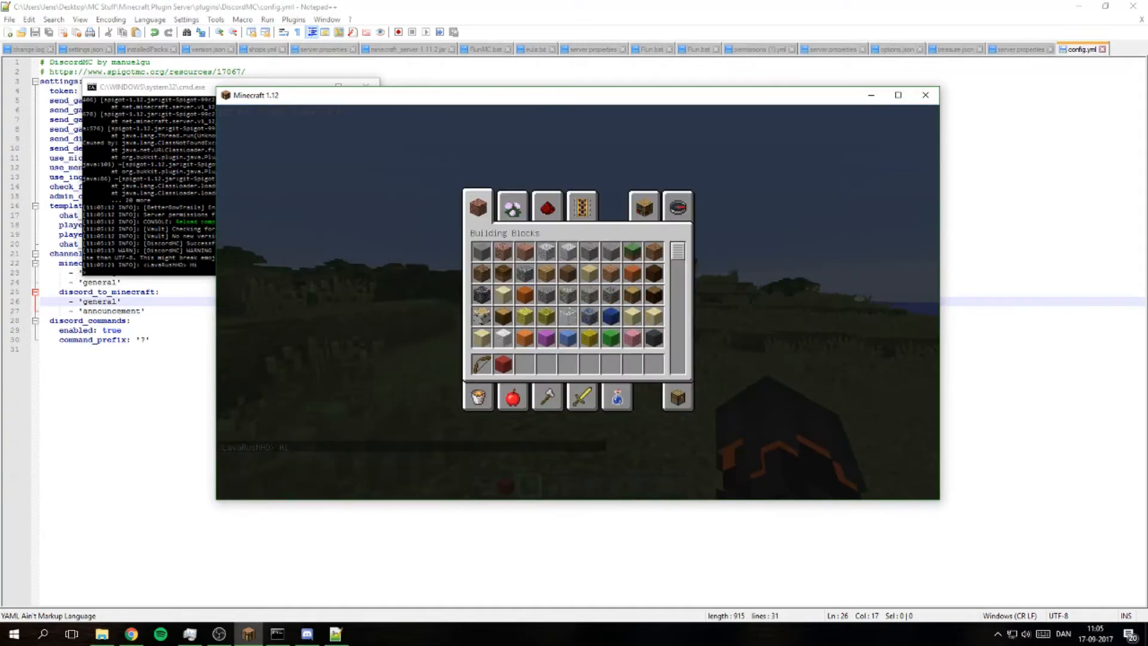
click(307, 634)
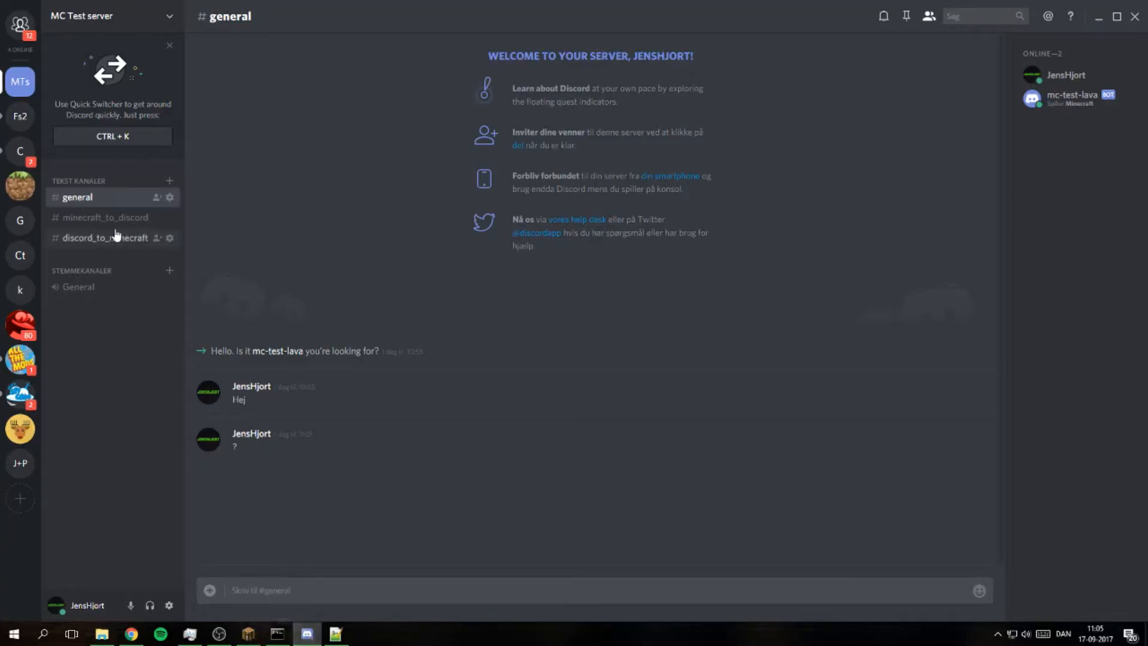
click(105, 237)
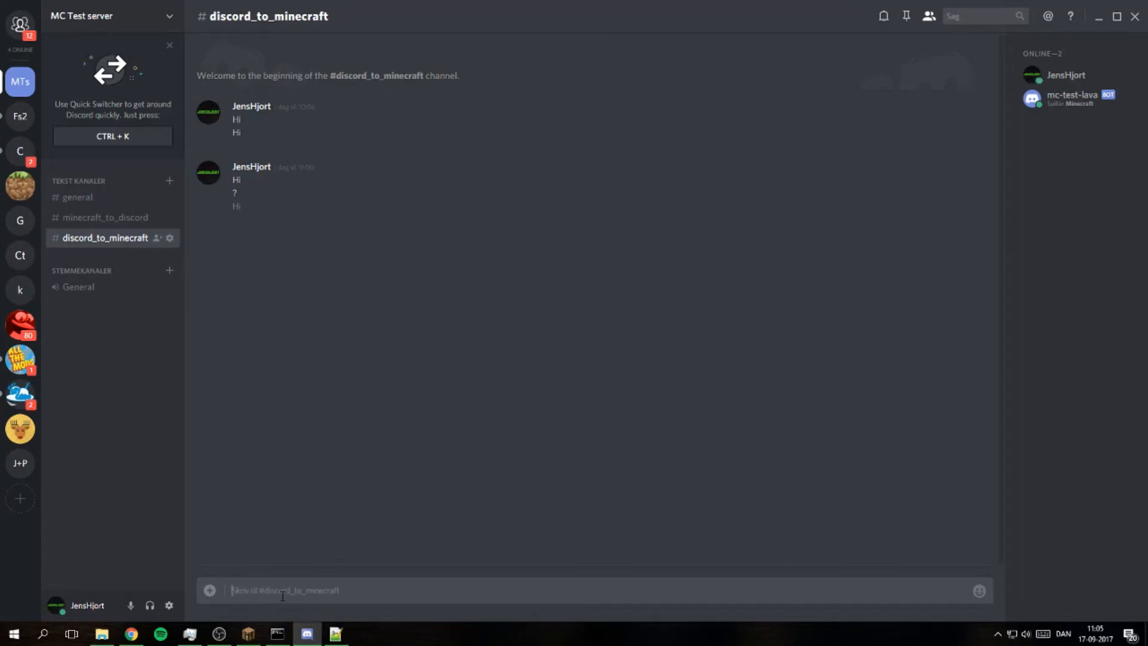
click(247, 634)
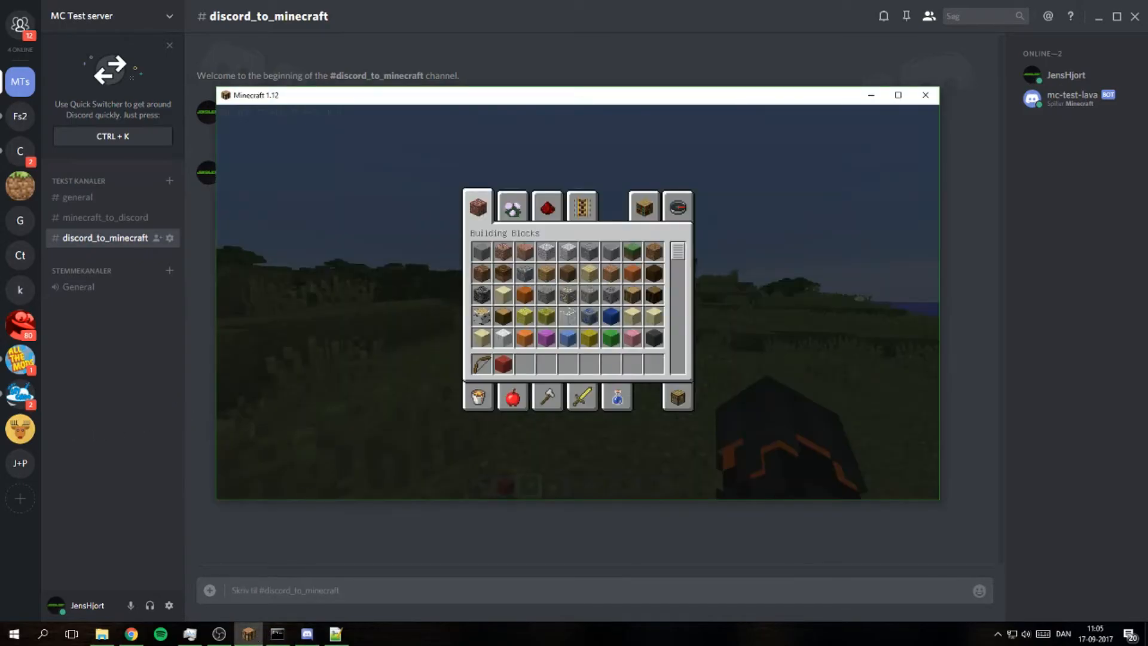
click(105, 216)
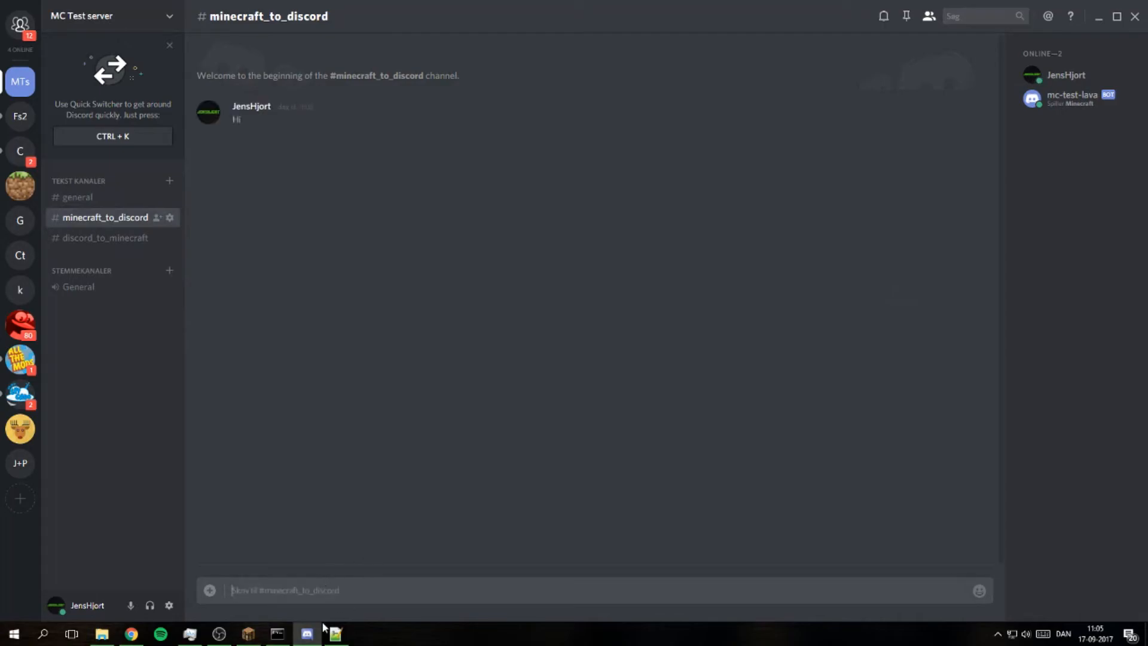
click(247, 634)
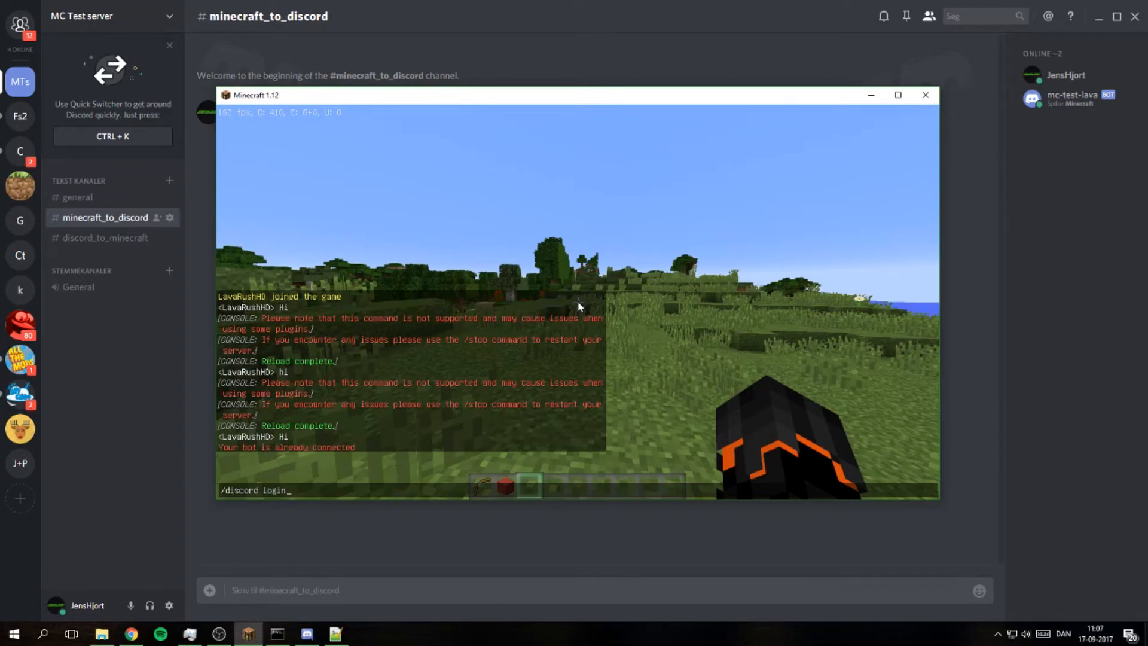
Change the /discord login command to /discord send and submit it to see its usage hint
key(Backspace)
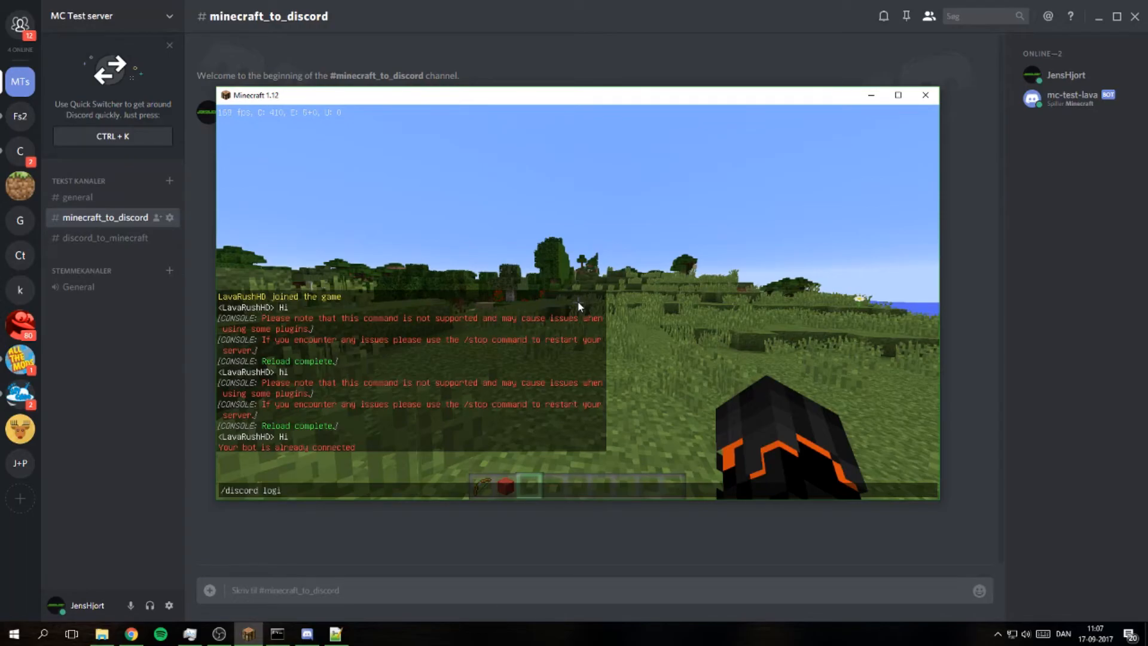
key(BackSpace)
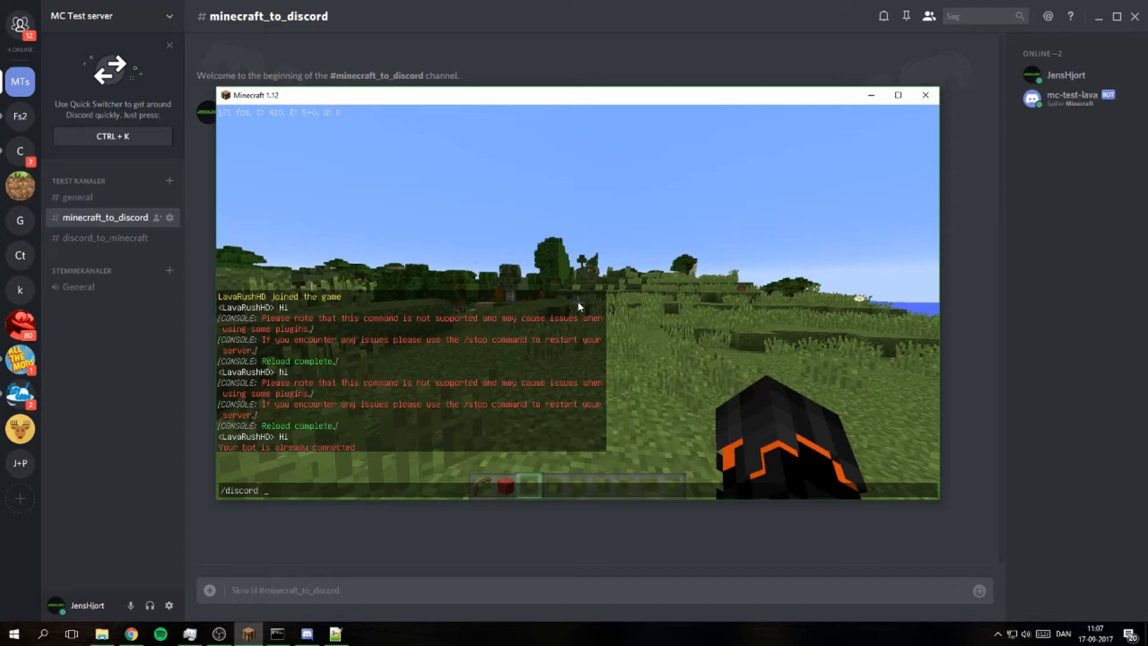
text(send)
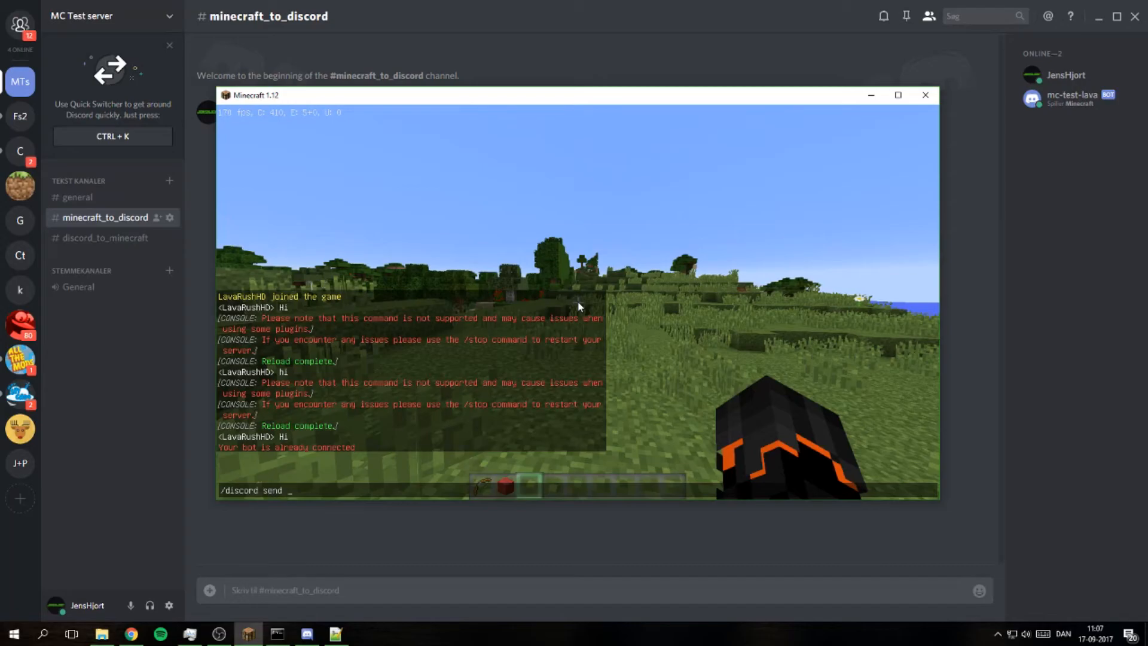
key(Return)
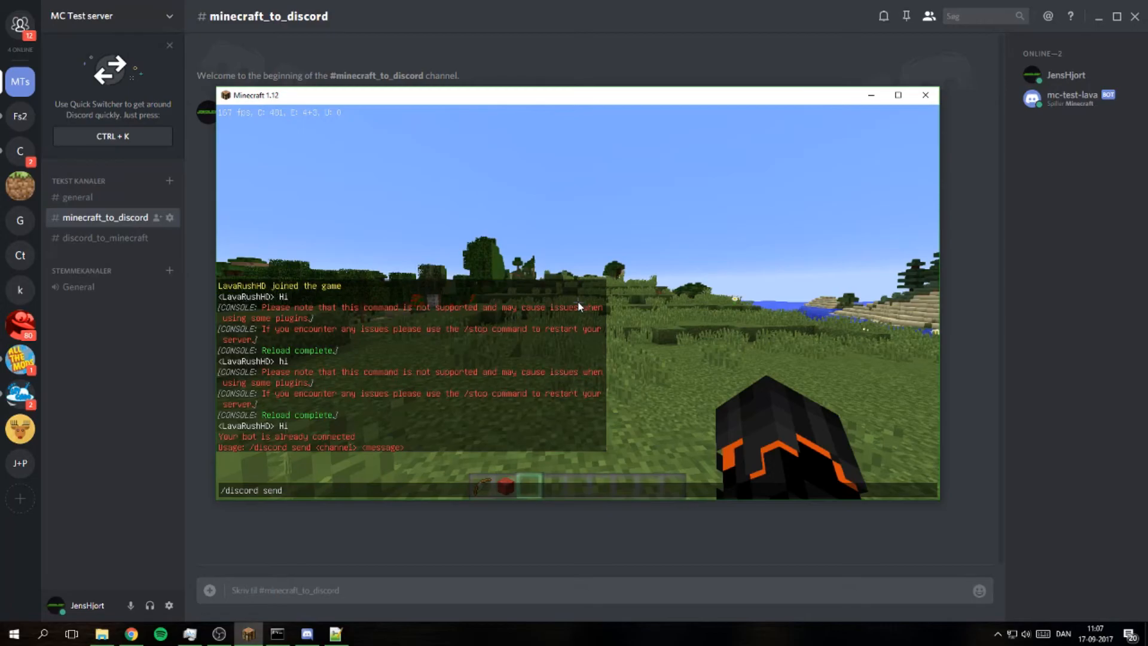
Enter the command /discord send general Hi, correcting the mistyped channel name
text(gemerl)
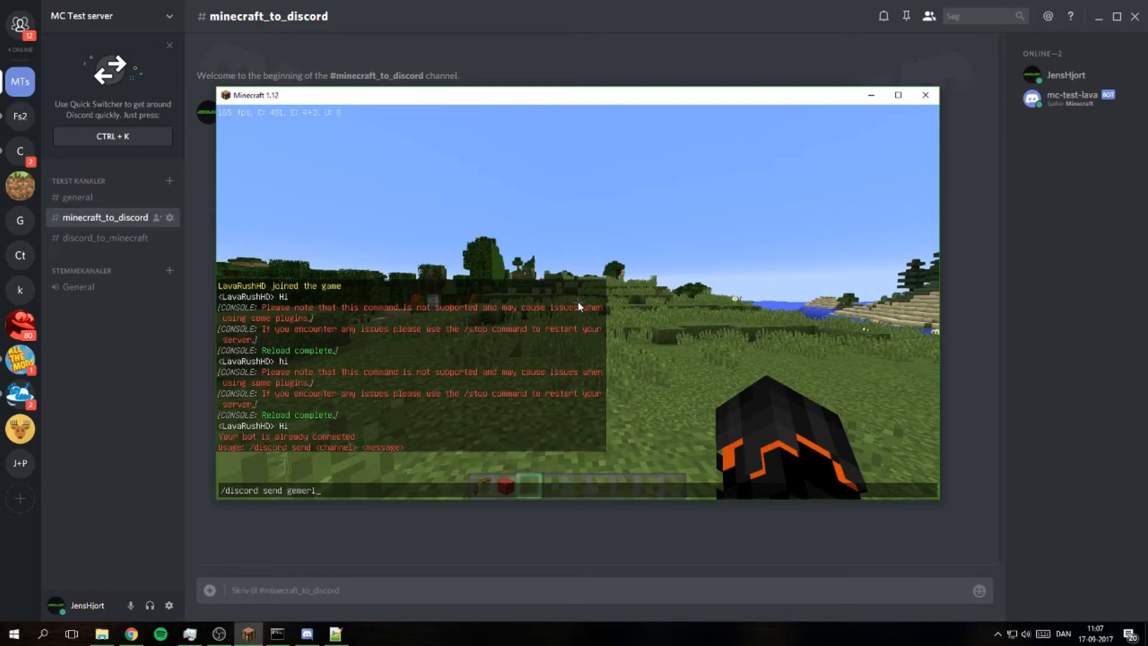
key(BackSpace)
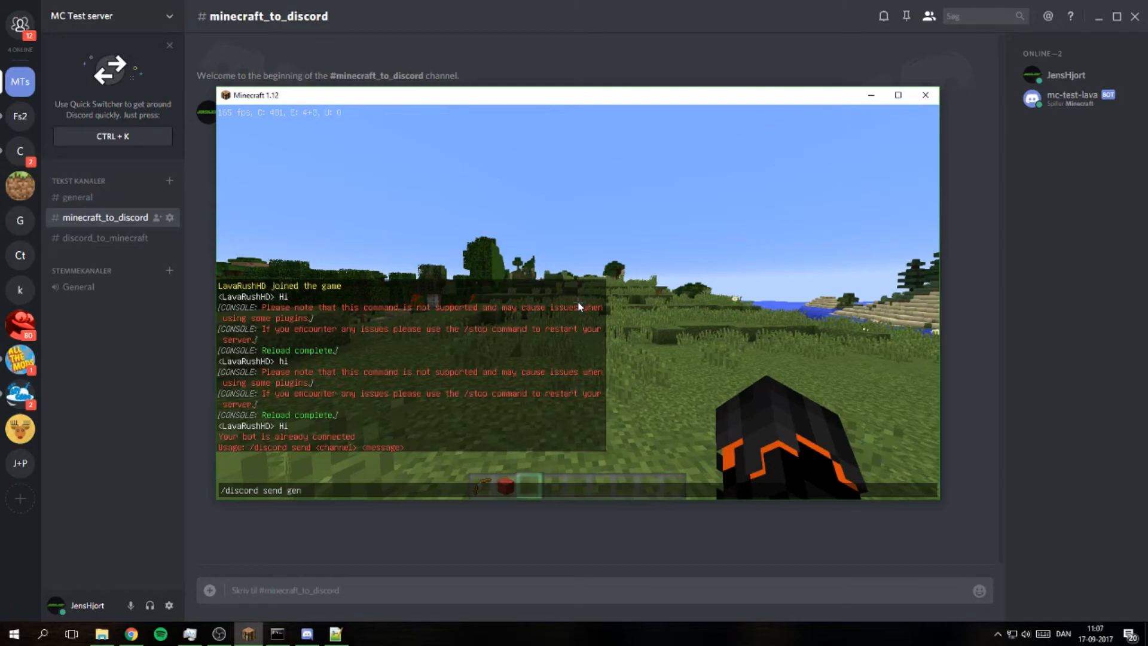
text(e)
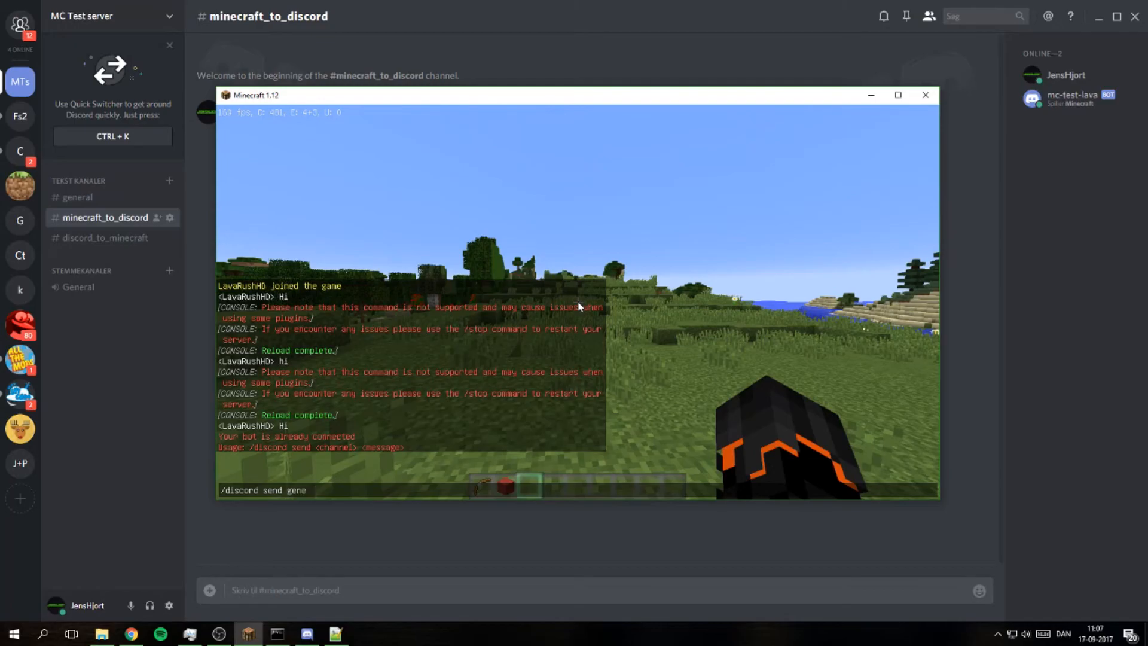
text(ral)
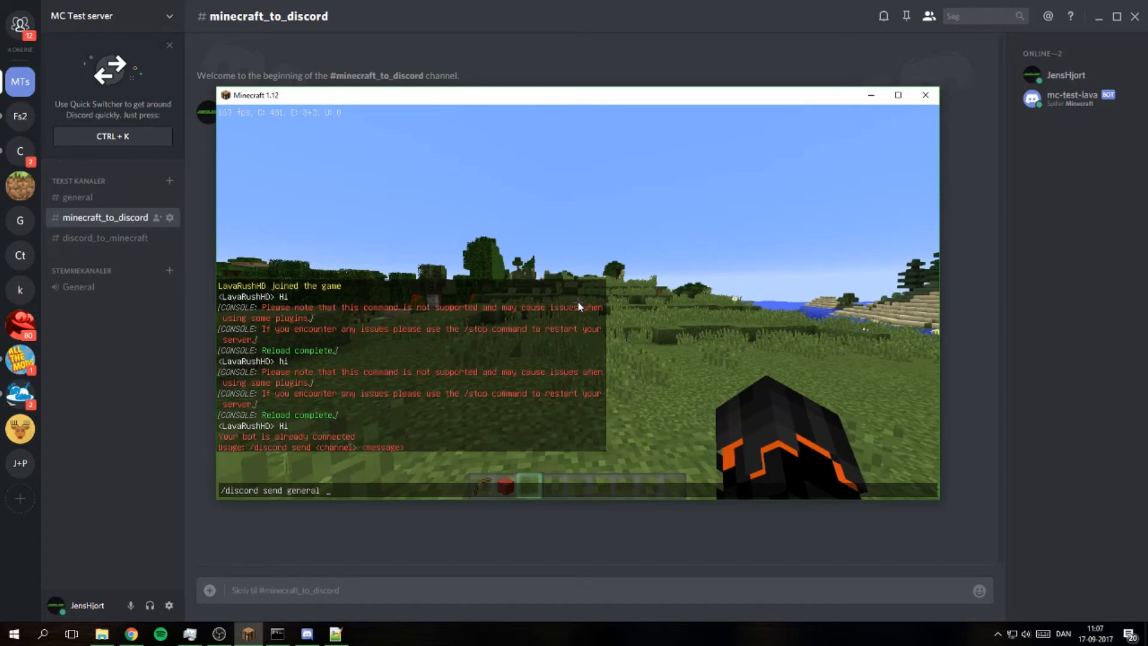
text(Hi)
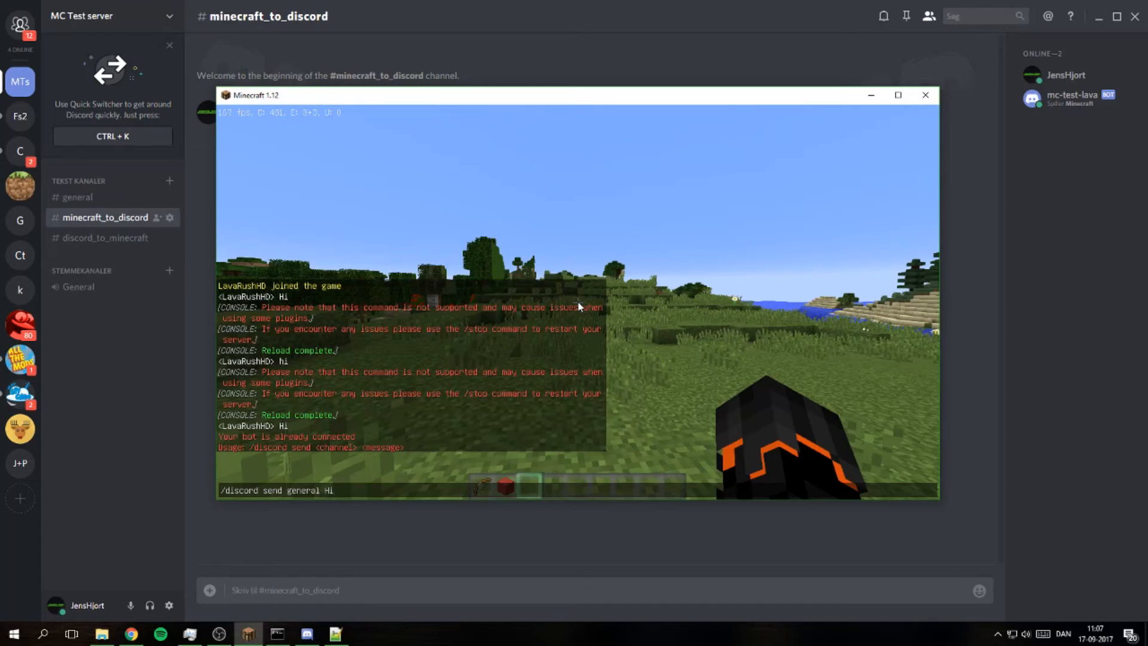
Send the Hi message, confirm the bot relayed it in Discord's #general channel, and return to Minecraft
key(e)
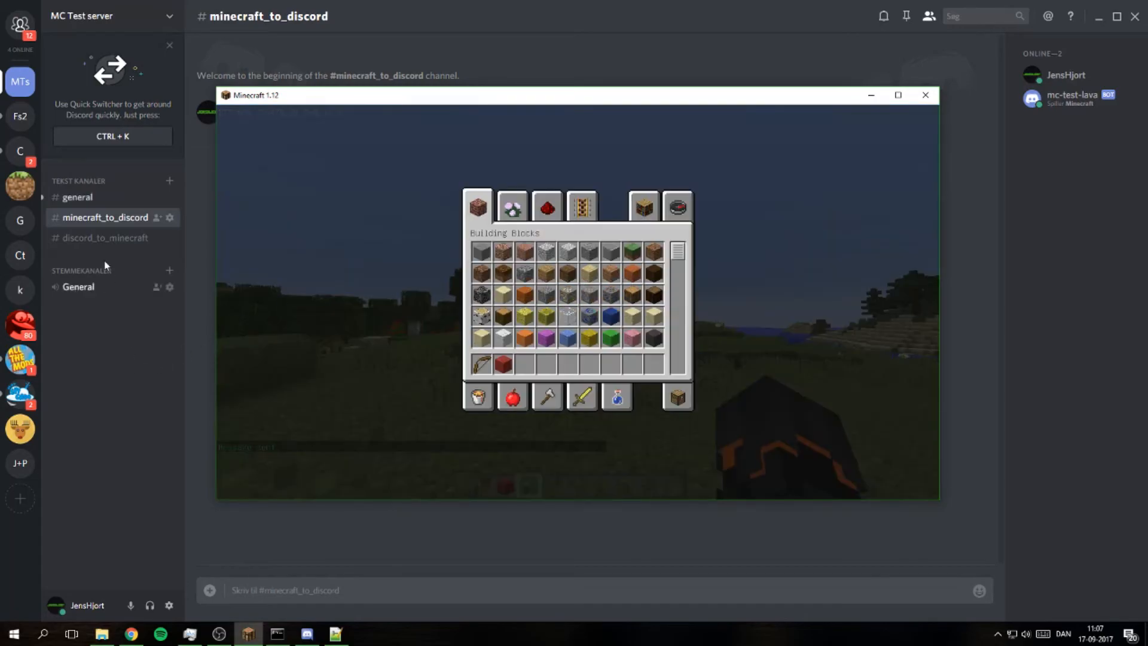
click(77, 197)
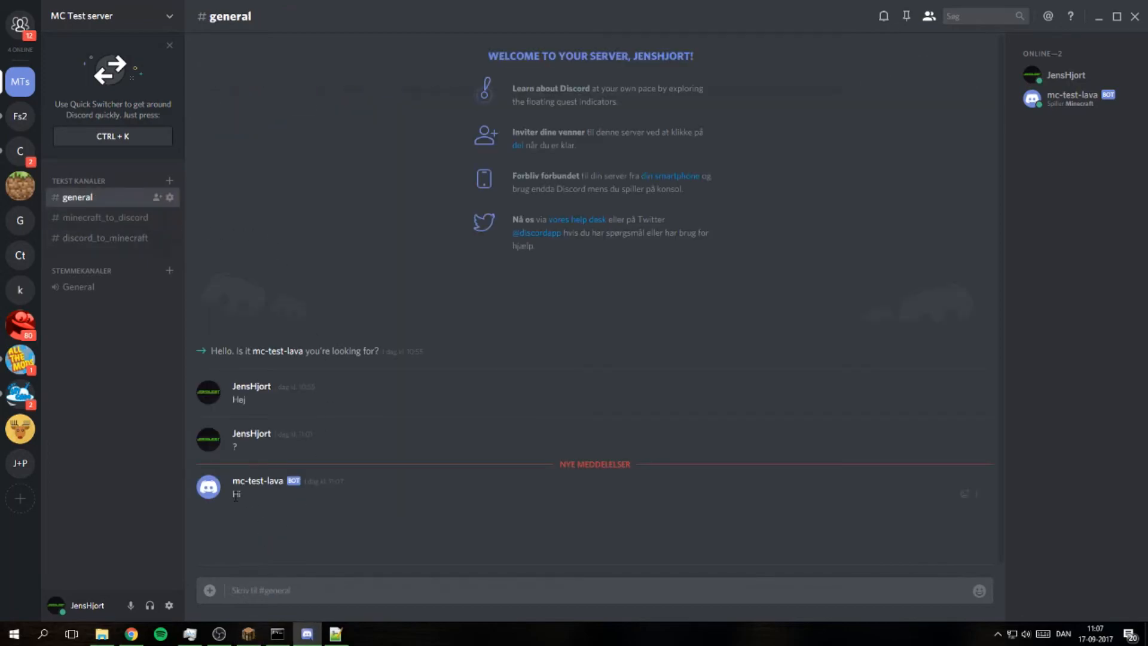
double_click(237, 494)
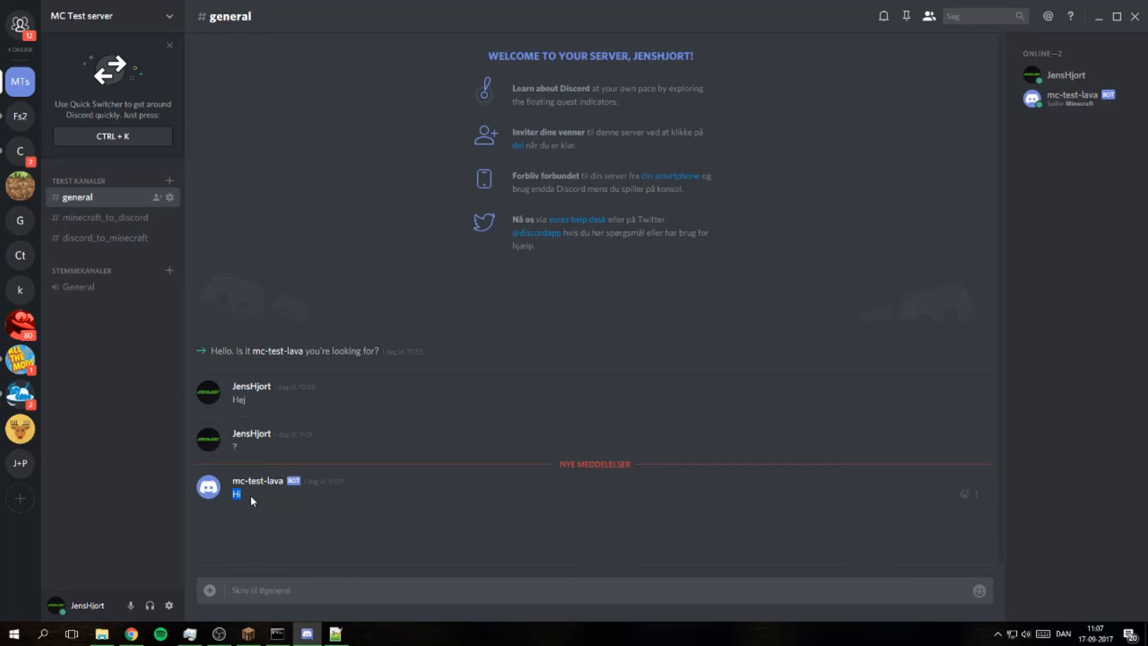
click(247, 634)
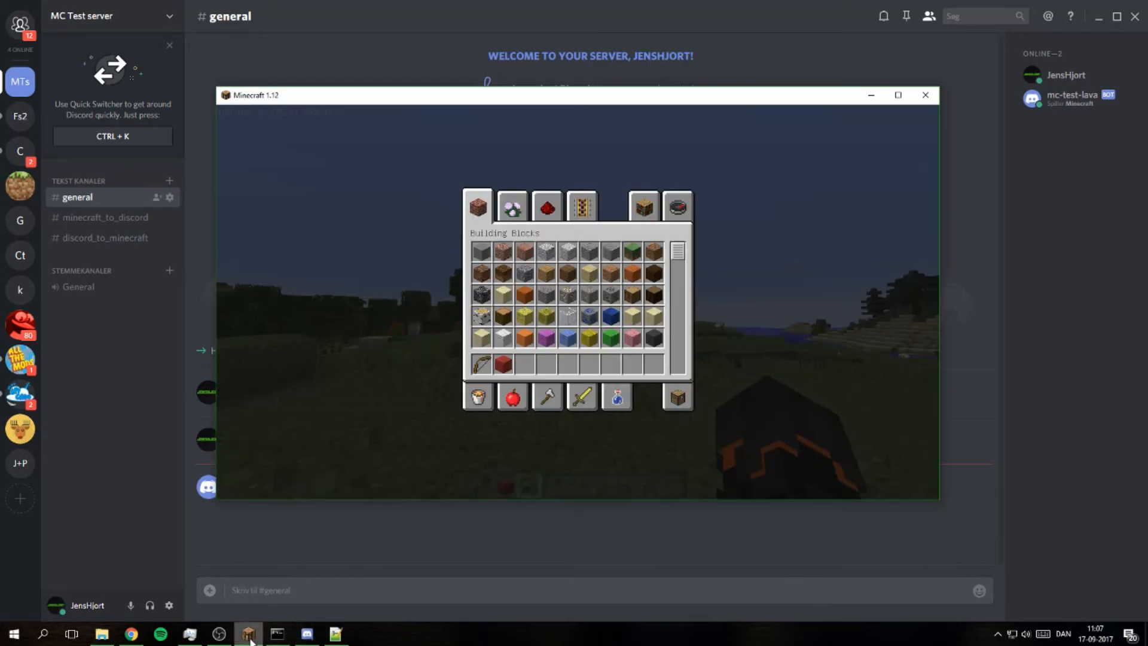
mouse_move(103, 223)
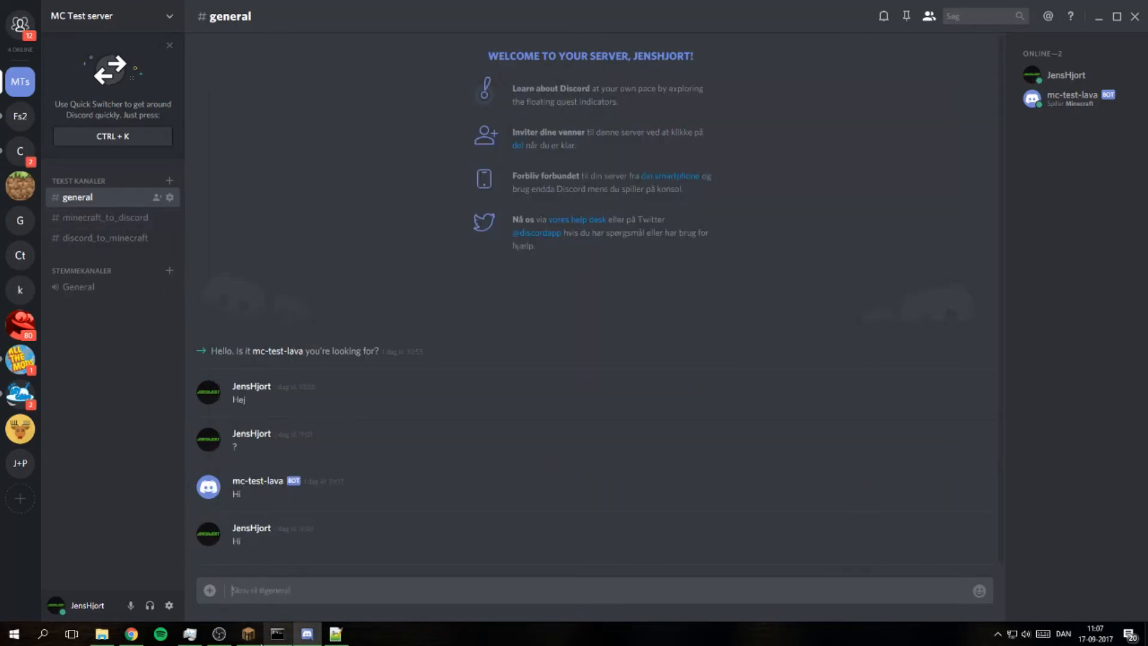
click(248, 634)
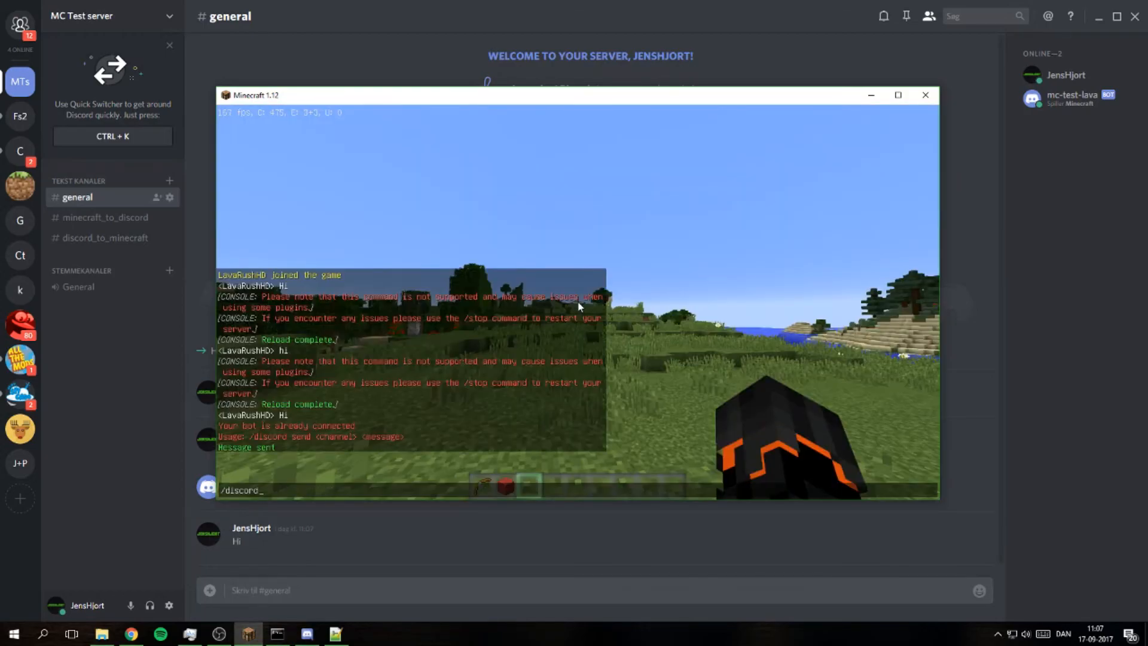
Back in Minecraft with the Discord module enabled, edit the send command's message from Hi to Hello
text(to)
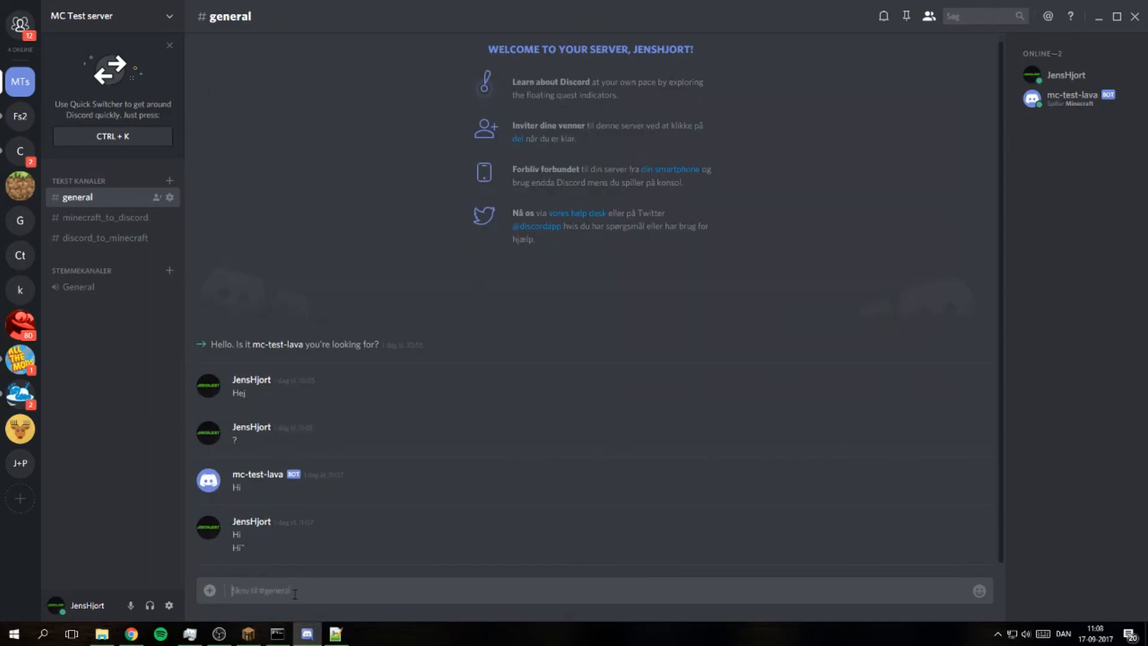
click(248, 634)
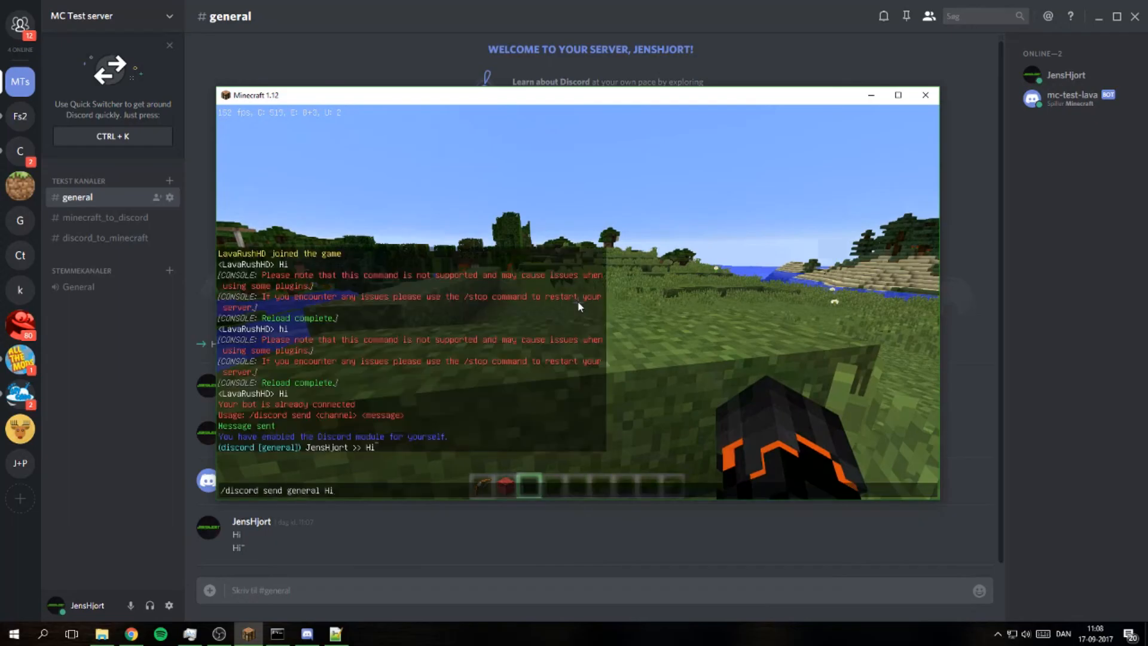
key(backspace)
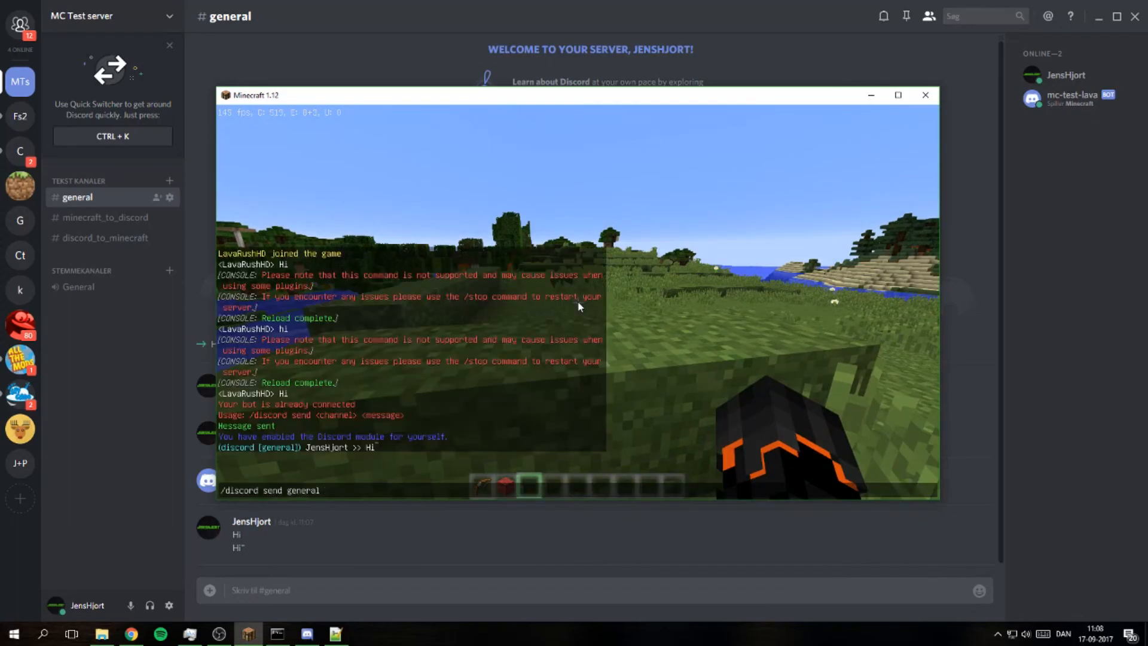
text(Hello)
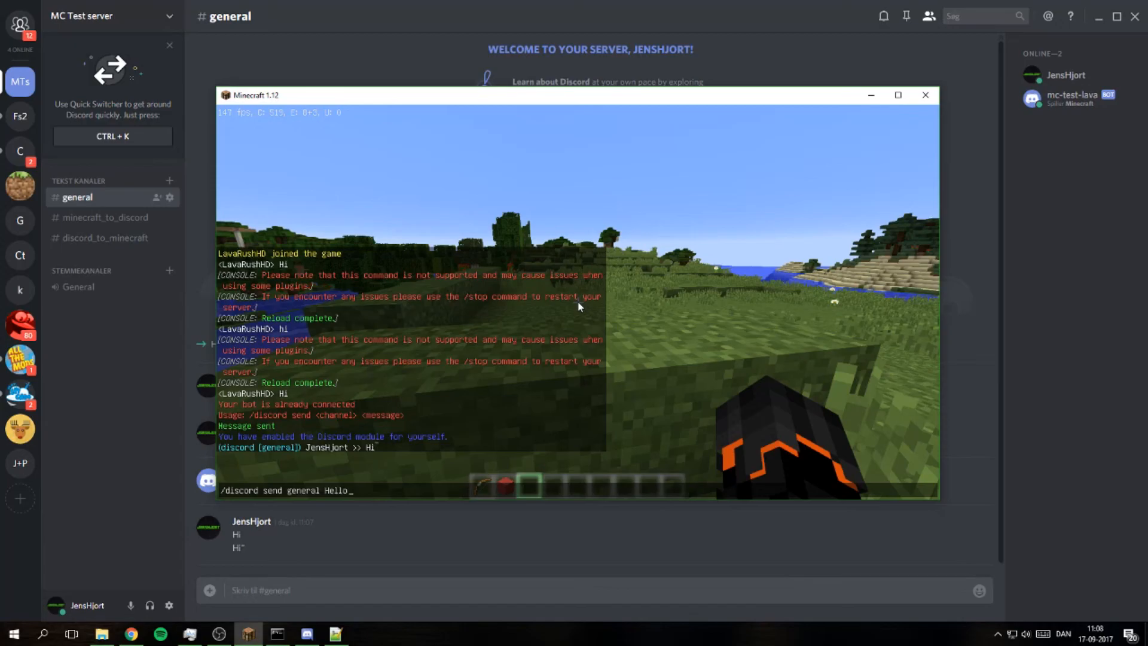